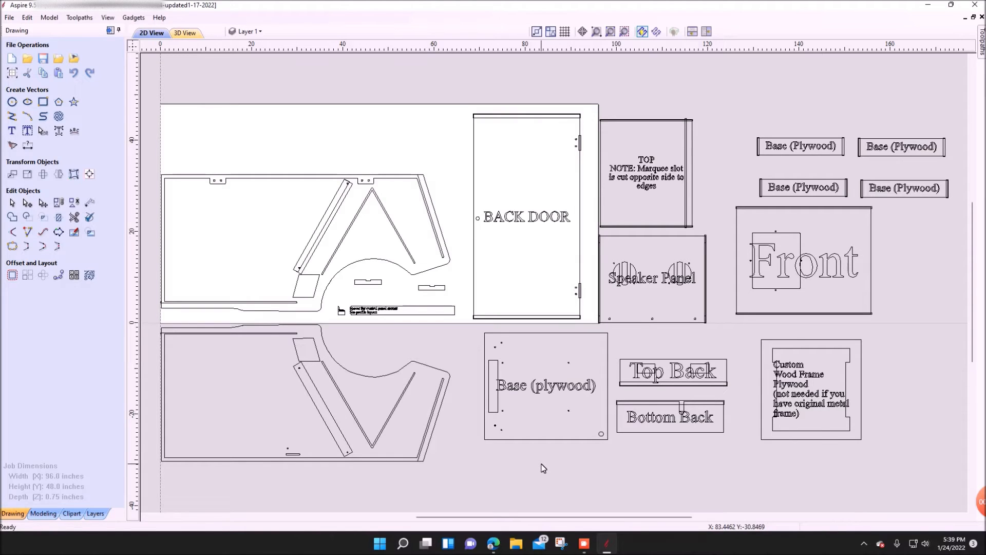
{"action": "mouse_move", "coordinate": [148, 74]}
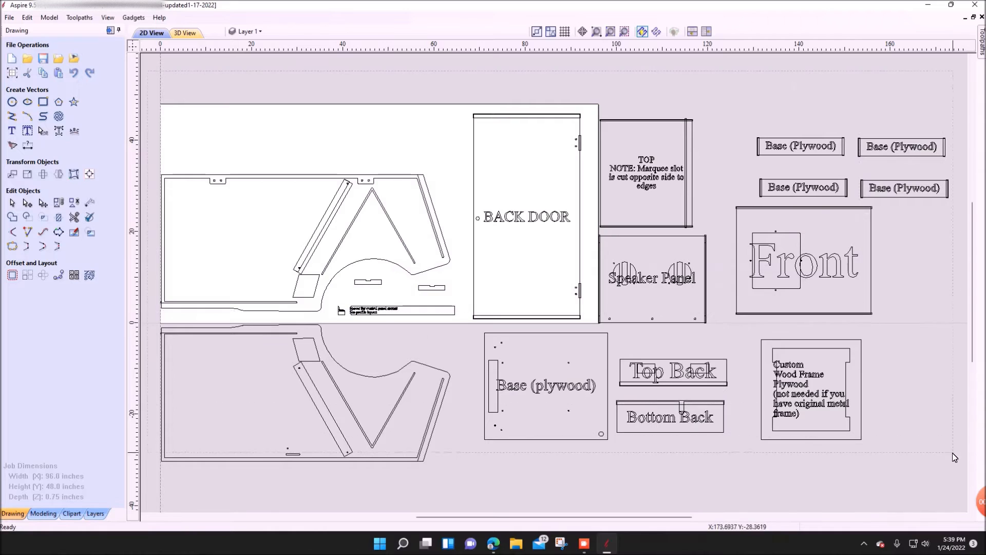
Select all the arcade cabinet parts with Ctrl+A and copy them
{"action": "key", "text": "ctrl+a"}
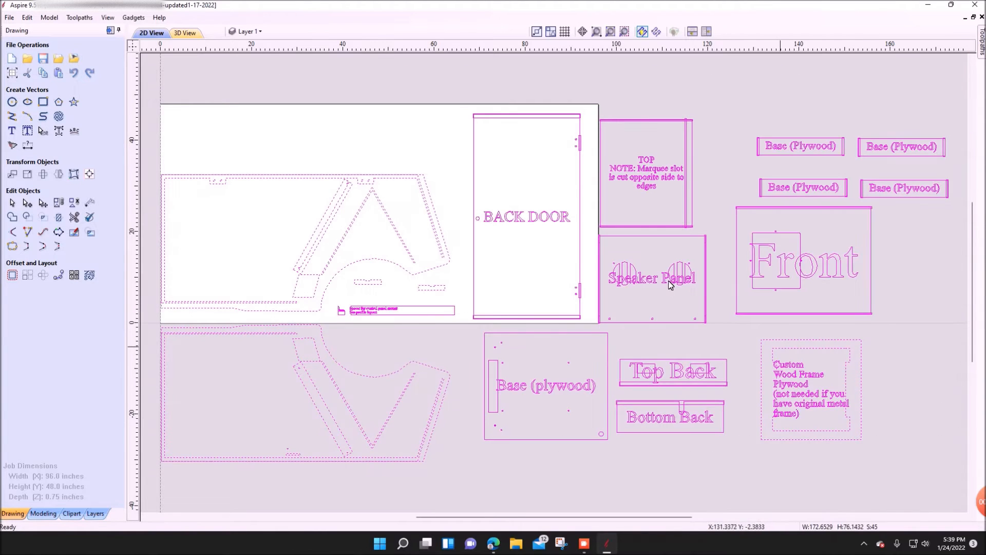
{"action": "mouse_move", "coordinate": [247, 186]}
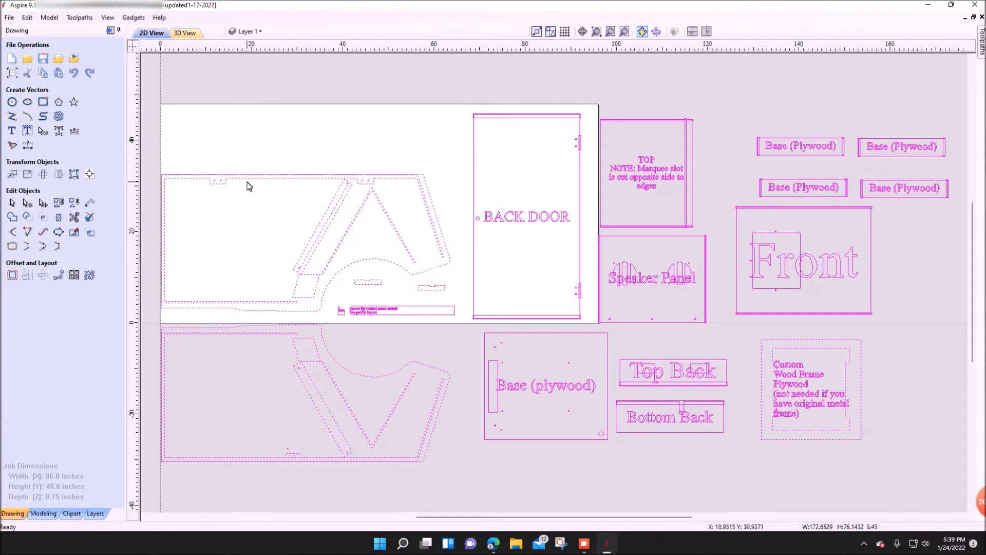
{"action": "right_click", "coordinate": [249, 182]}
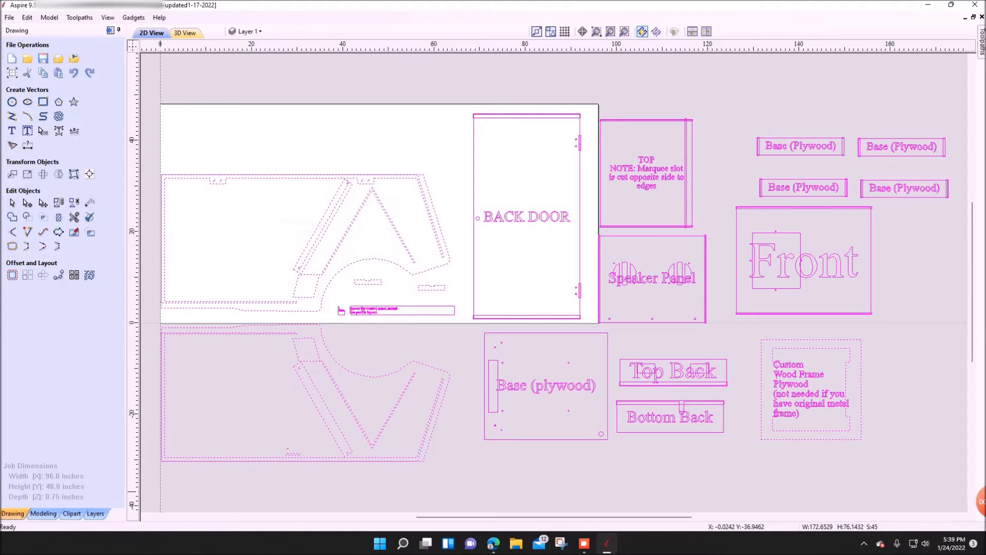
Launch a second Aspire 9.5 window from All apps in the Start menu
{"action": "left_click", "coordinate": [379, 543]}
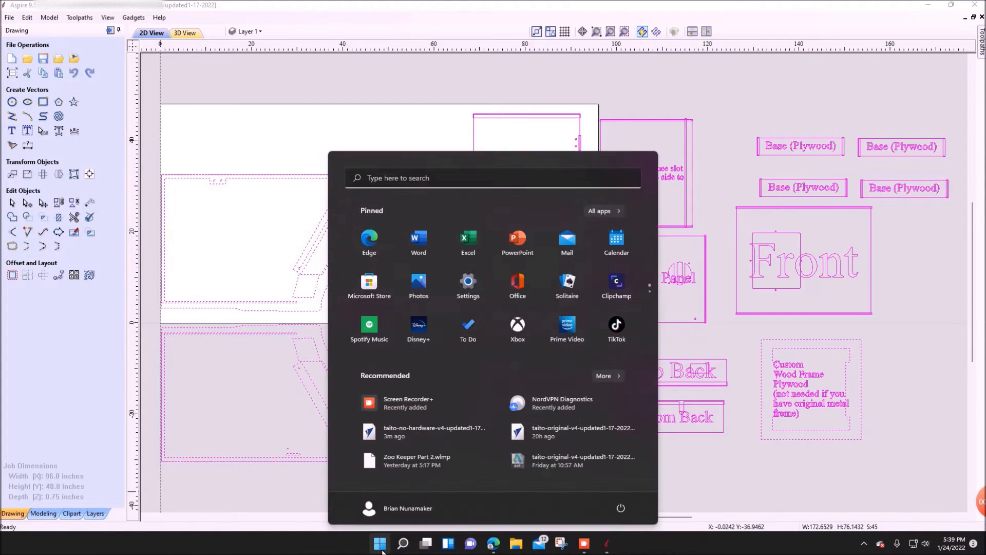
{"action": "left_click", "coordinate": [598, 211]}
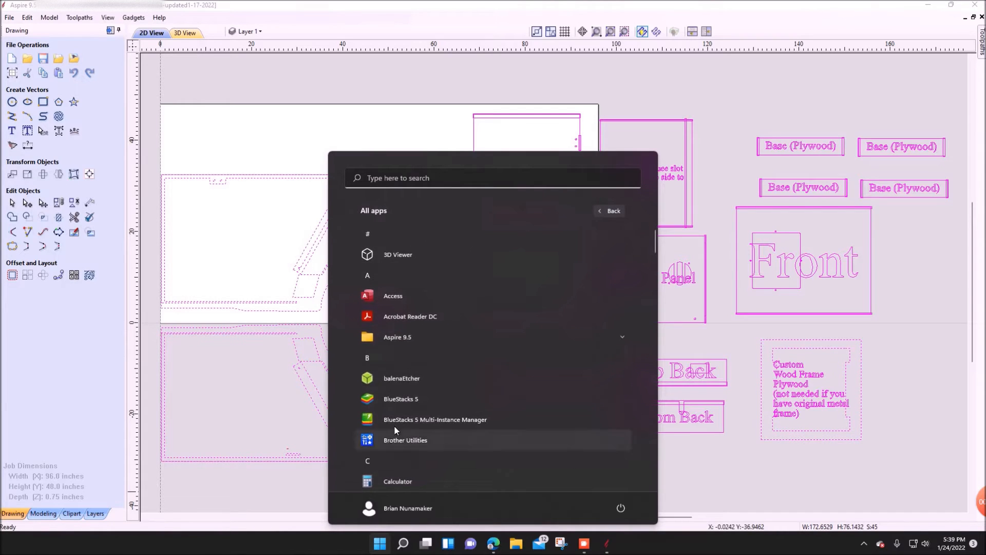
{"action": "left_click", "coordinate": [397, 336]}
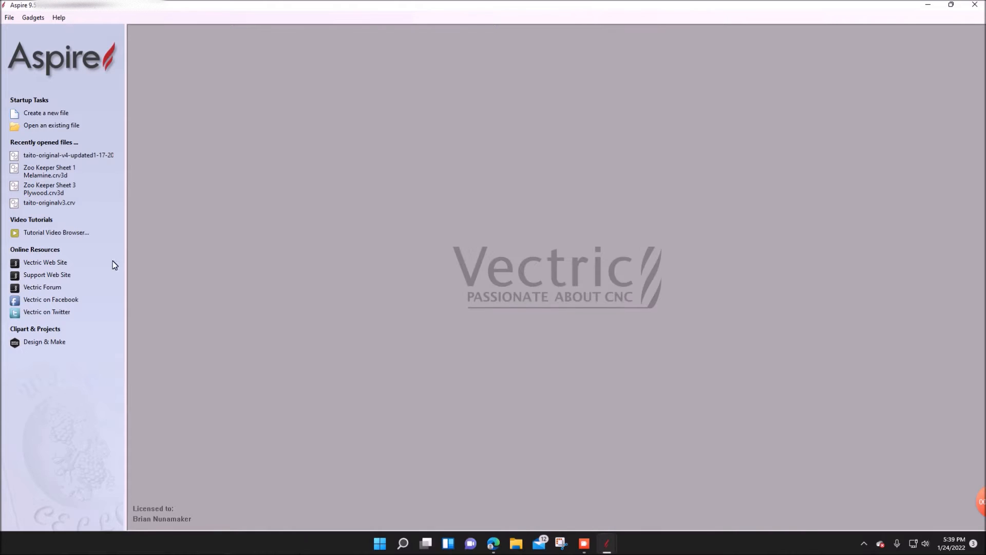
{"action": "mouse_move", "coordinate": [46, 113]}
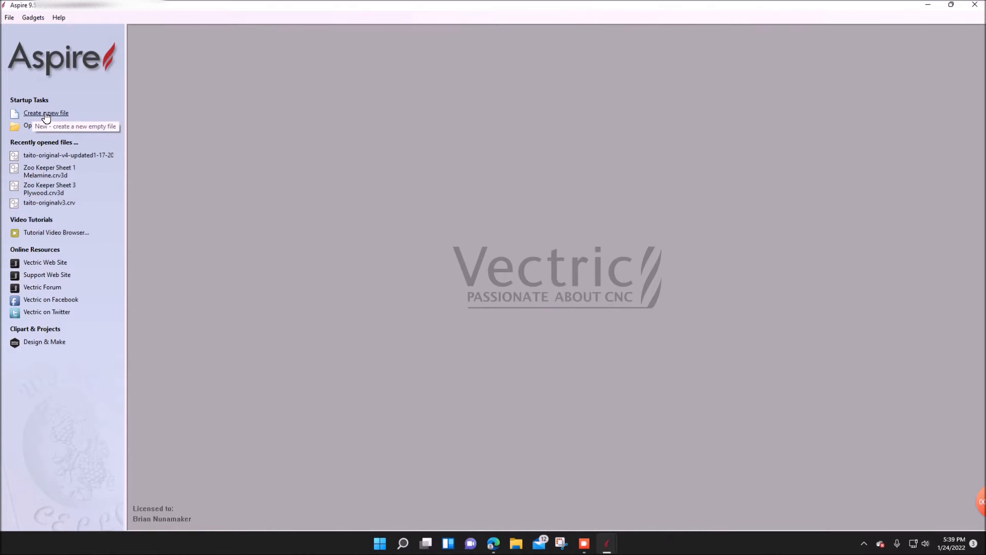
Create a new single-sided job 48 in wide, 96 in tall, 0.75 in thick
{"action": "left_click", "coordinate": [46, 112]}
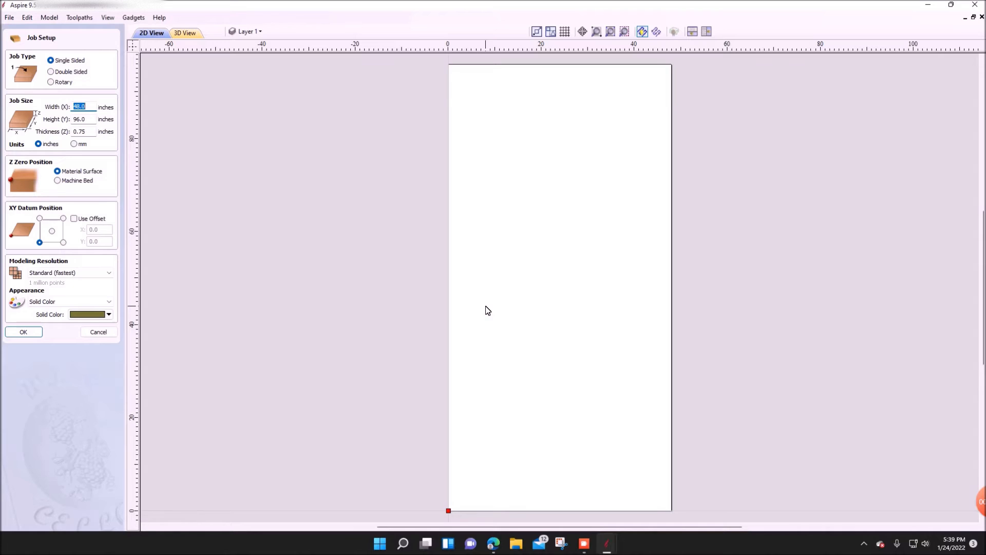
{"action": "mouse_move", "coordinate": [497, 297]}
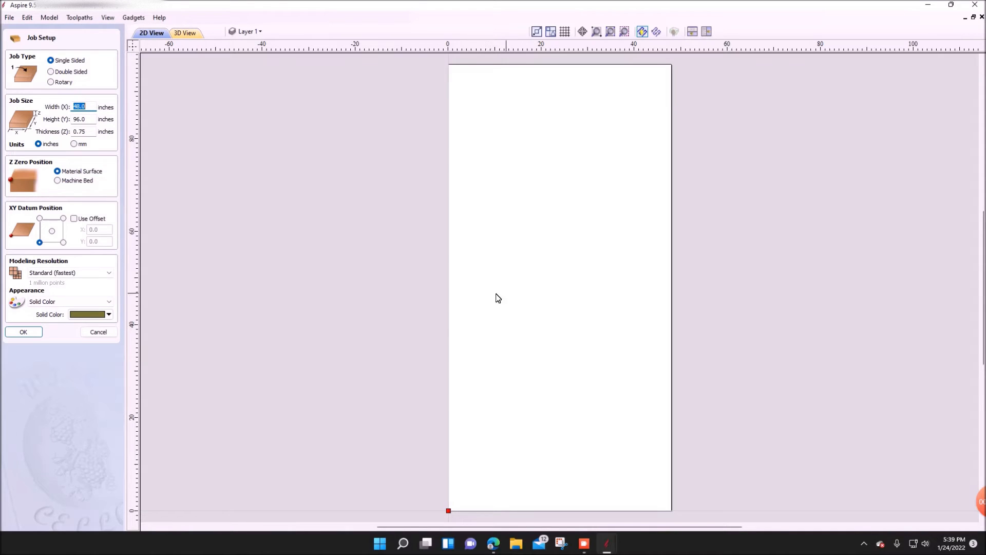
{"action": "mouse_move", "coordinate": [457, 303]}
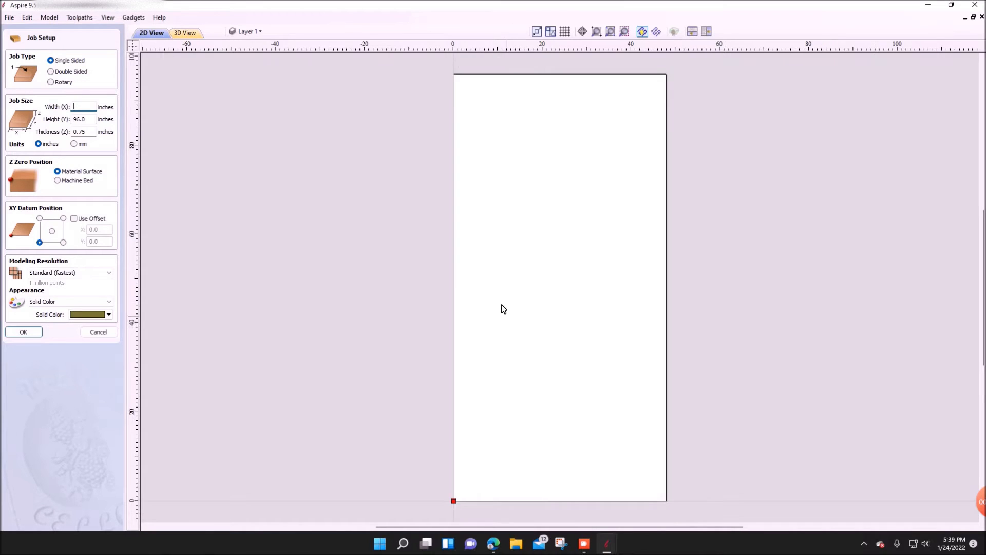
{"action": "mouse_move", "coordinate": [243, 232]}
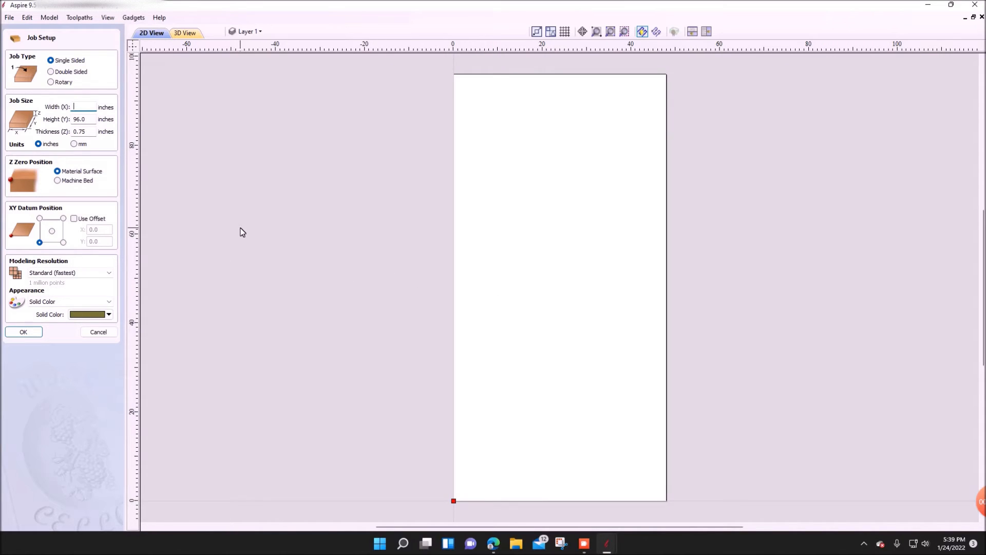
{"action": "type", "text": "48"}
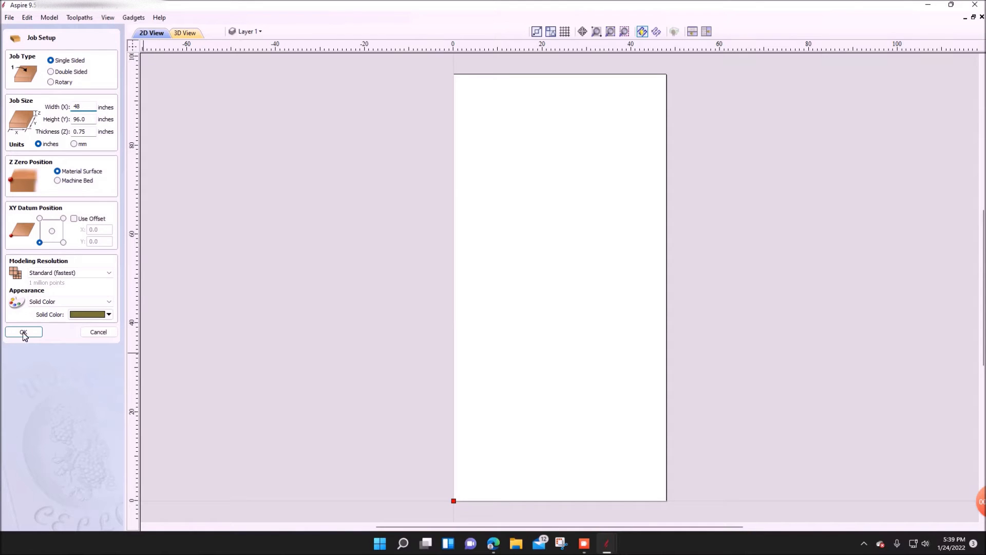
{"action": "left_click", "coordinate": [23, 332]}
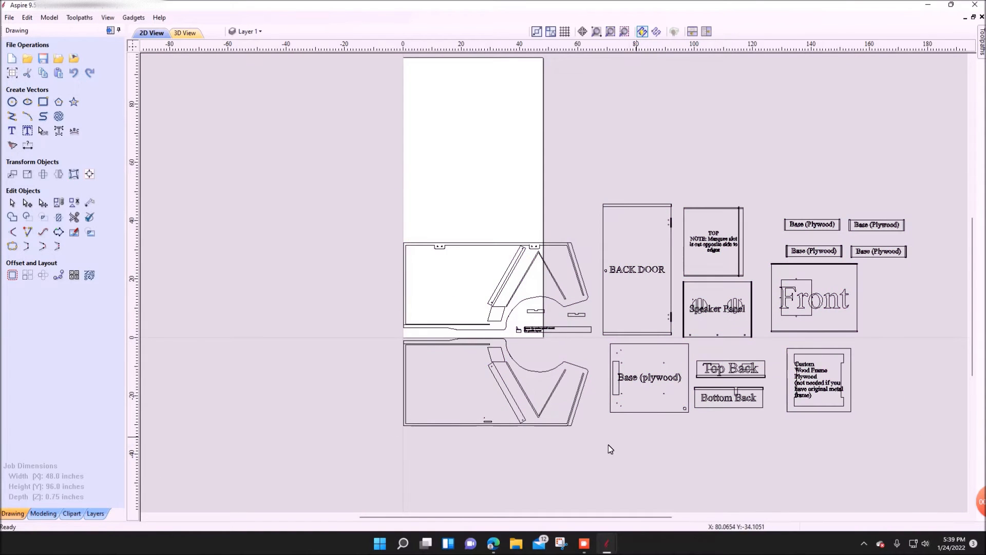
{"action": "mouse_move", "coordinate": [604, 451]}
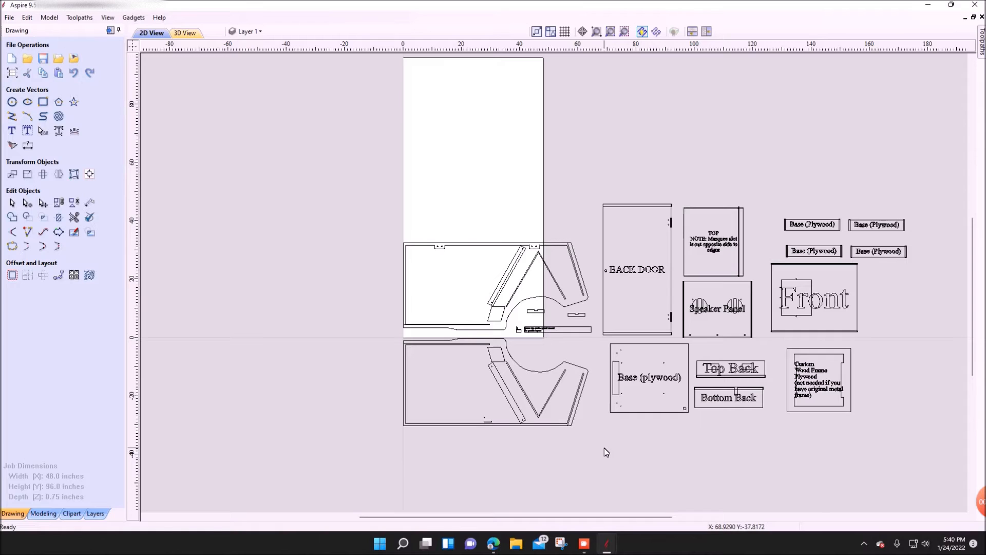
{"action": "mouse_move", "coordinate": [536, 392]}
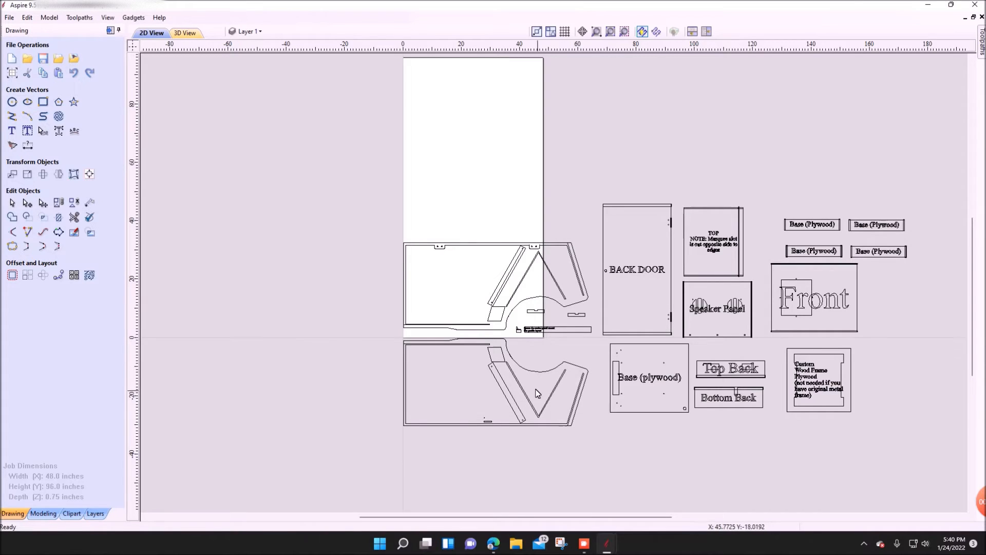
{"action": "mouse_move", "coordinate": [531, 392]}
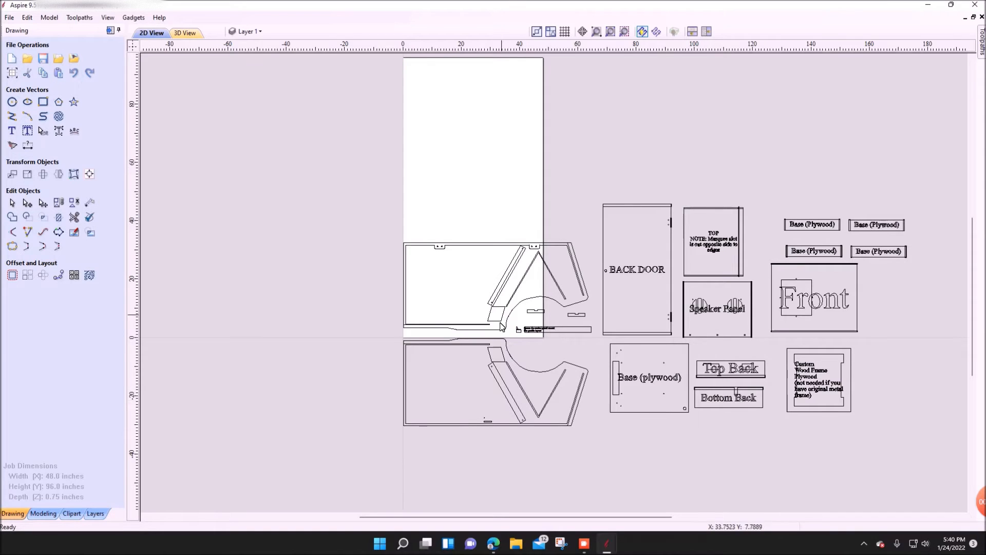
{"action": "mouse_move", "coordinate": [602, 261]}
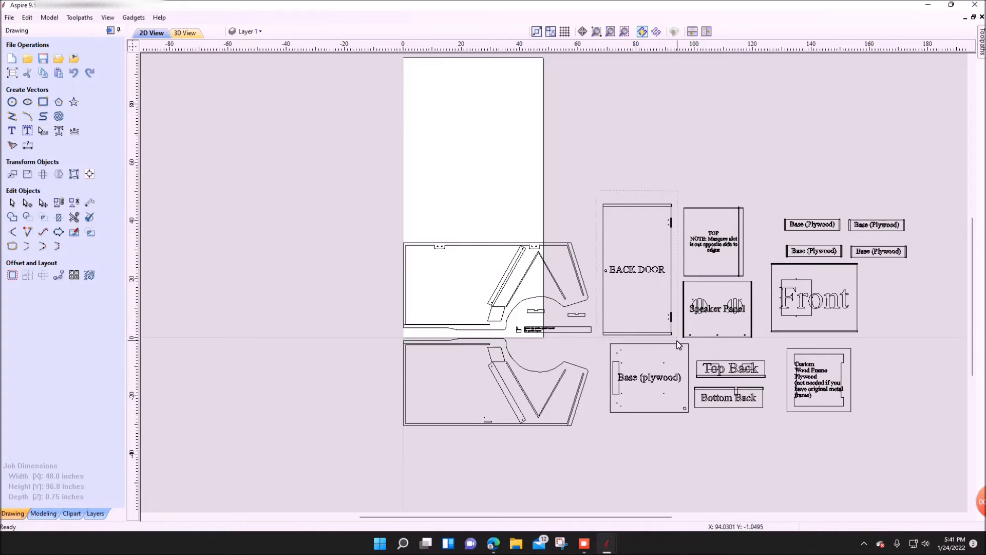
{"action": "left_click", "coordinate": [635, 269]}
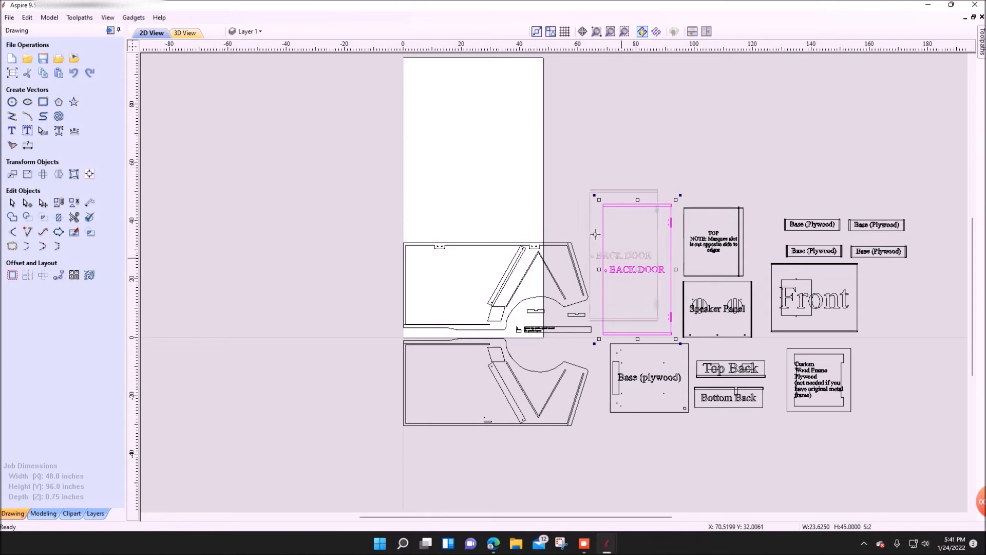
{"action": "left_click_drag", "start_coordinate": [629, 264], "coordinate": [186, 129]}
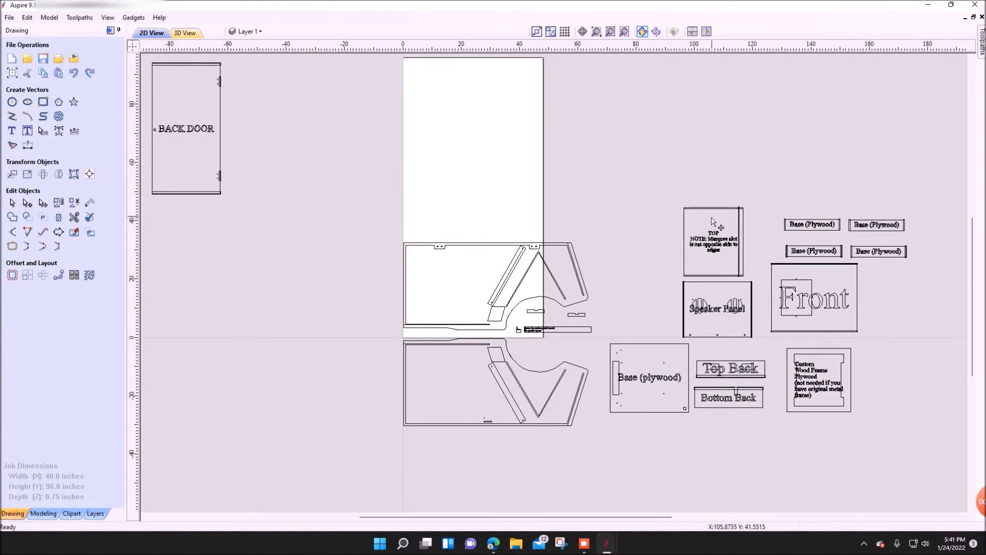
{"action": "mouse_move", "coordinate": [711, 250]}
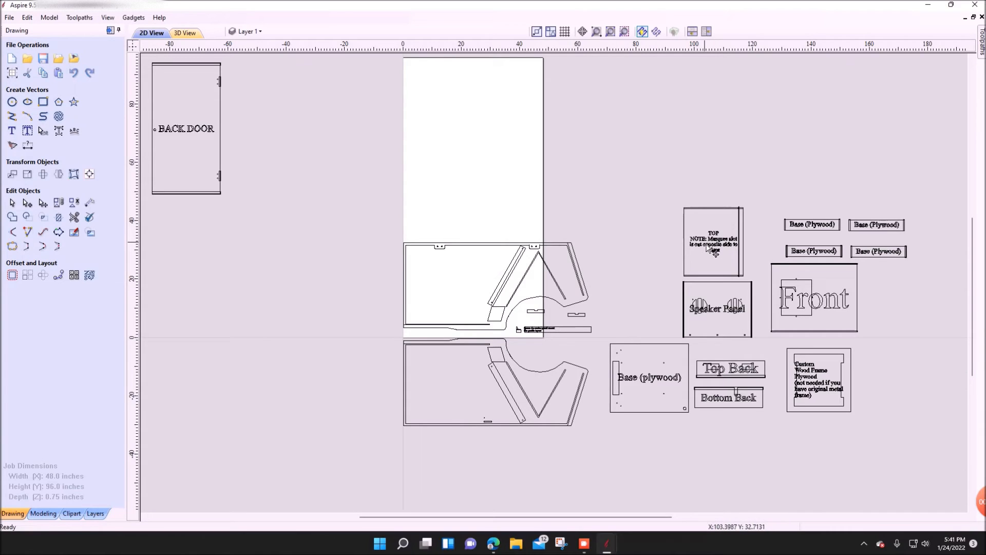
{"action": "mouse_move", "coordinate": [709, 251]}
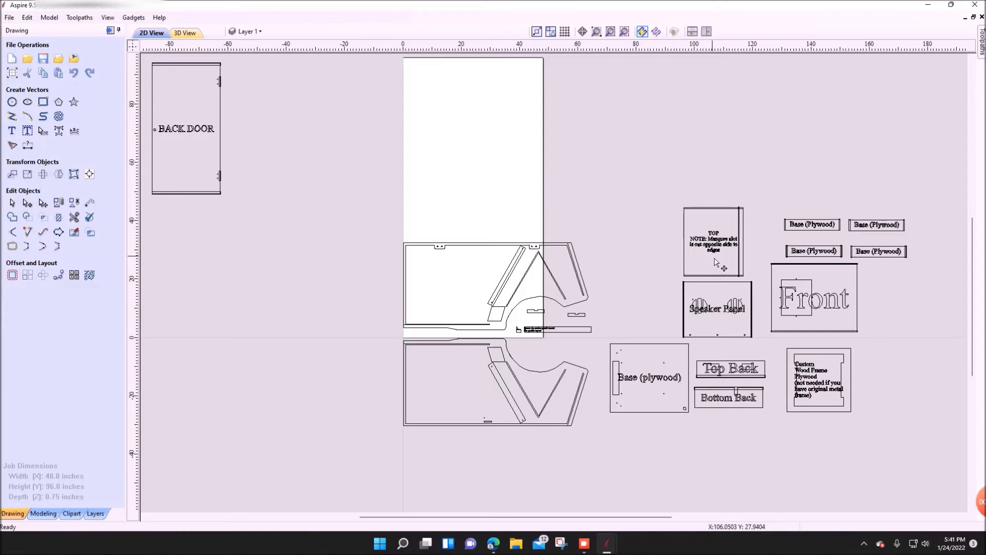
{"action": "mouse_move", "coordinate": [711, 274]}
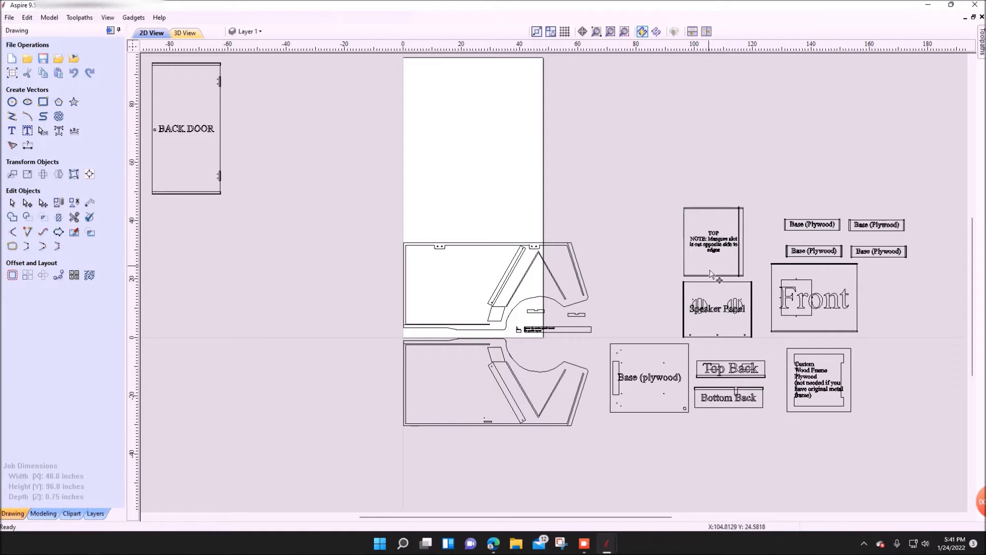
{"action": "mouse_move", "coordinate": [703, 278]}
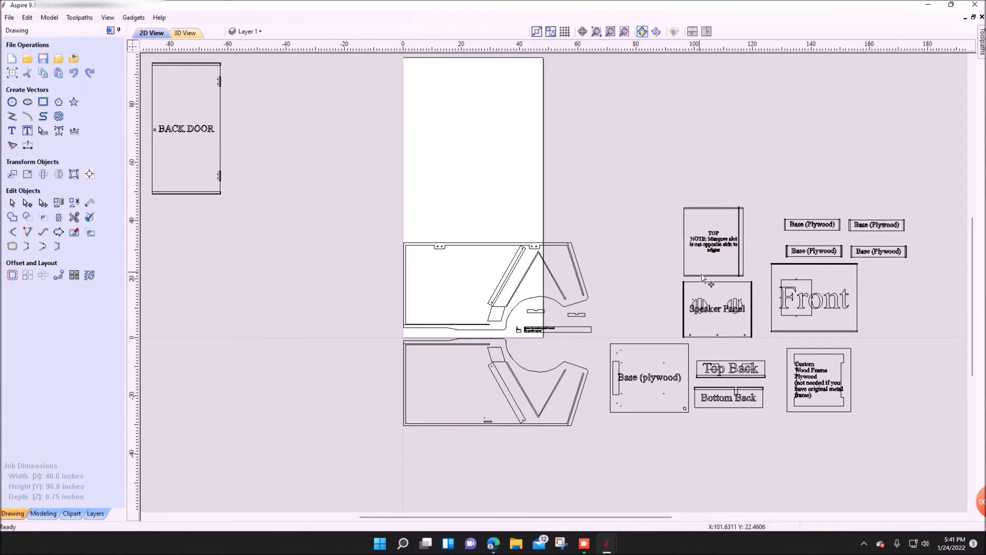
{"action": "mouse_move", "coordinate": [694, 282]}
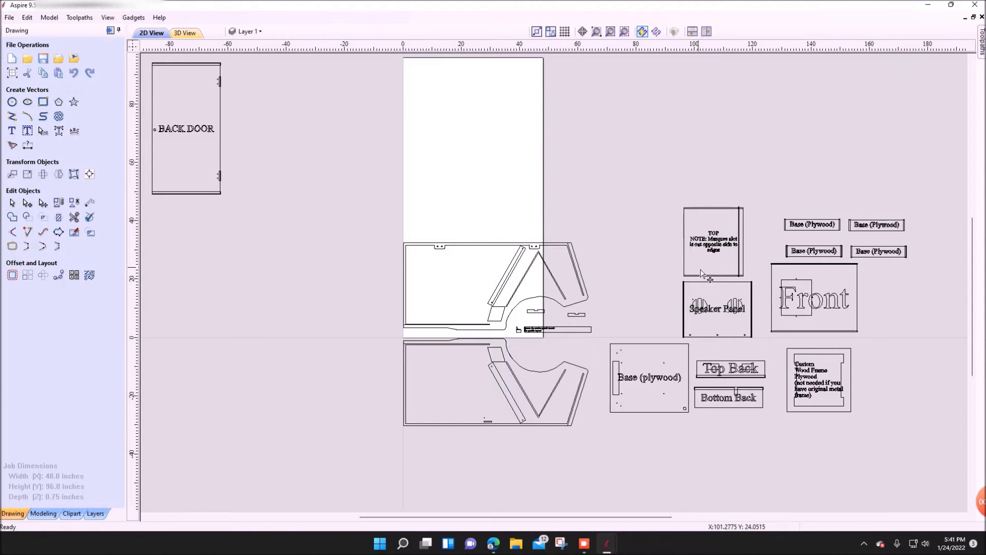
{"action": "mouse_move", "coordinate": [711, 283]}
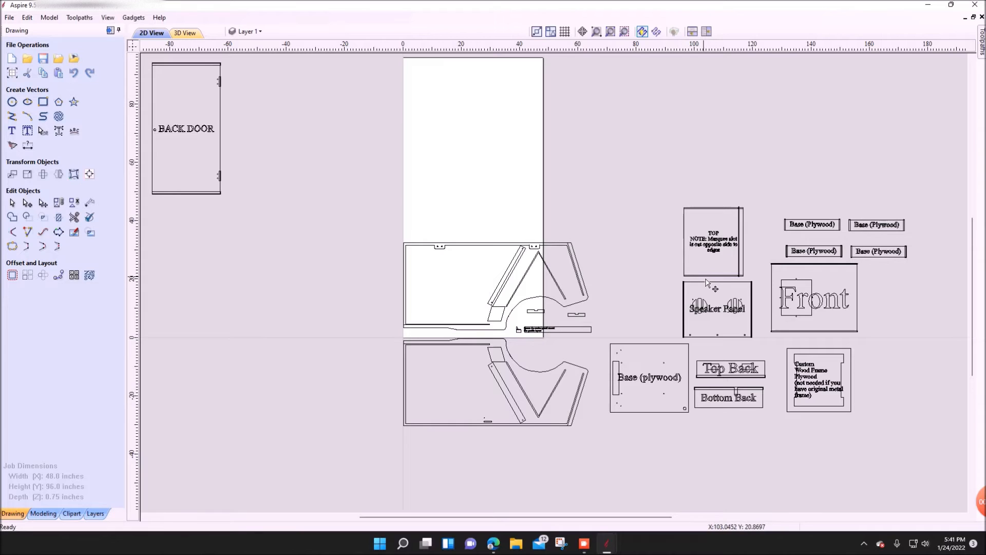
{"action": "mouse_move", "coordinate": [703, 283]}
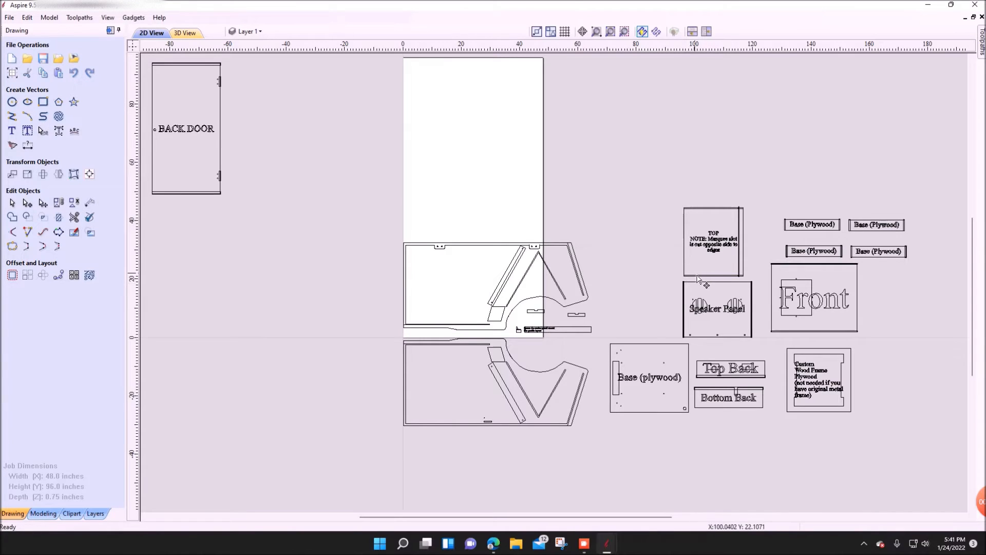
{"action": "mouse_move", "coordinate": [745, 271]}
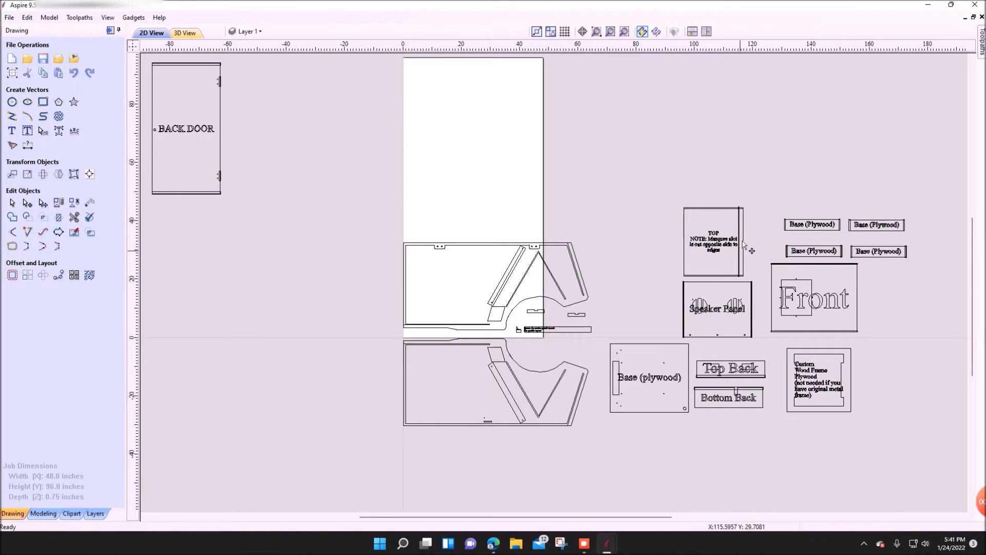
{"action": "mouse_move", "coordinate": [758, 211]}
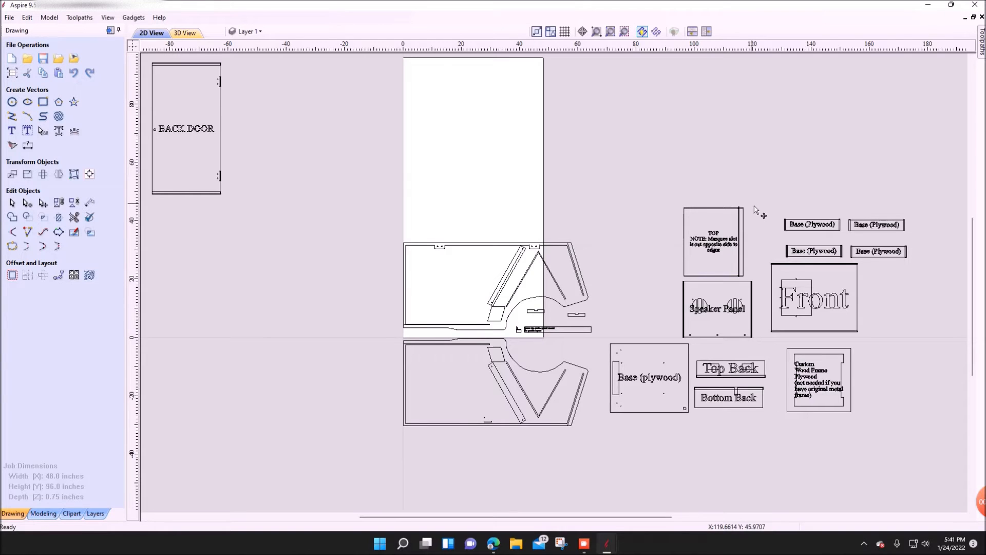
{"action": "mouse_move", "coordinate": [723, 354]}
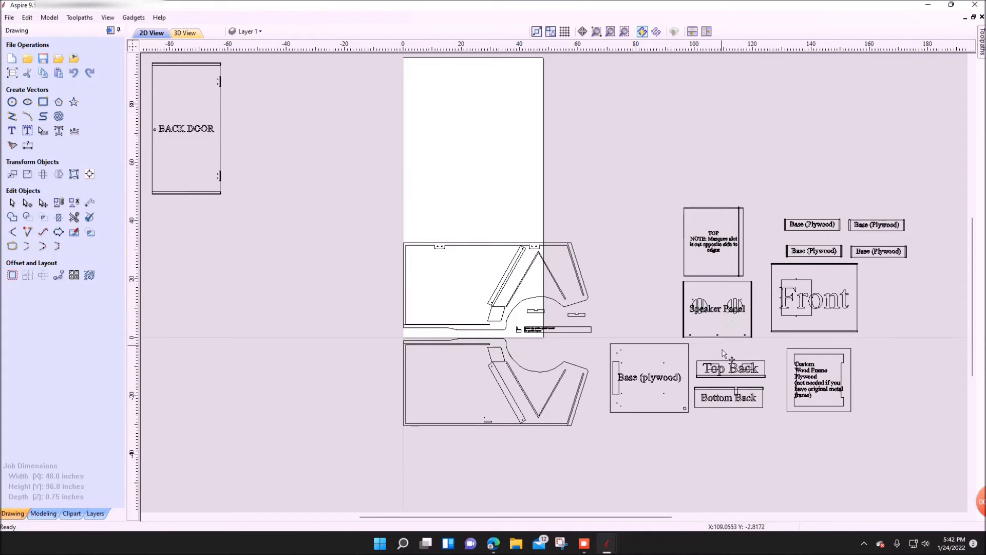
{"action": "mouse_move", "coordinate": [723, 393]}
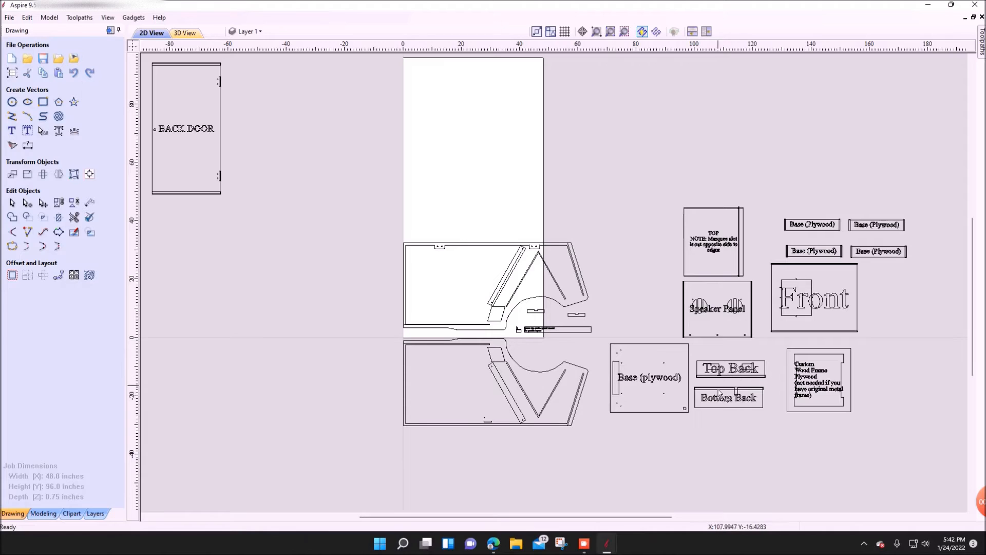
{"action": "mouse_move", "coordinate": [679, 400]}
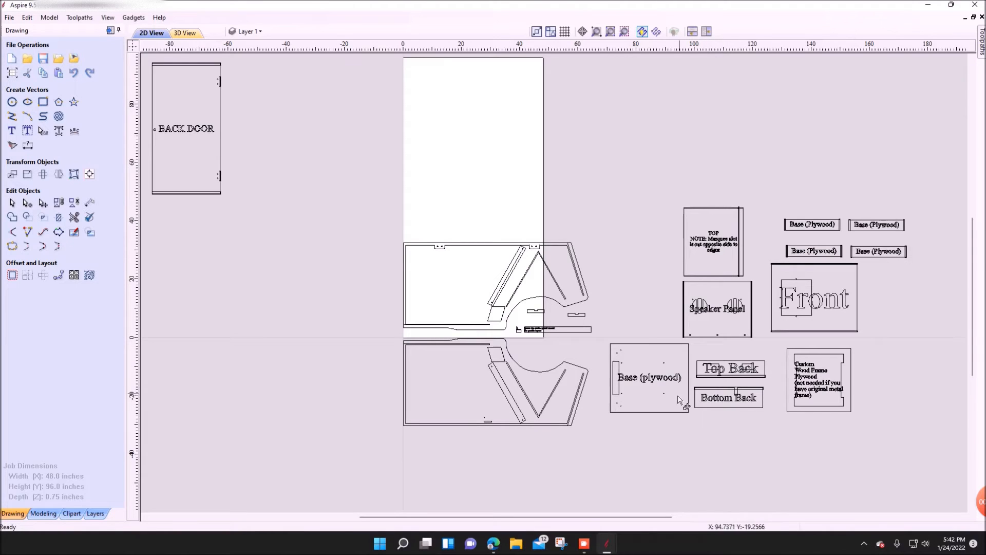
{"action": "mouse_move", "coordinate": [846, 303]}
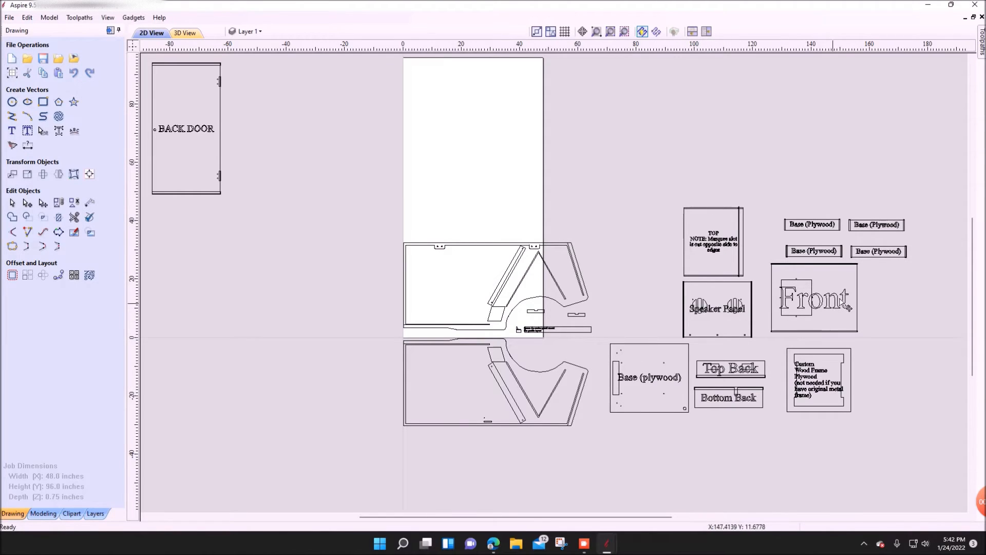
{"action": "mouse_move", "coordinate": [841, 269]}
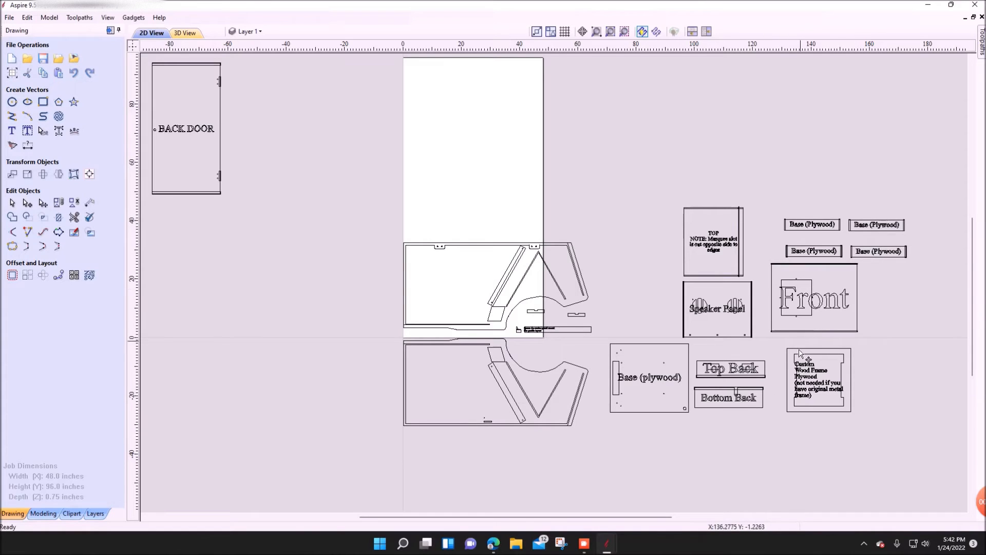
{"action": "mouse_move", "coordinate": [788, 354]}
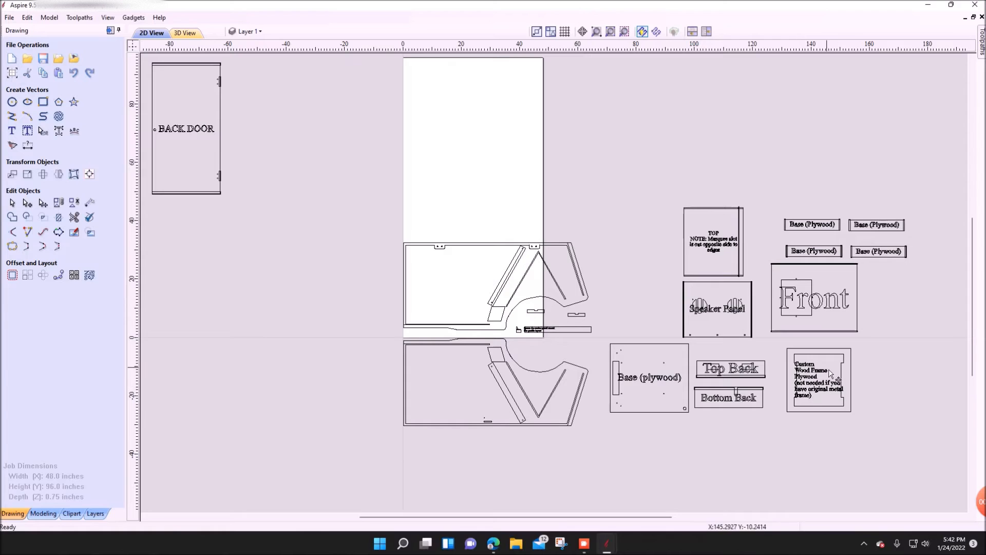
{"action": "mouse_move", "coordinate": [833, 382]}
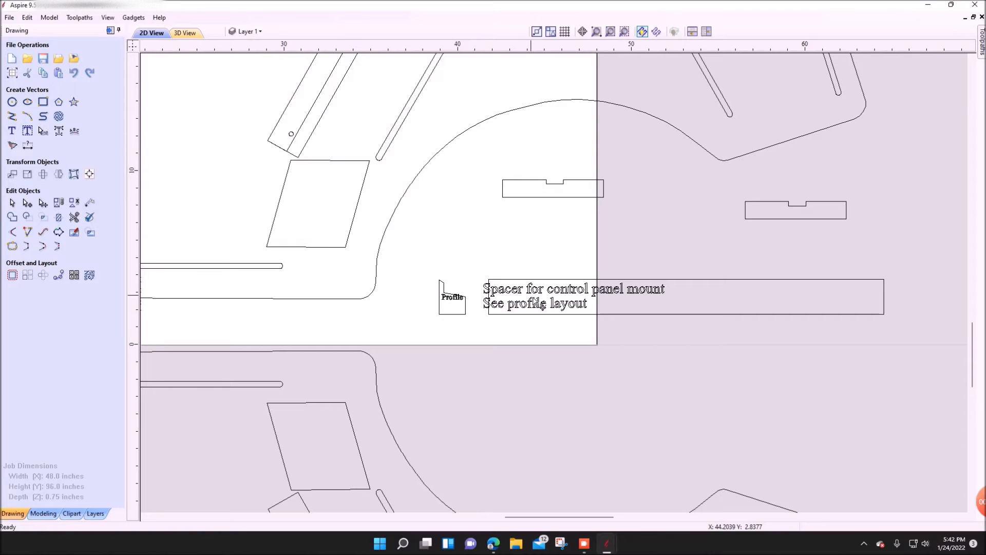
{"action": "mouse_move", "coordinate": [509, 296]}
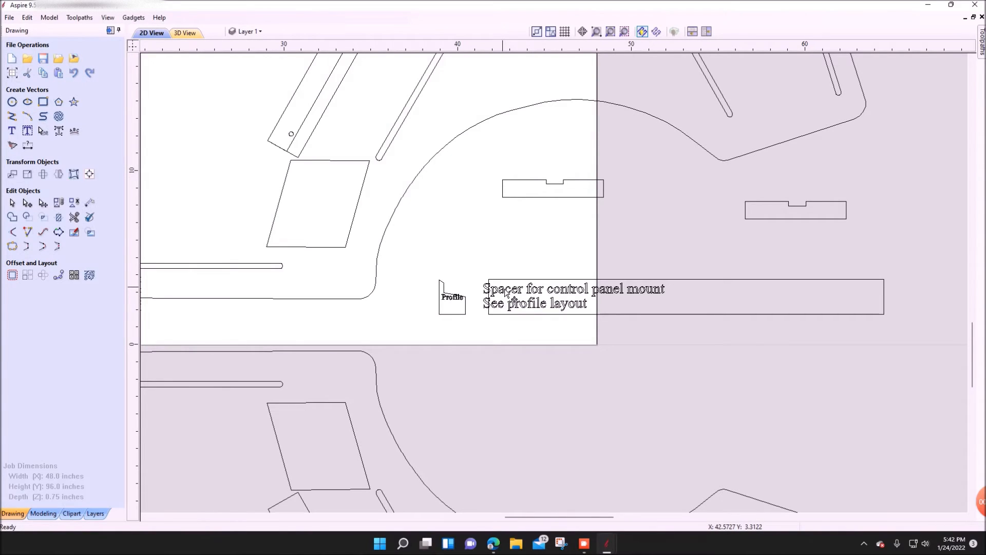
{"action": "mouse_move", "coordinate": [717, 288]}
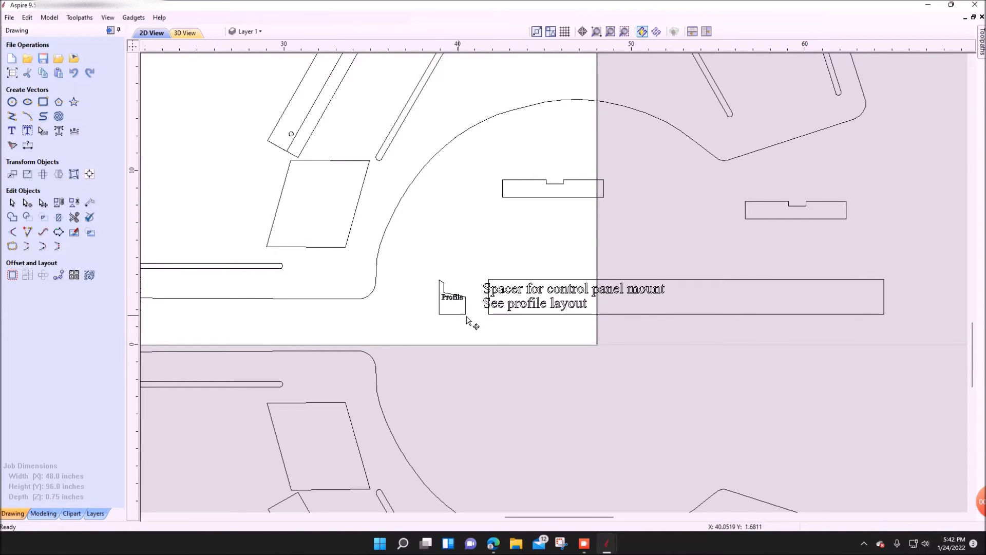
{"action": "mouse_move", "coordinate": [540, 201]}
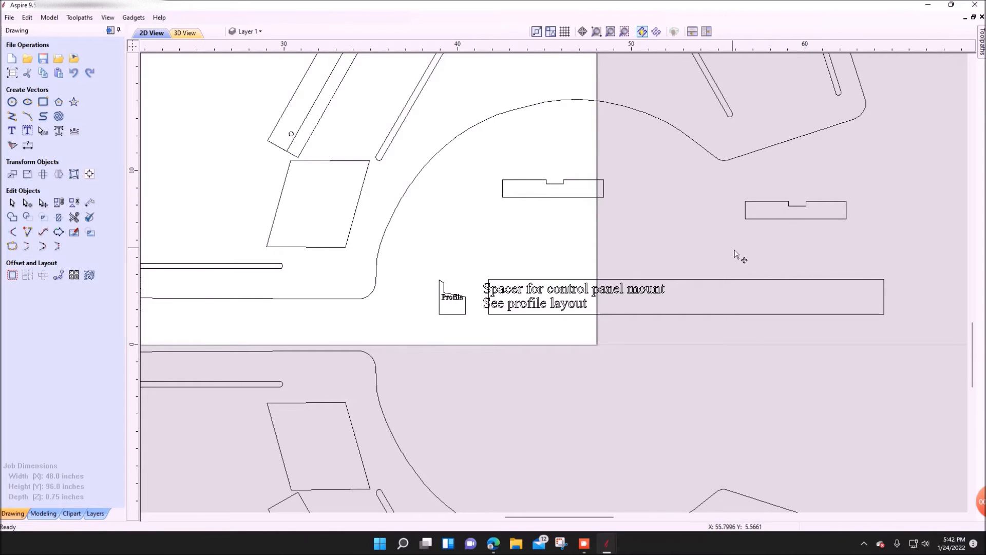
{"action": "mouse_move", "coordinate": [638, 250]}
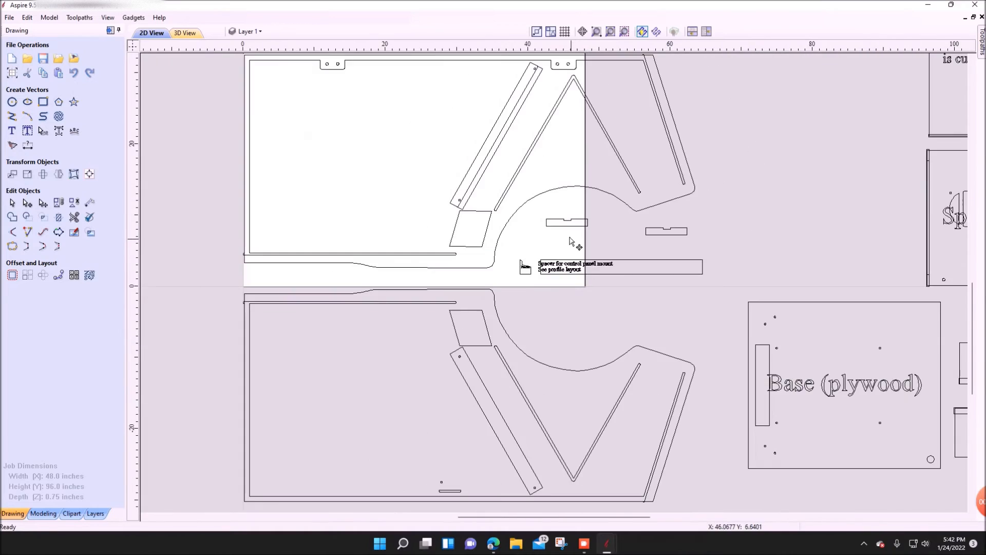
Drag the Base (plywood) panel to the upper right of the 2D View
{"action": "scroll", "scroll_direction": "down", "scroll_amount": 3}
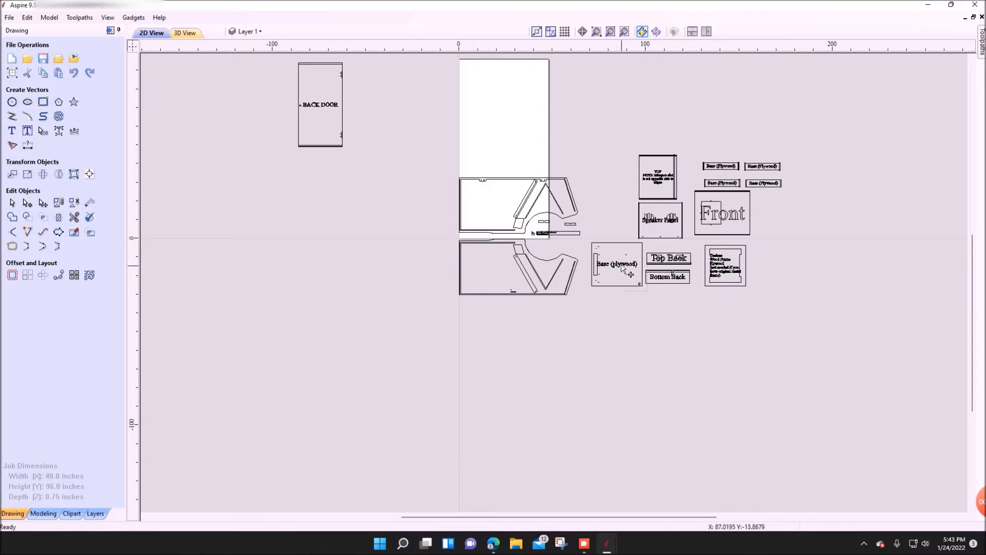
{"action": "mouse_move", "coordinate": [649, 297]}
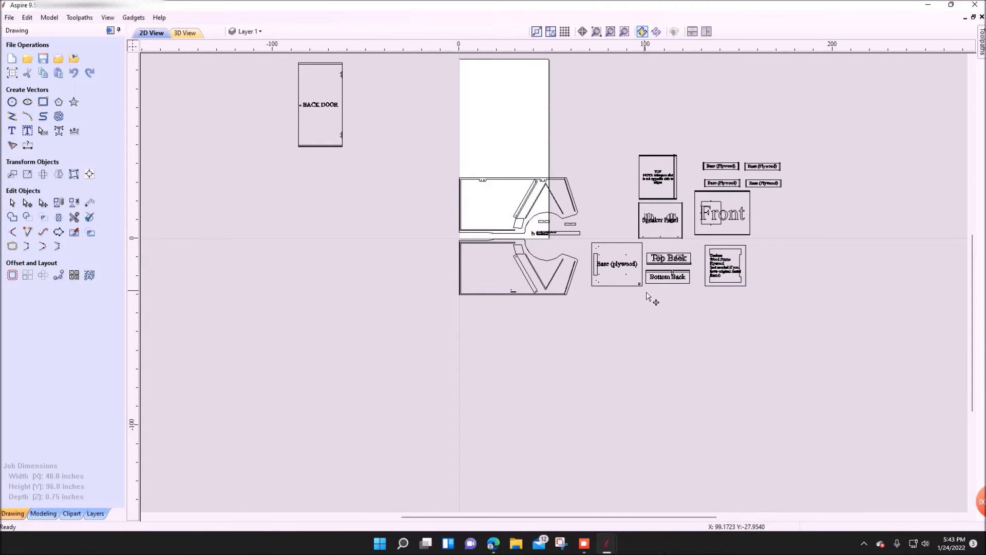
{"action": "left_click", "coordinate": [616, 263]}
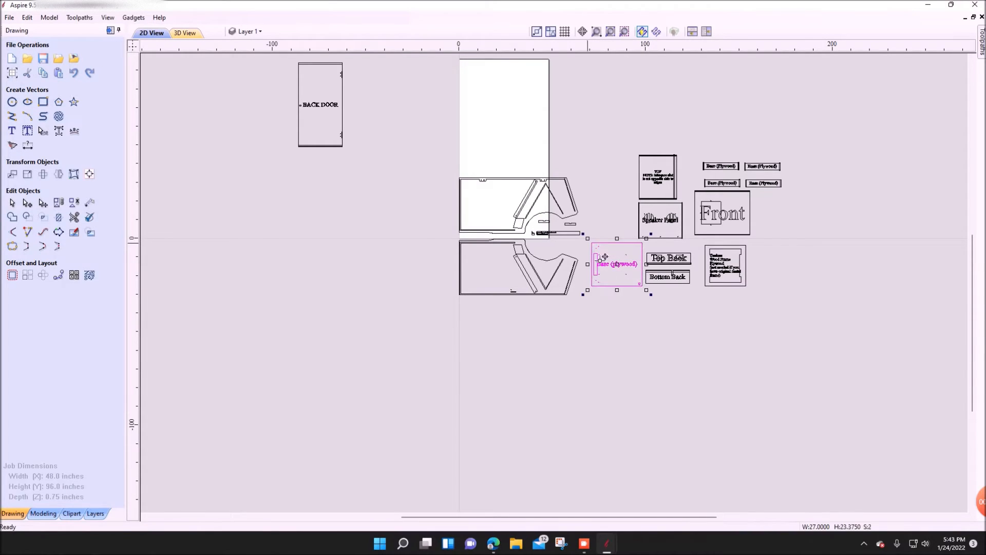
{"action": "left_click_drag", "start_coordinate": [616, 264], "coordinate": [763, 81]}
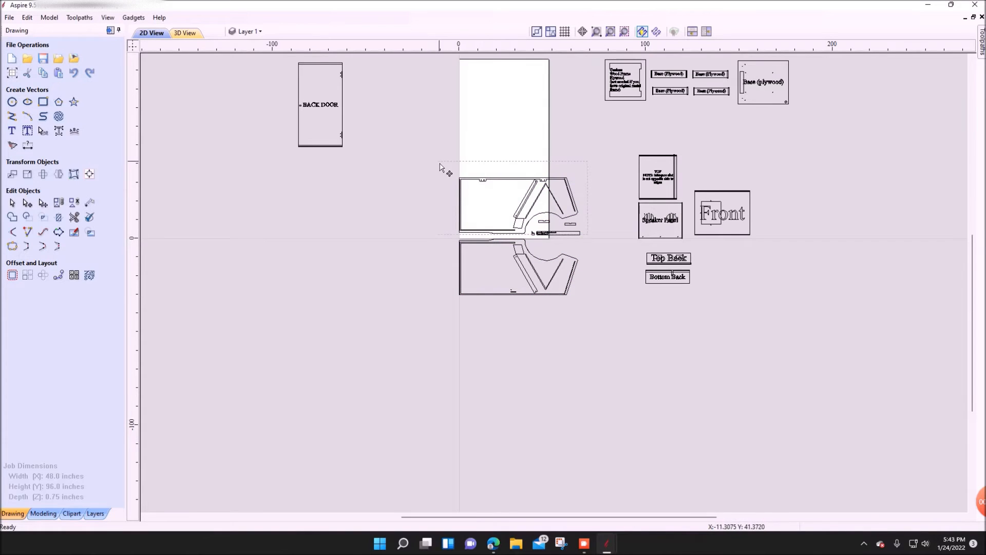
Rotate the upper side panel, Bottom Back and Top Back pieces by 90°
{"action": "left_click", "coordinate": [43, 202]}
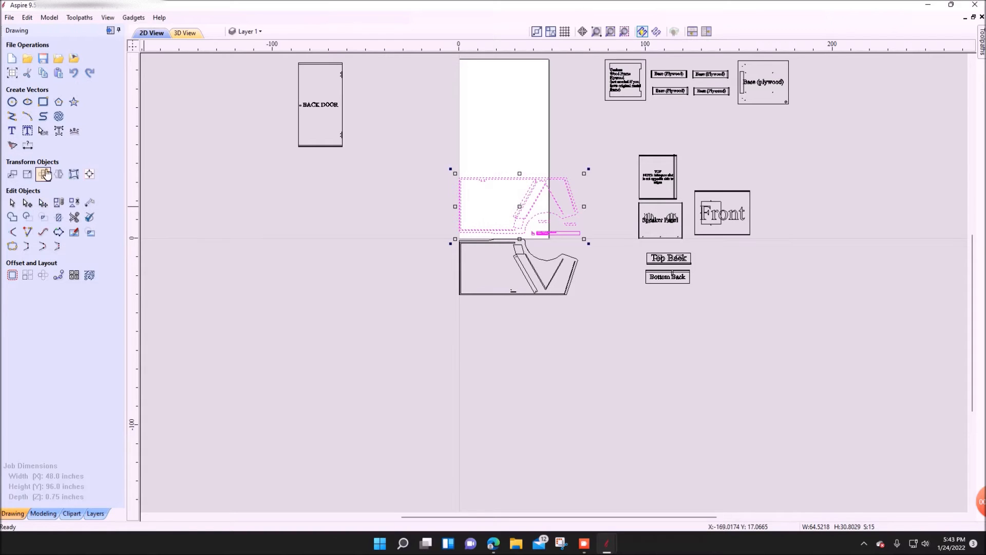
{"action": "left_click", "coordinate": [43, 174]}
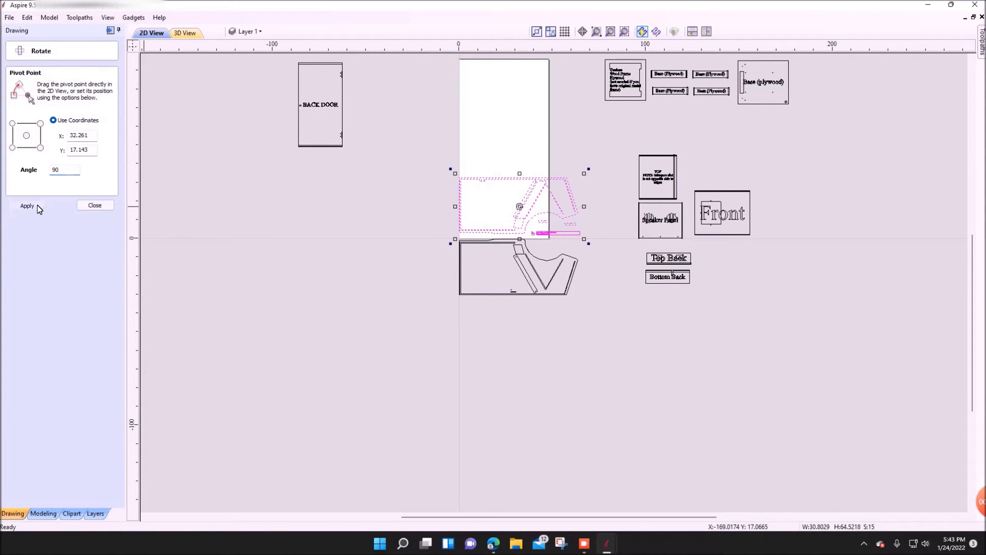
{"action": "left_click", "coordinate": [26, 205]}
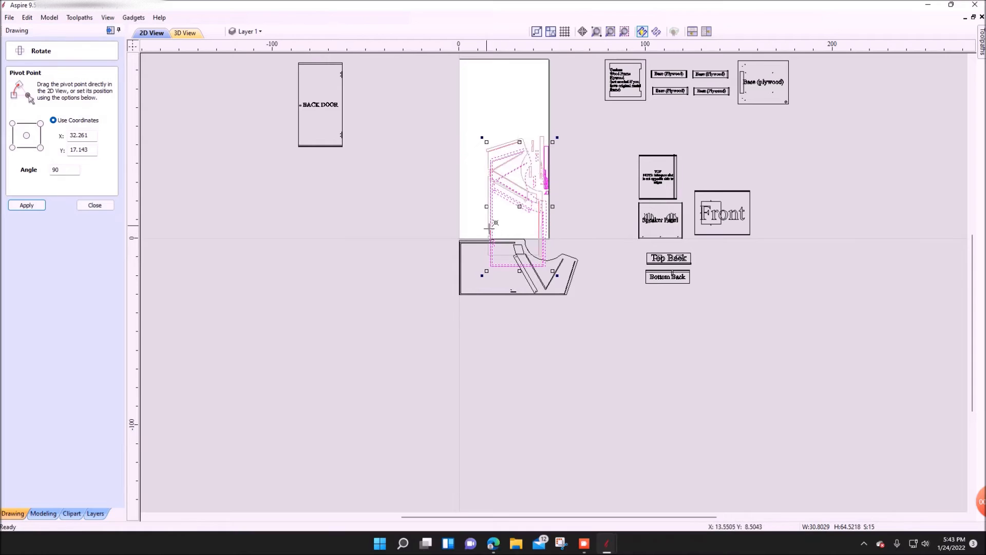
{"action": "left_click", "coordinate": [25, 204]}
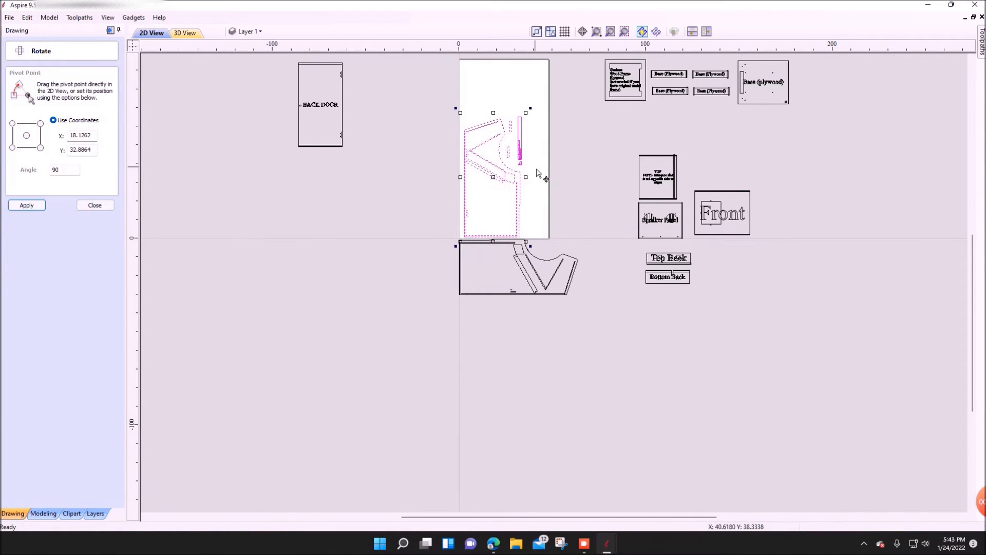
{"action": "left_click", "coordinate": [26, 205]}
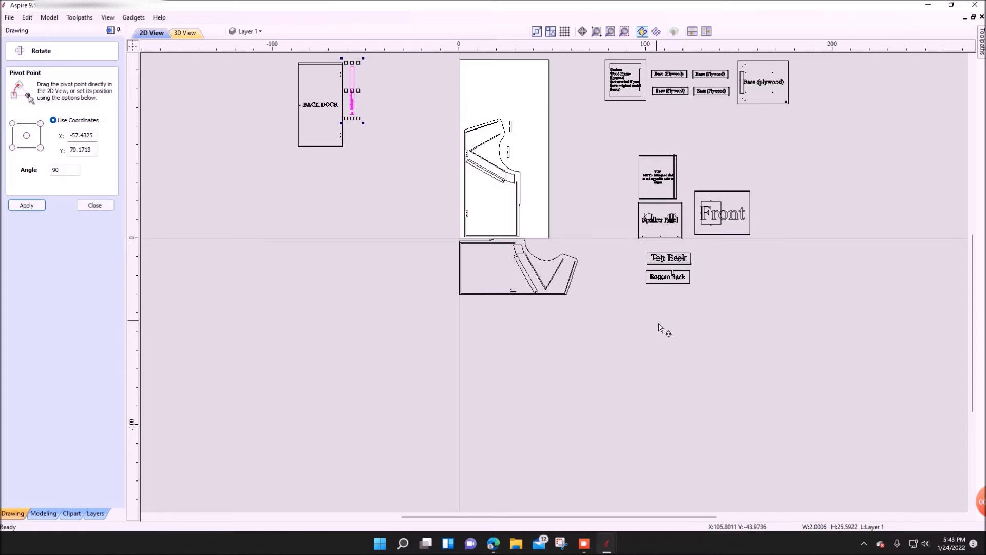
{"action": "mouse_move", "coordinate": [770, 255]}
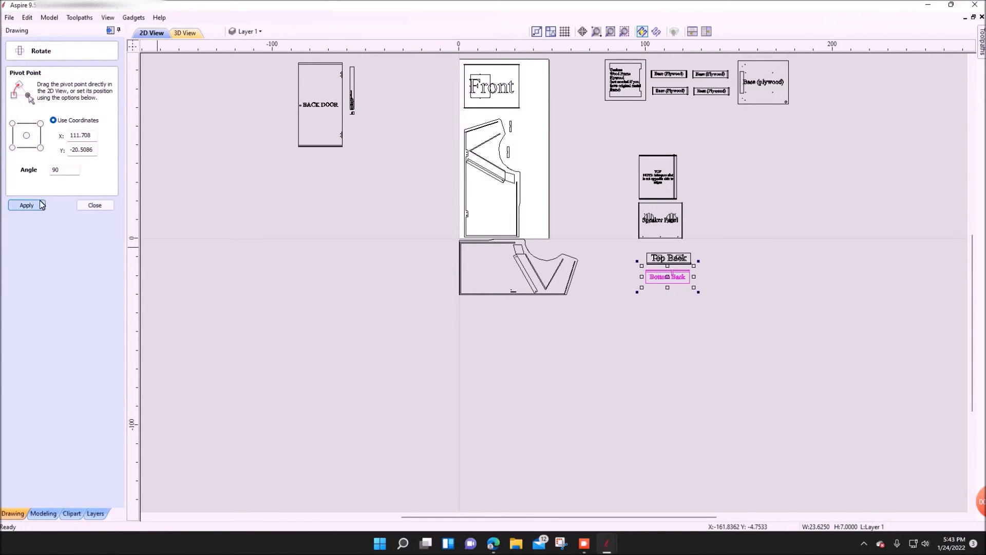
{"action": "left_click", "coordinate": [27, 205]}
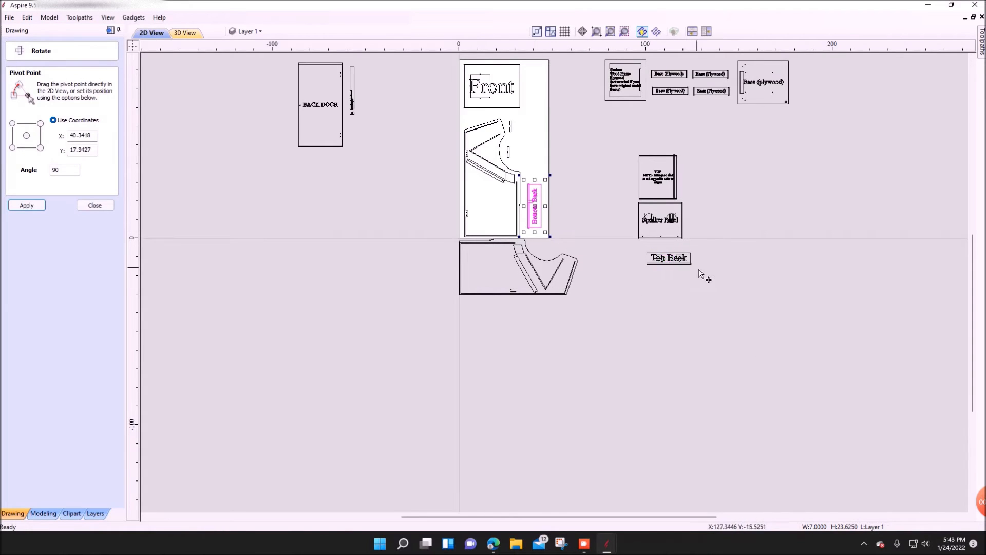
{"action": "left_click", "coordinate": [26, 205]}
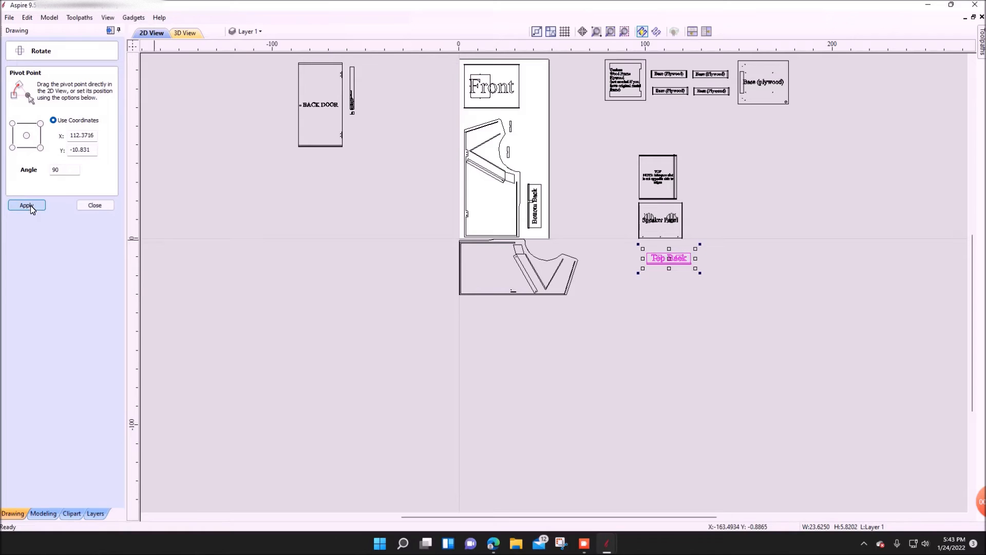
{"action": "left_click", "coordinate": [26, 205]}
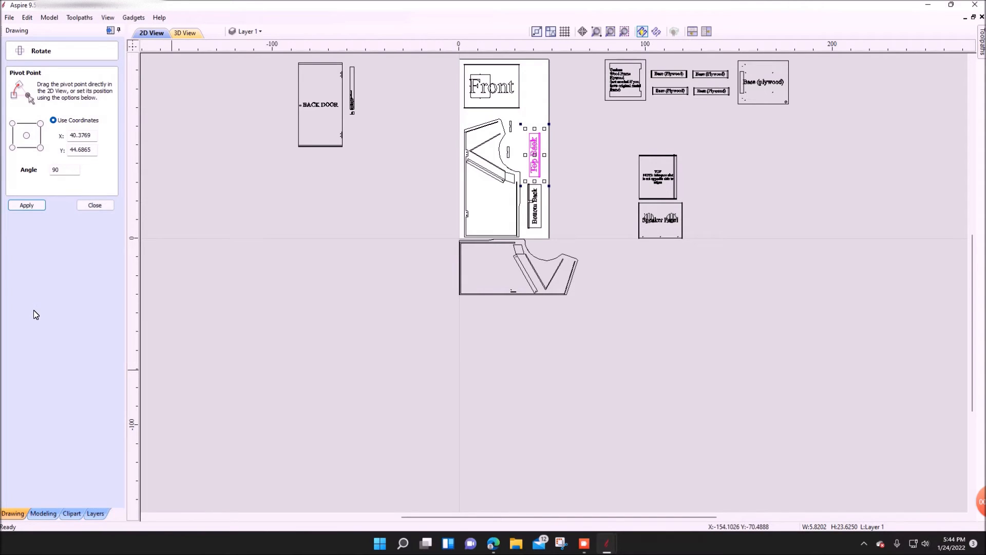
{"action": "mouse_move", "coordinate": [224, 279]}
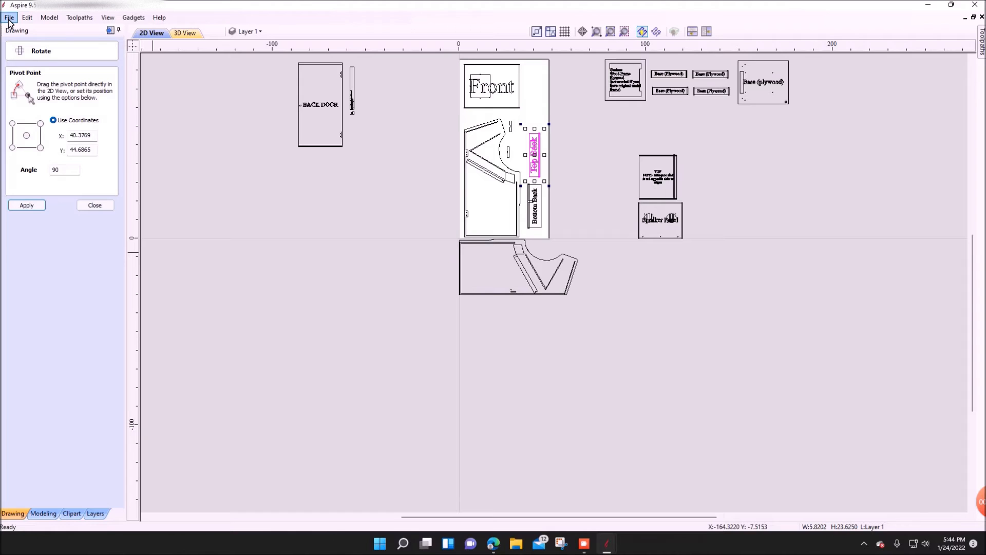
Save the layout in Documents as 'Zoo Keeper Melamine Sheet 1'
{"action": "left_click", "coordinate": [9, 17]}
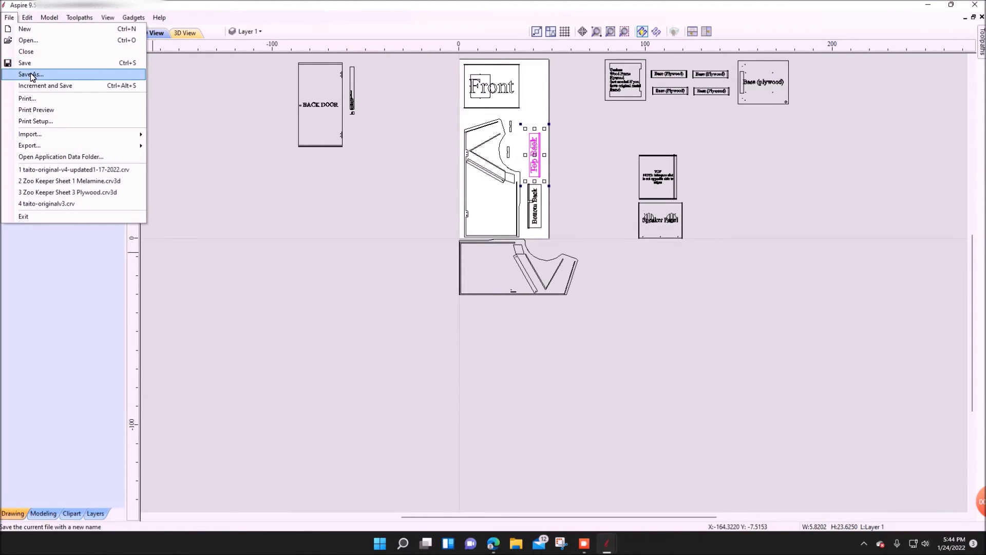
{"action": "left_click", "coordinate": [31, 74]}
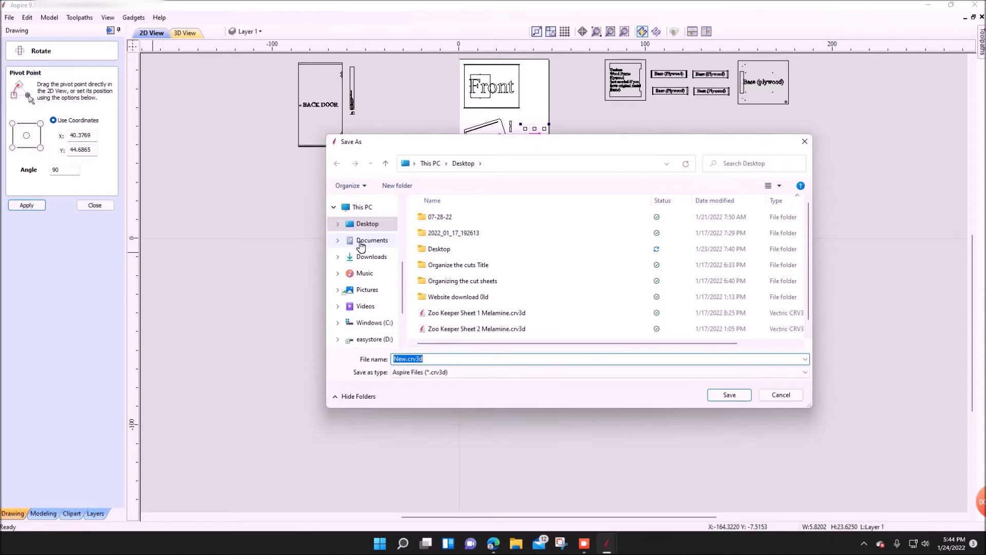
{"action": "left_click", "coordinate": [371, 241]}
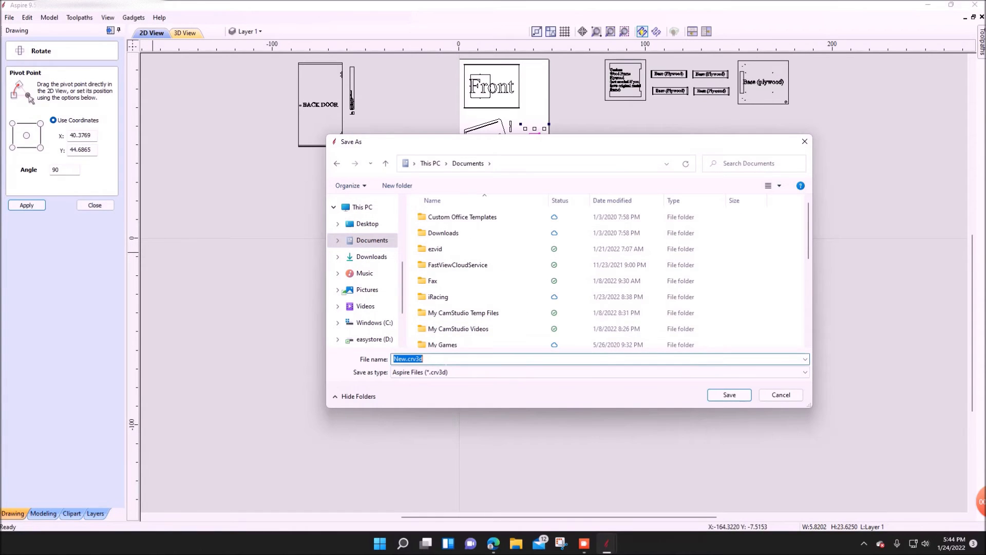
{"action": "type", "text": "Z"}
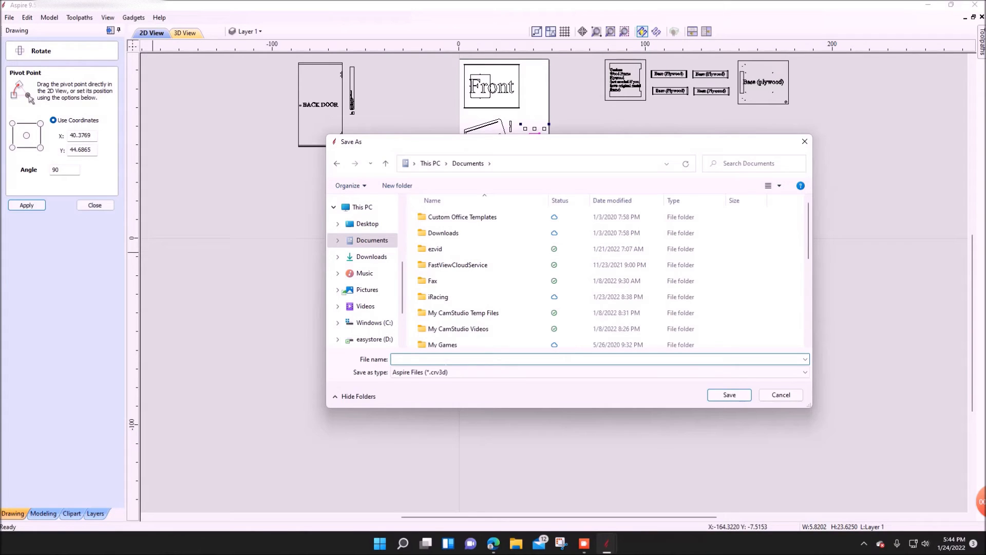
{"action": "type", "text": "Zoo Keeper Melamine Sheet"}
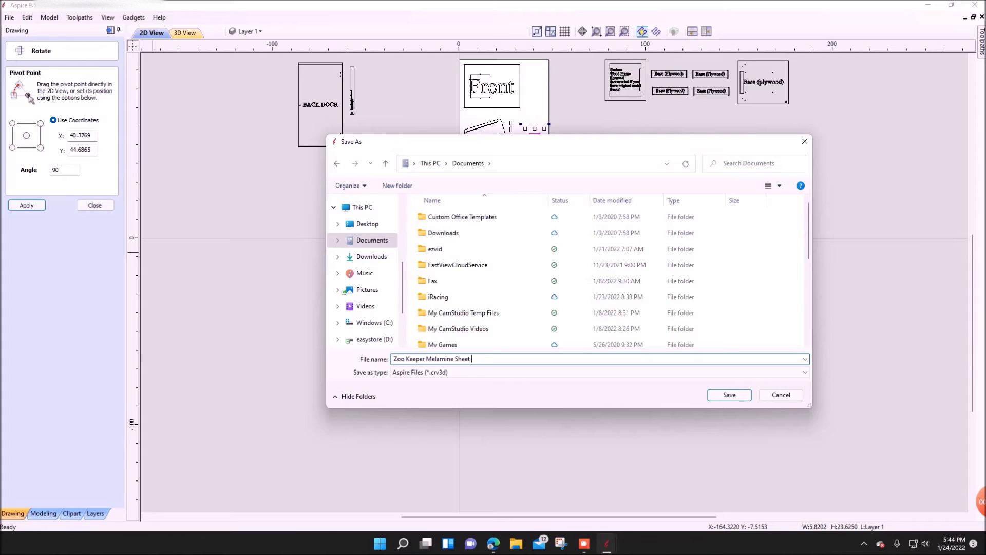
{"action": "type", "text": "1"}
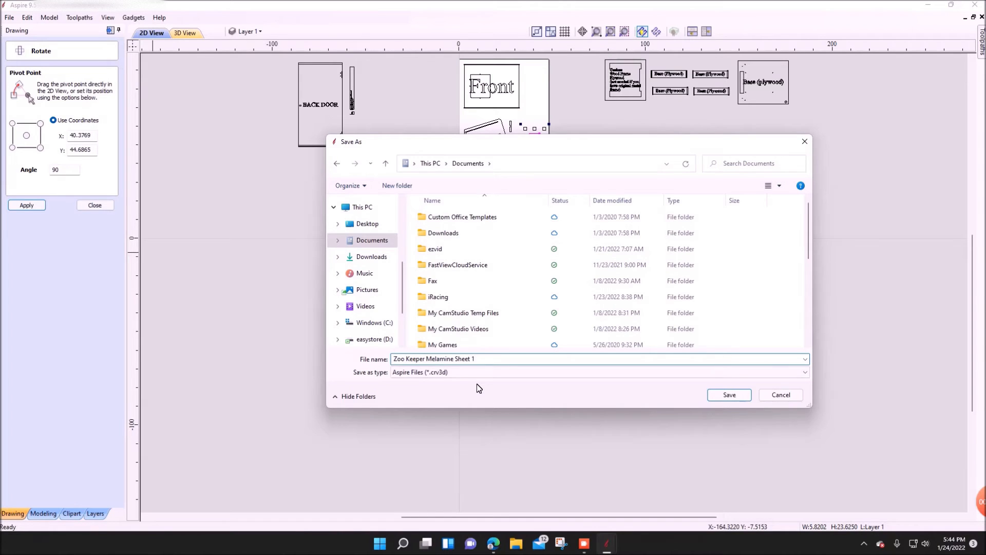
{"action": "left_click", "coordinate": [729, 394]}
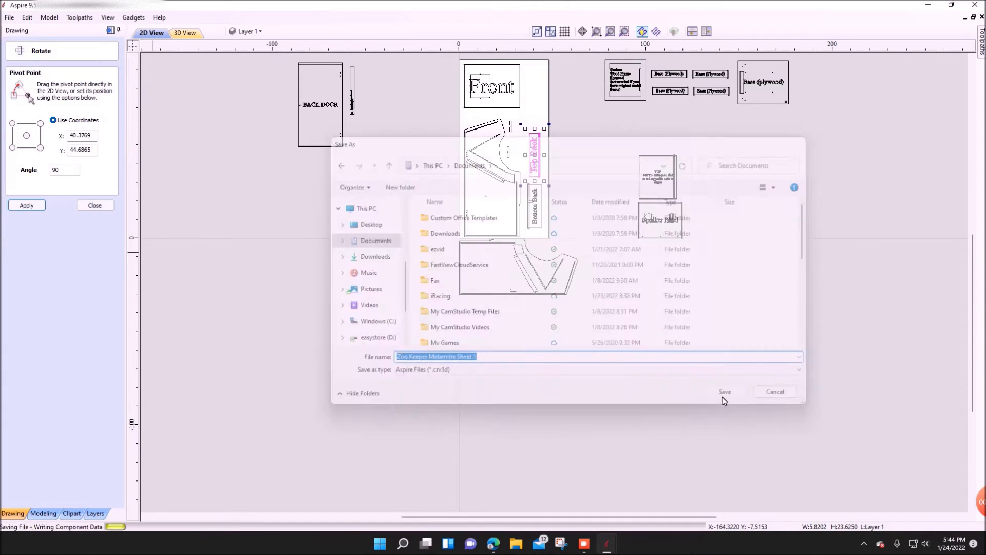
{"action": "left_click", "coordinate": [724, 391]}
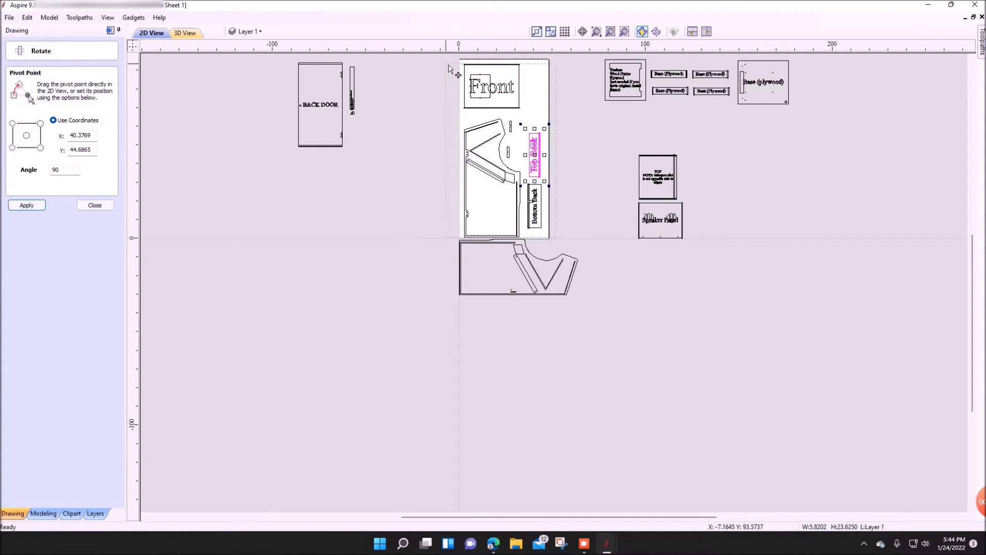
Drag the Front pieces off the sheet, rotate the side panel 90°, and place the TOP panel
{"action": "left_click", "coordinate": [93, 205]}
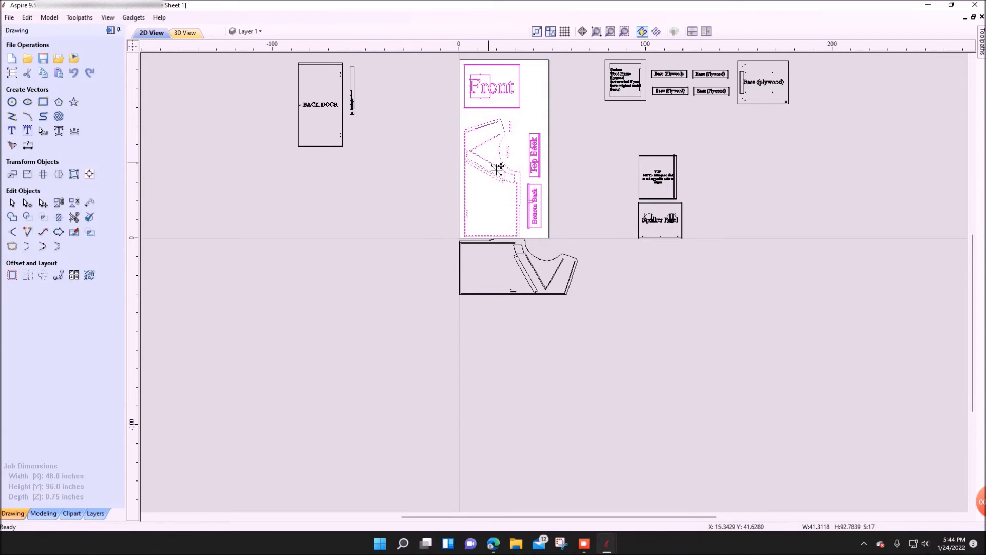
{"action": "left_click_drag", "start_coordinate": [494, 166], "coordinate": [292, 345]}
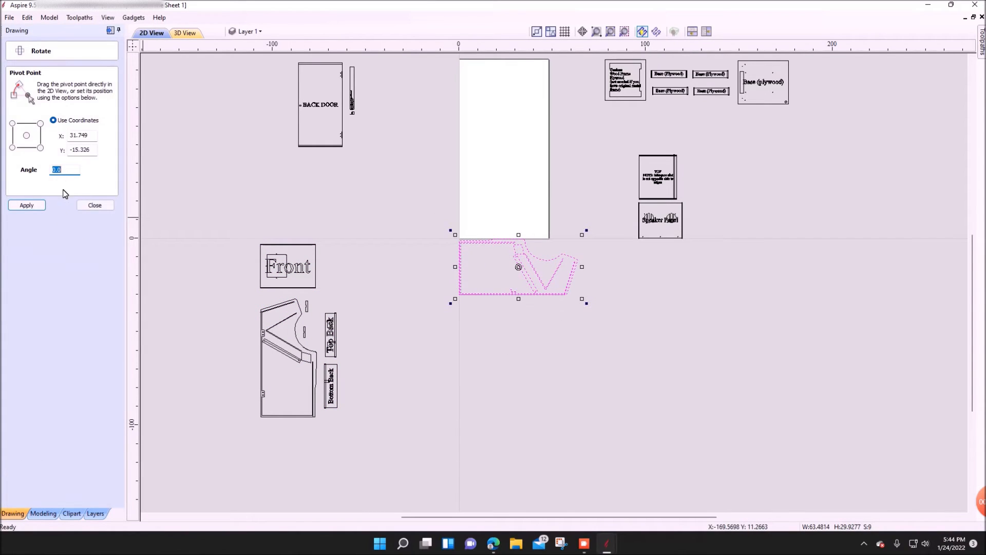
{"action": "left_click", "coordinate": [26, 204]}
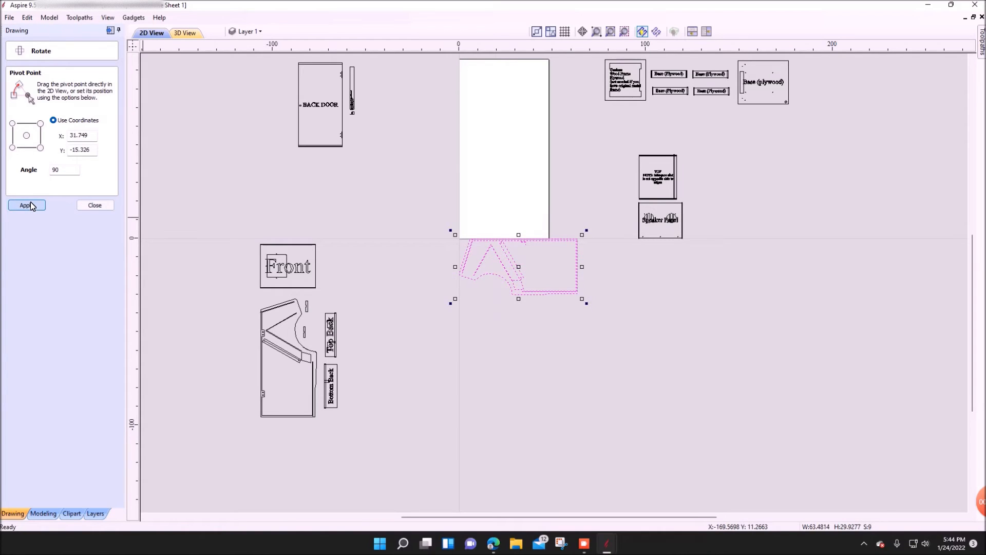
{"action": "left_click", "coordinate": [25, 205]}
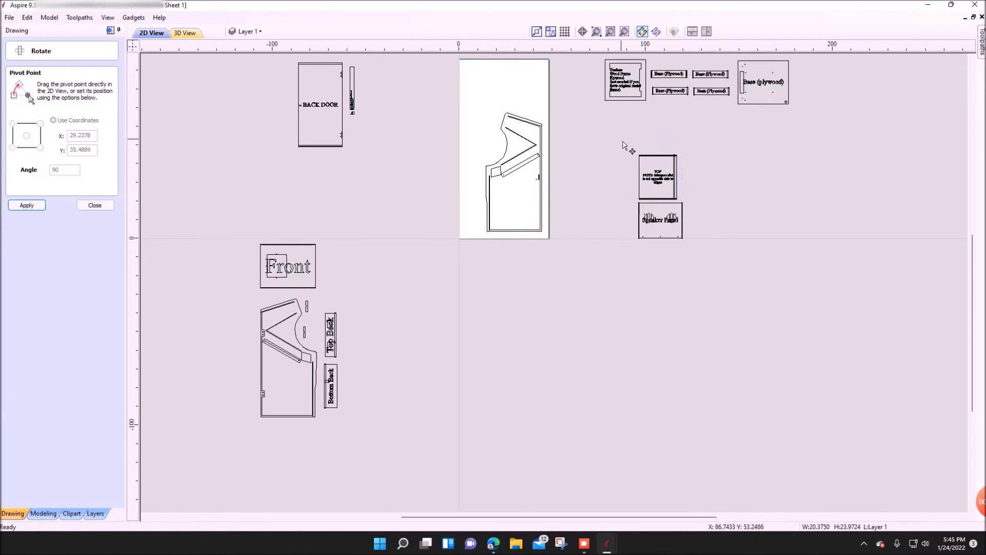
{"action": "left_click", "coordinate": [657, 177]}
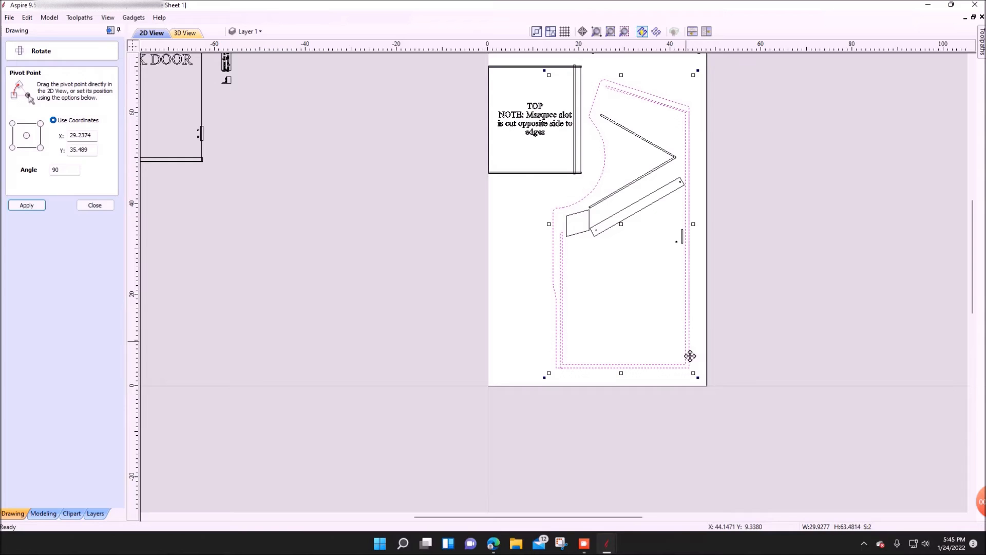
{"action": "left_click", "coordinate": [26, 205]}
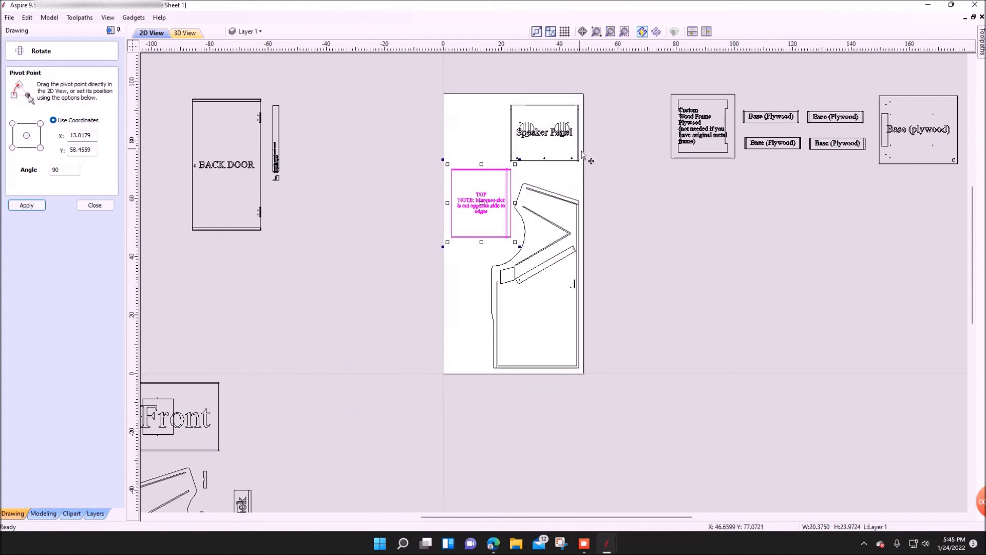
Save the layout with File > Save As as 'Zoo Keeper Melamine Sheet 2'
{"action": "left_click", "coordinate": [9, 17]}
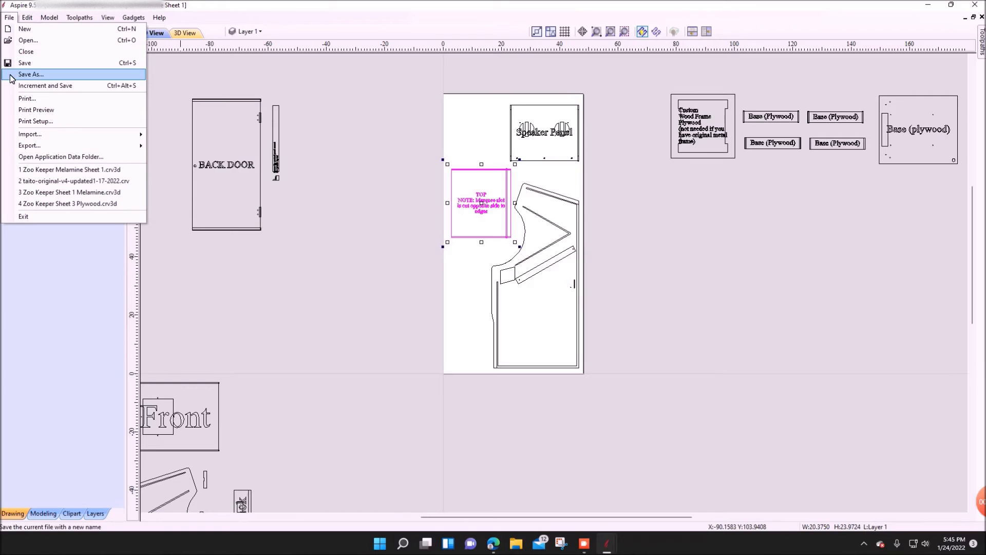
{"action": "left_click", "coordinate": [31, 74]}
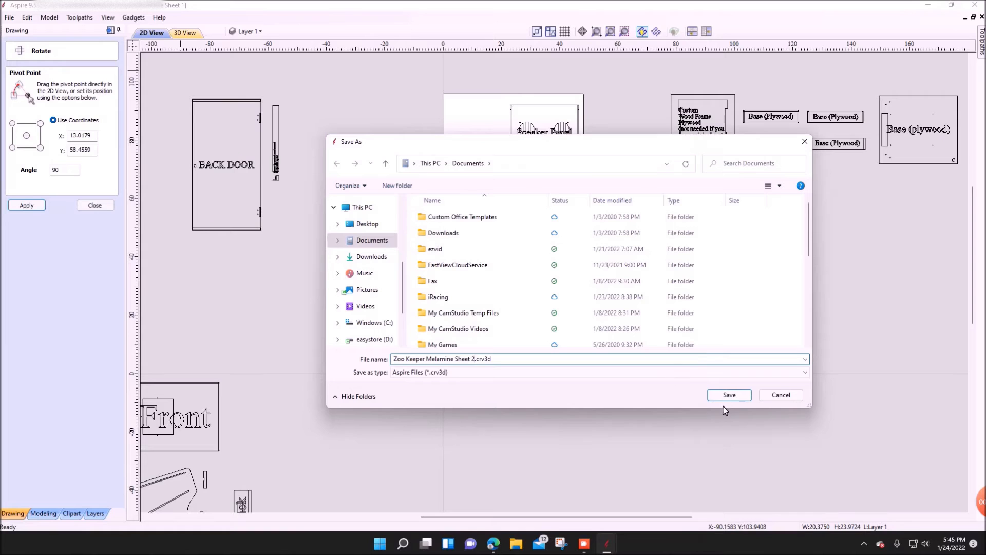
{"action": "left_click", "coordinate": [729, 394]}
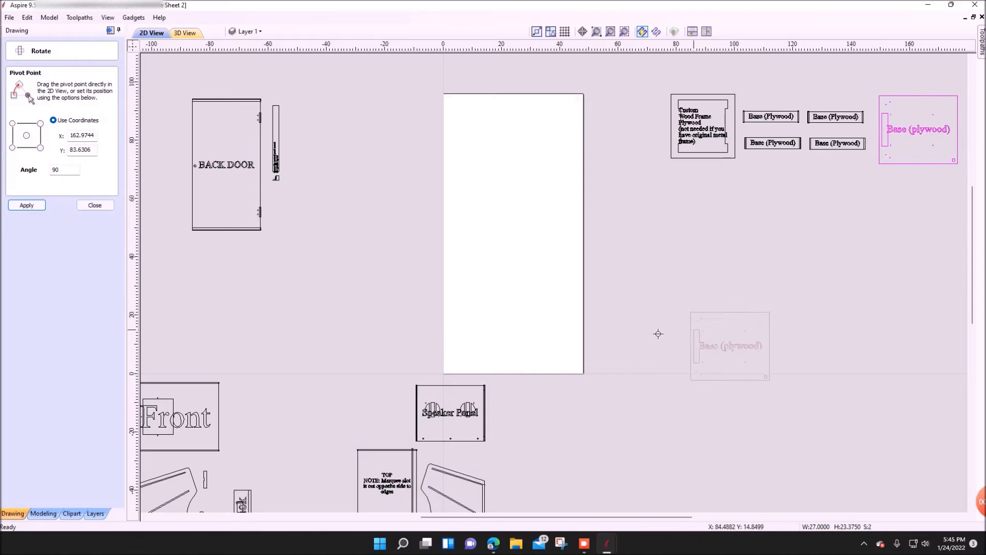
Drag the large base panel onto the sheet and rotate the base strips upright
{"action": "left_click_drag", "start_coordinate": [729, 345], "coordinate": [539, 333]}
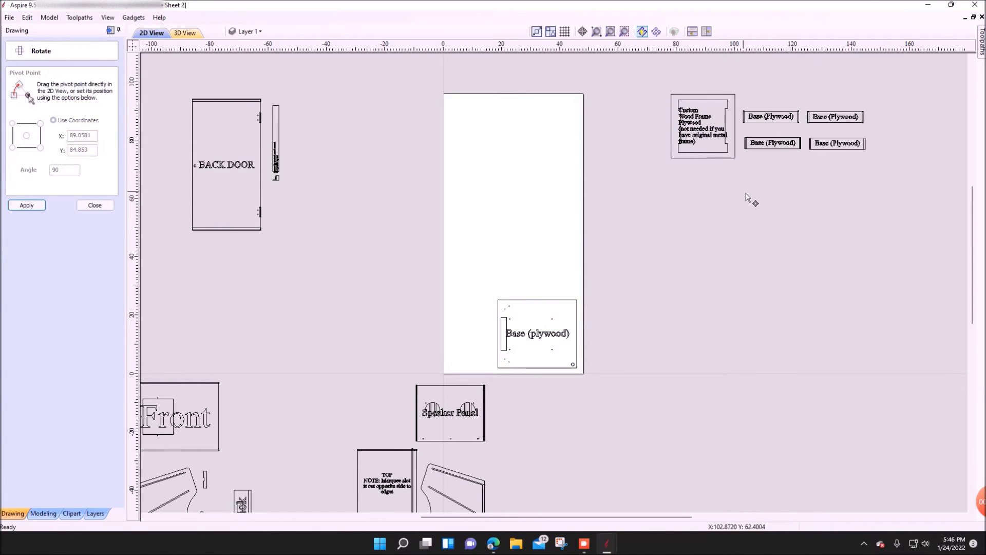
{"action": "mouse_move", "coordinate": [736, 185]}
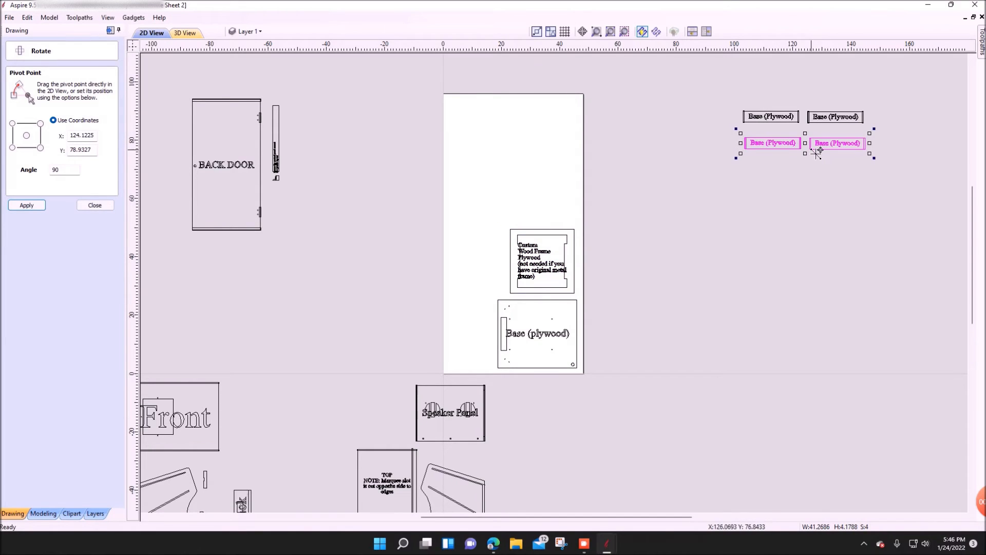
{"action": "left_click", "coordinate": [25, 205]}
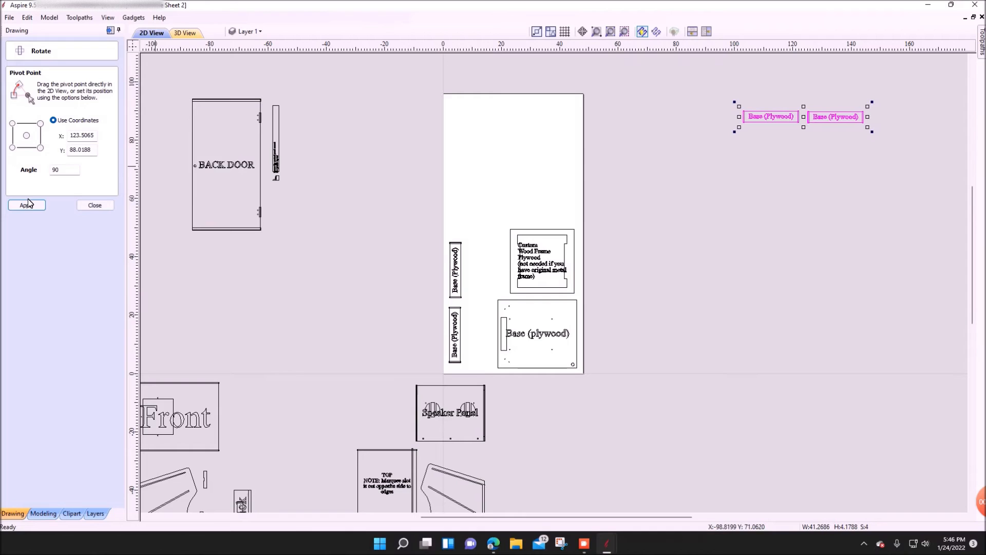
{"action": "left_click", "coordinate": [26, 205]}
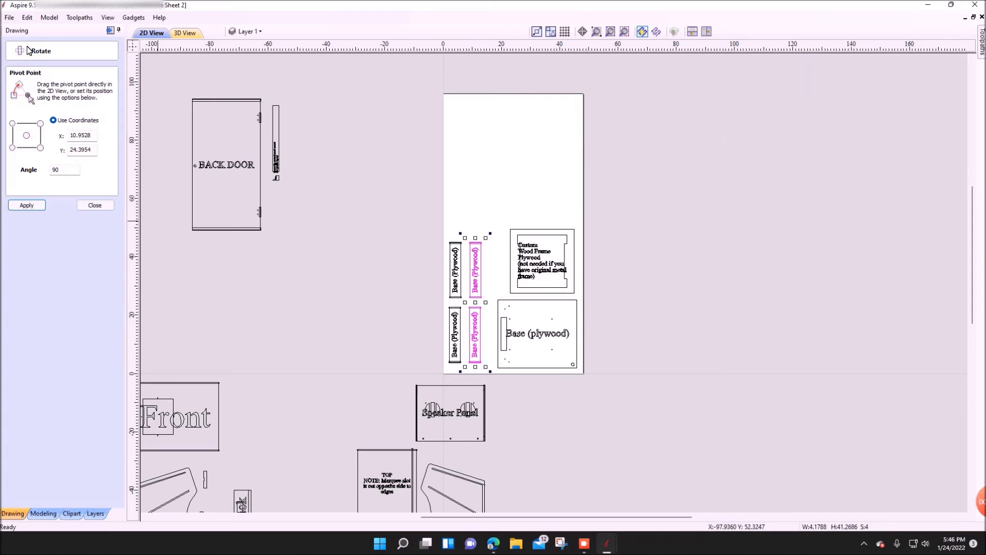
Save a copy named 'Zoo Keeper Plywood Sheet 1' by editing the existing file name
{"action": "left_click", "coordinate": [9, 17]}
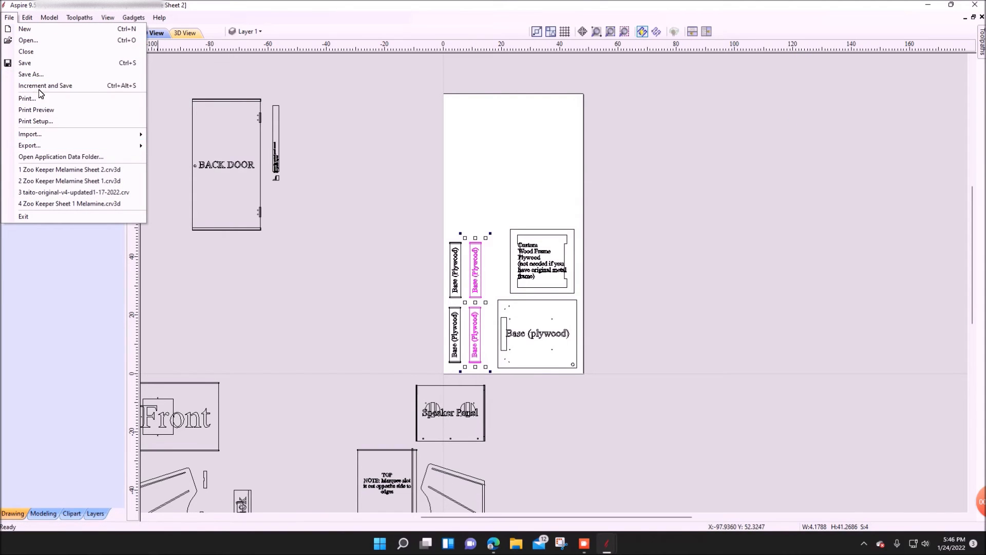
{"action": "left_click", "coordinate": [30, 74]}
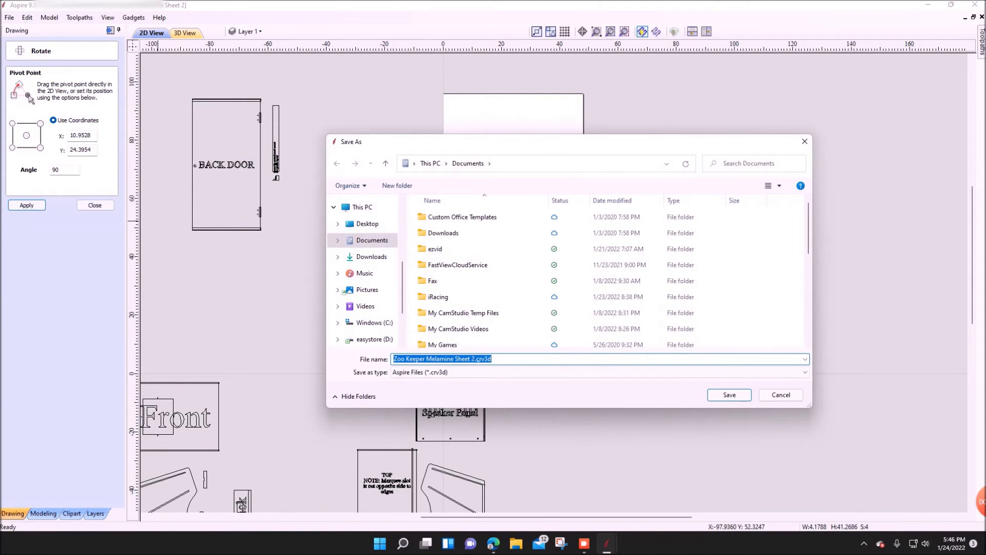
{"action": "left_click", "coordinate": [475, 359]}
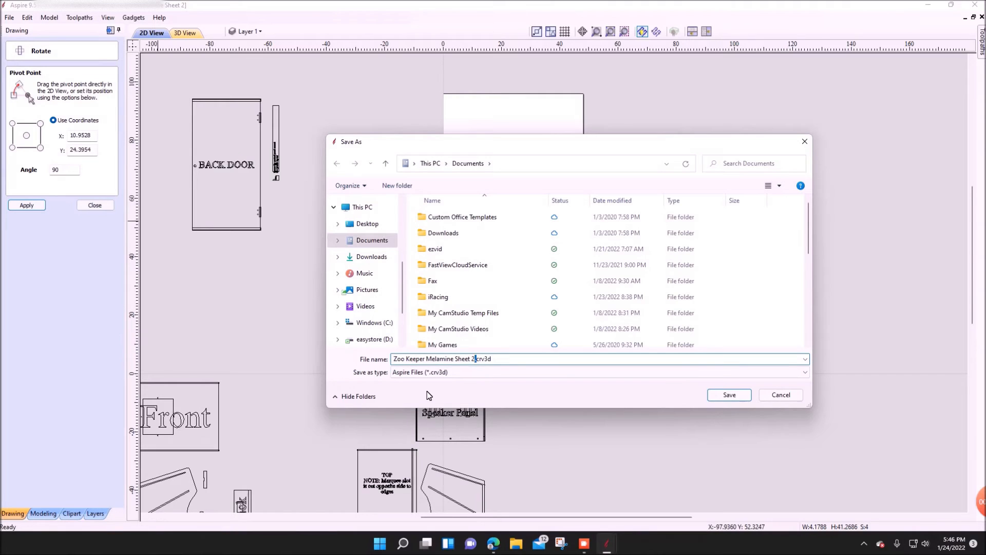
{"action": "key", "text": "BackSpace"}
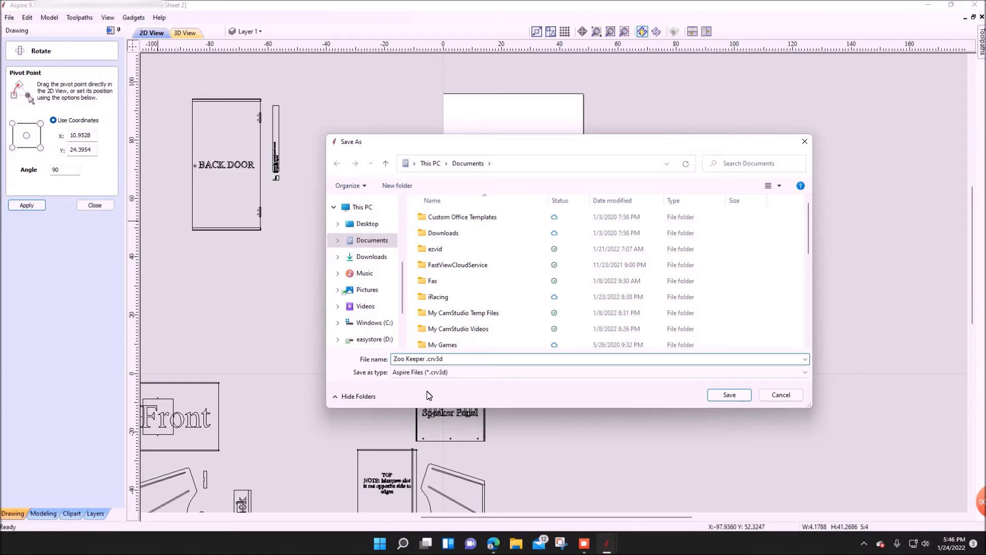
{"action": "type", "text": "Plywood Sheet 1"}
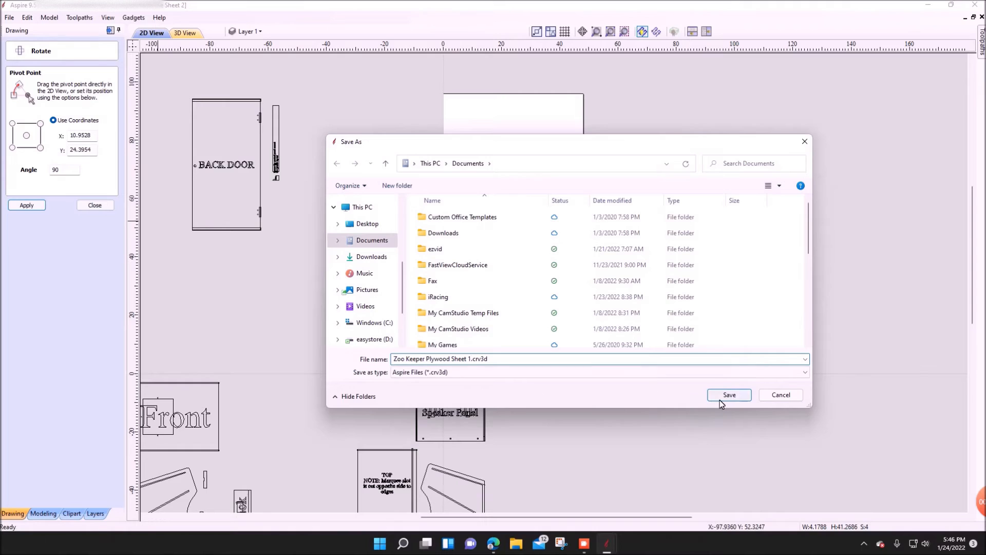
{"action": "left_click", "coordinate": [728, 394]}
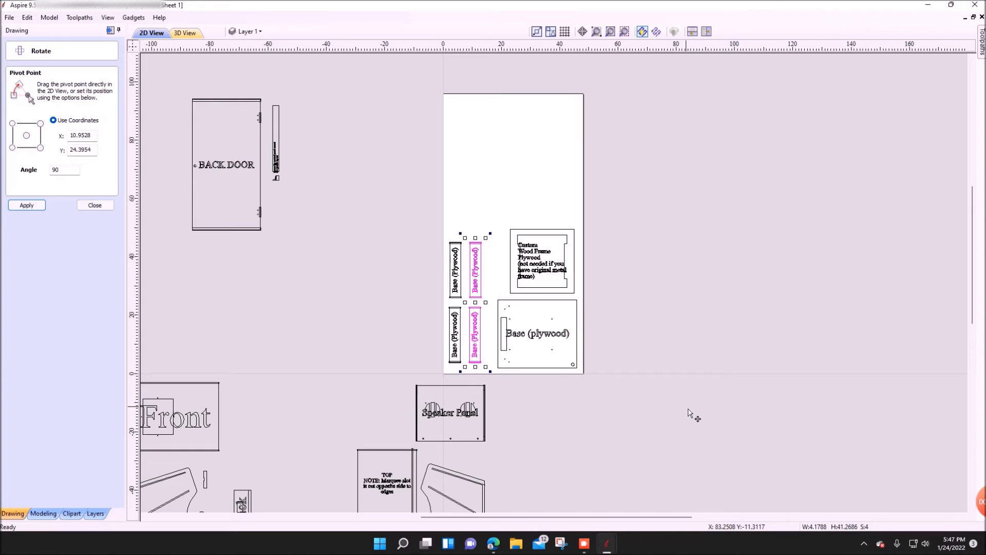
{"action": "mouse_move", "coordinate": [298, 298]}
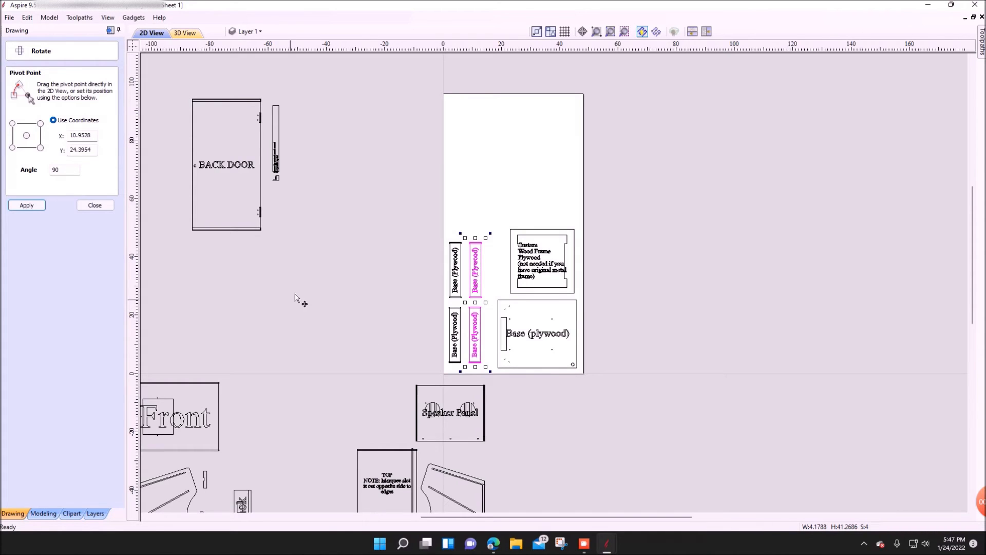
{"action": "mouse_move", "coordinate": [265, 256]}
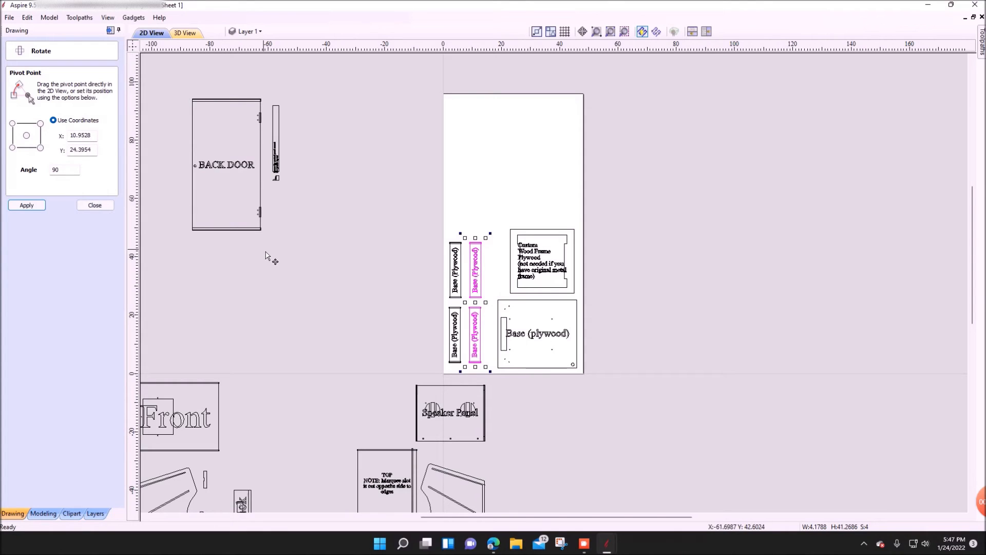
{"action": "mouse_move", "coordinate": [271, 225]}
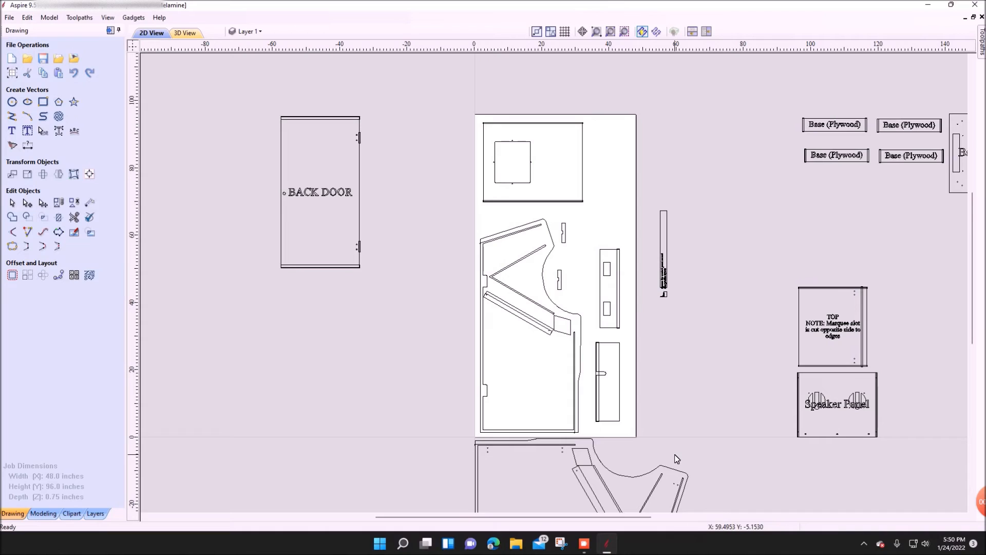
{"action": "mouse_move", "coordinate": [597, 411]}
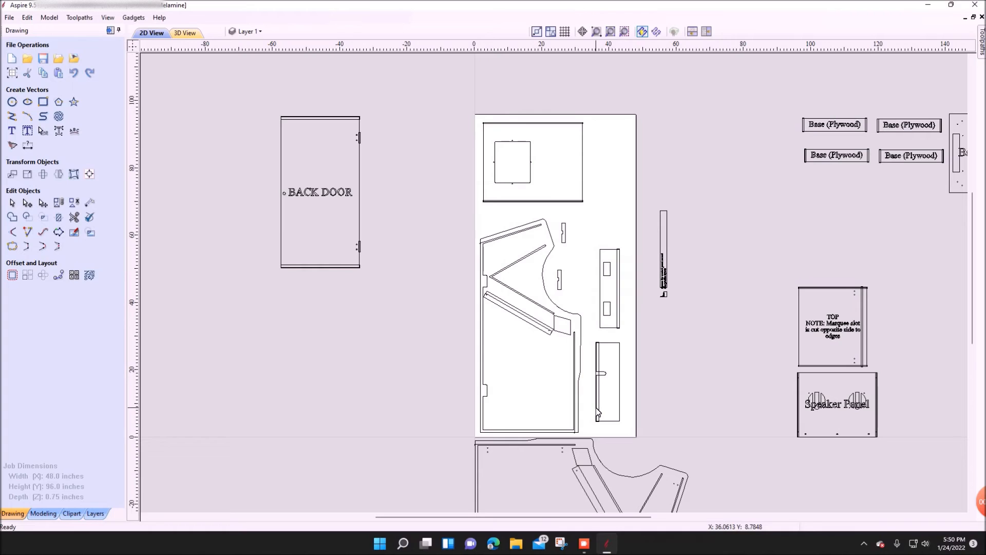
{"action": "mouse_move", "coordinate": [596, 413]}
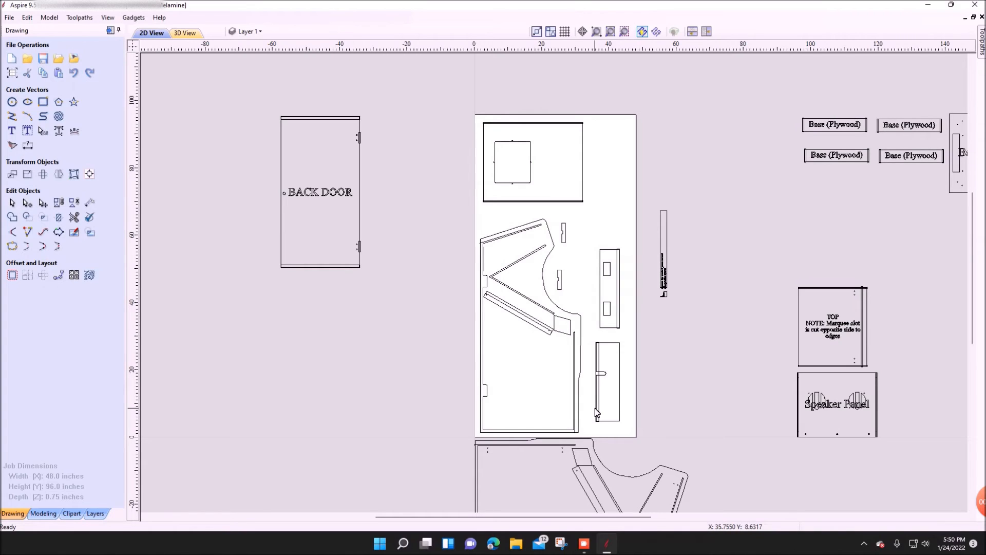
{"action": "mouse_move", "coordinate": [561, 346]}
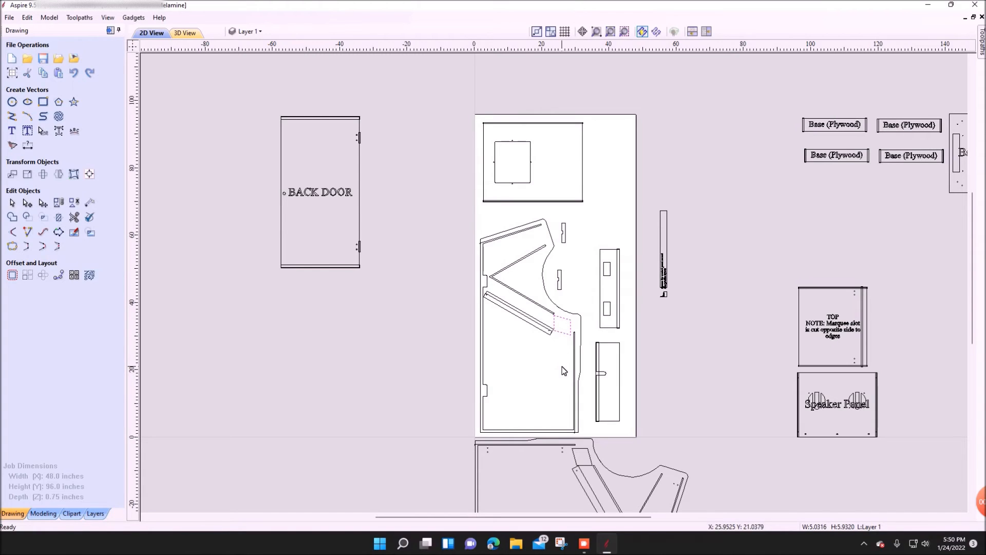
{"action": "mouse_move", "coordinate": [555, 354]}
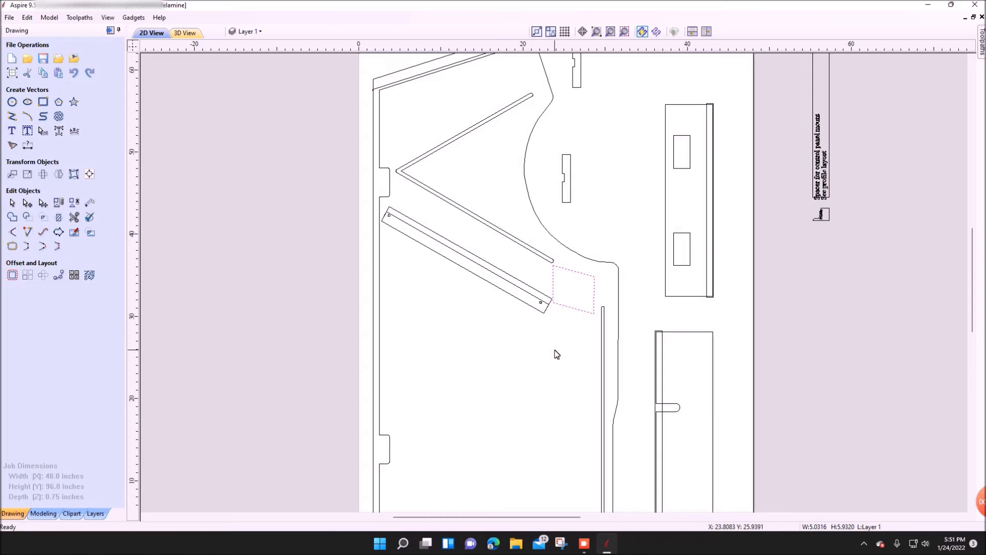
{"action": "mouse_move", "coordinate": [542, 348]}
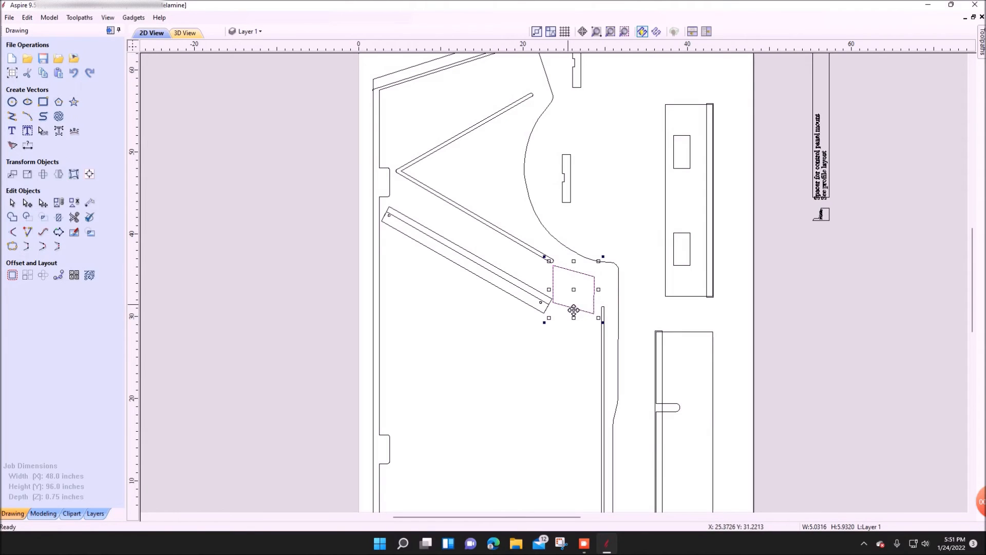
Ctrl-drag a copy of the slot spacer piece into open space above the original
{"action": "left_click", "coordinate": [576, 406]}
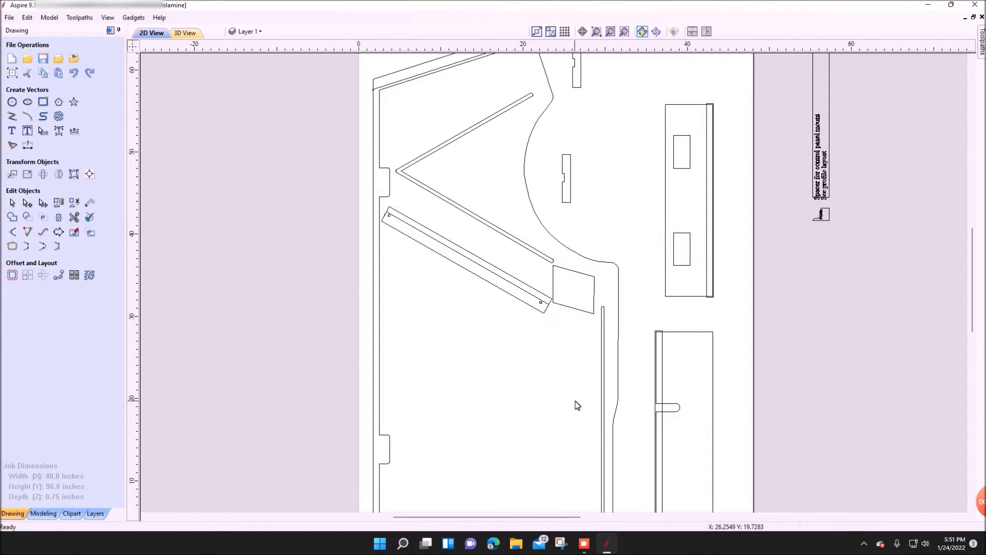
{"action": "left_click", "coordinate": [572, 289]}
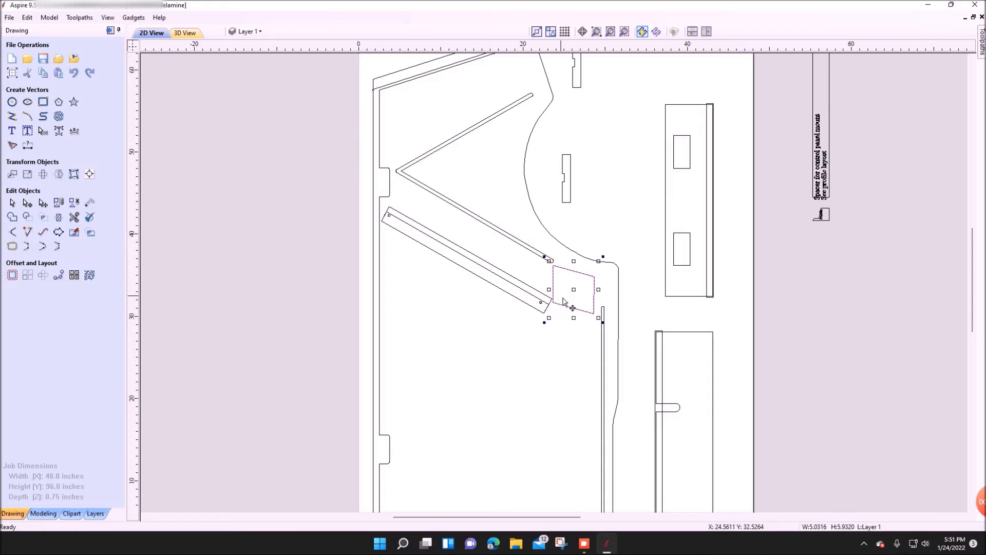
{"action": "left_click_drag", "start_coordinate": [572, 289], "coordinate": [619, 201]}
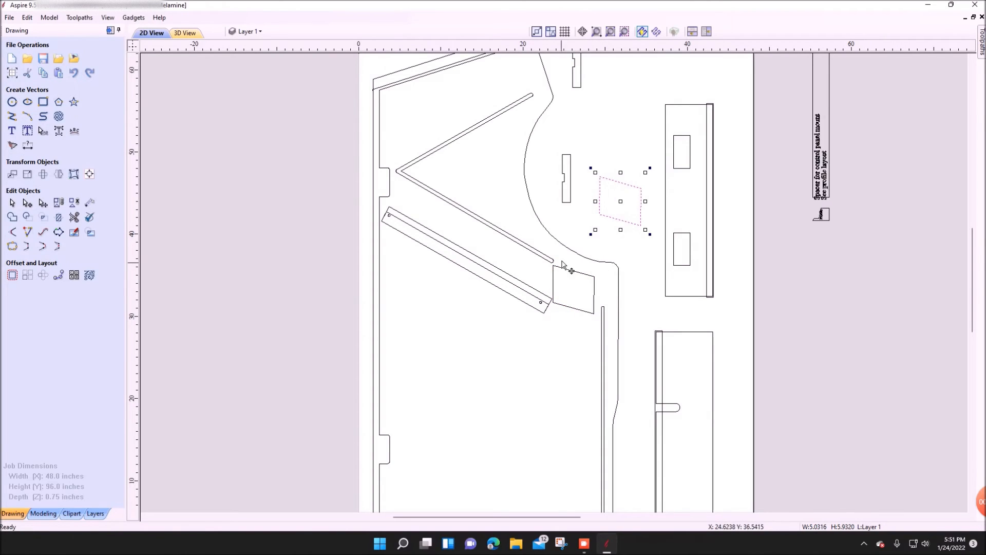
{"action": "mouse_move", "coordinate": [571, 314]}
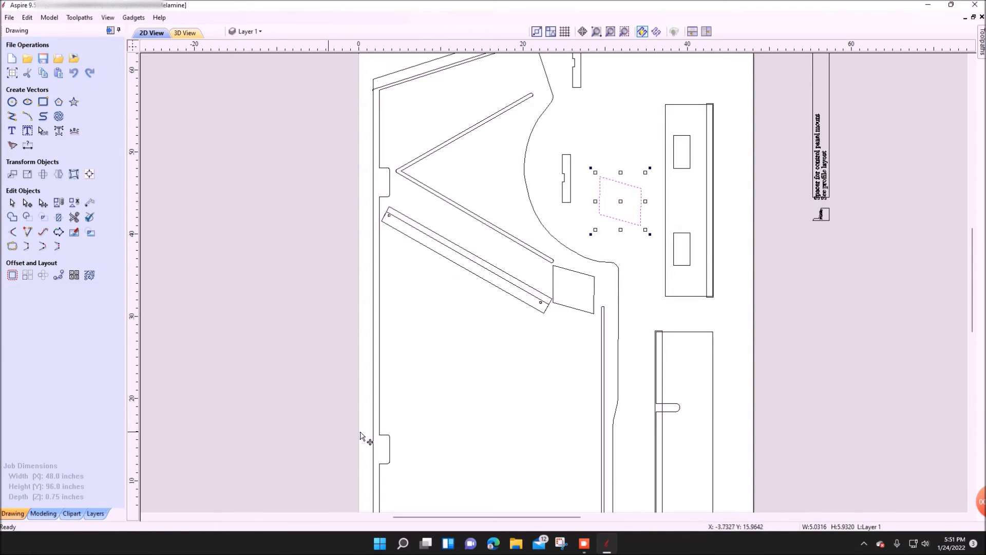
{"action": "mouse_move", "coordinate": [513, 414]}
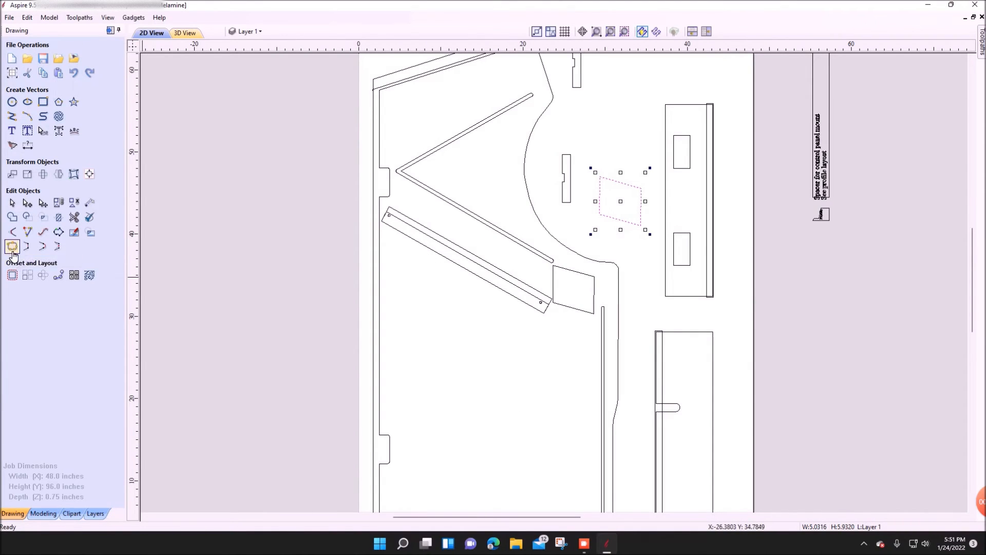
Offset the spacer copy inward 0.07 inch, deleting the original, then select the slot spacer
{"action": "left_click", "coordinate": [12, 246]}
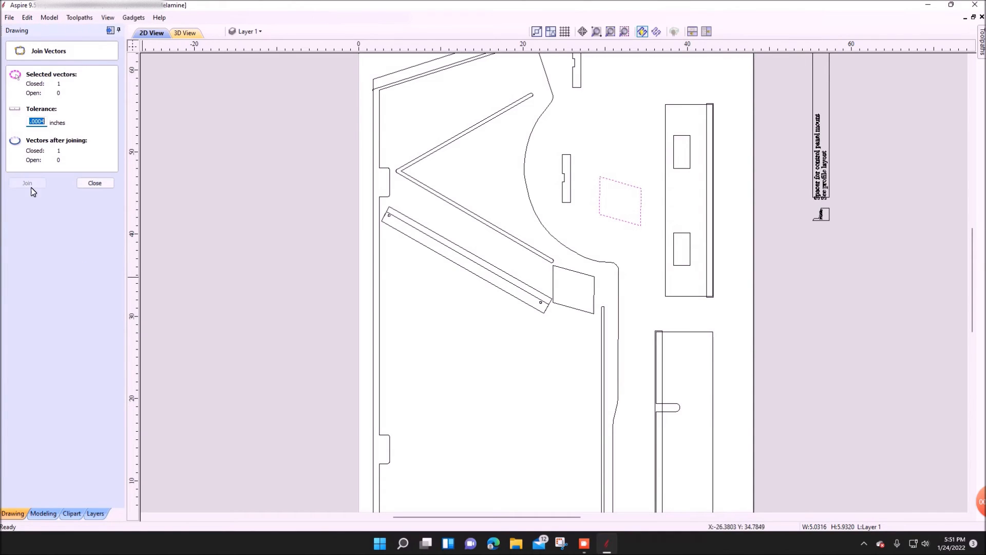
{"action": "left_click", "coordinate": [94, 182]}
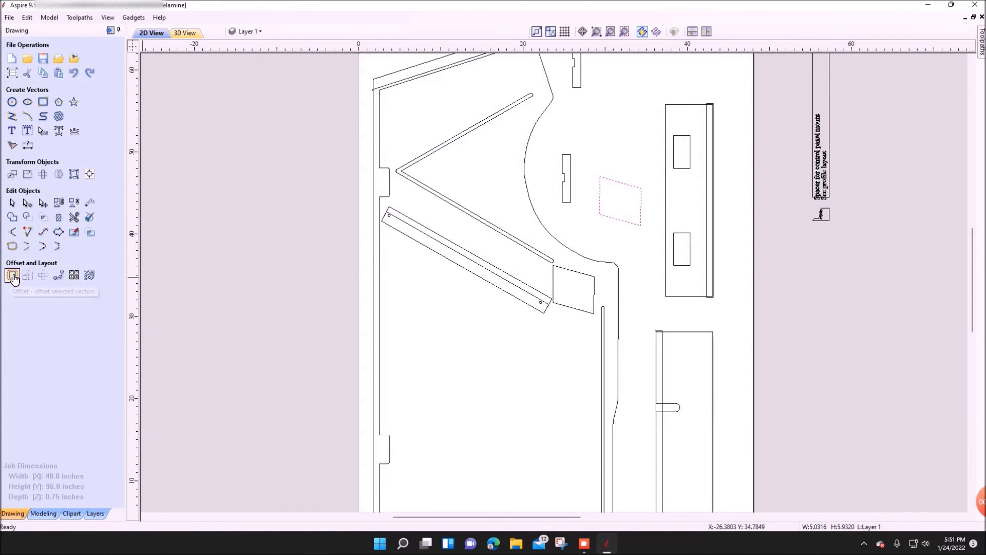
{"action": "left_click", "coordinate": [12, 275]}
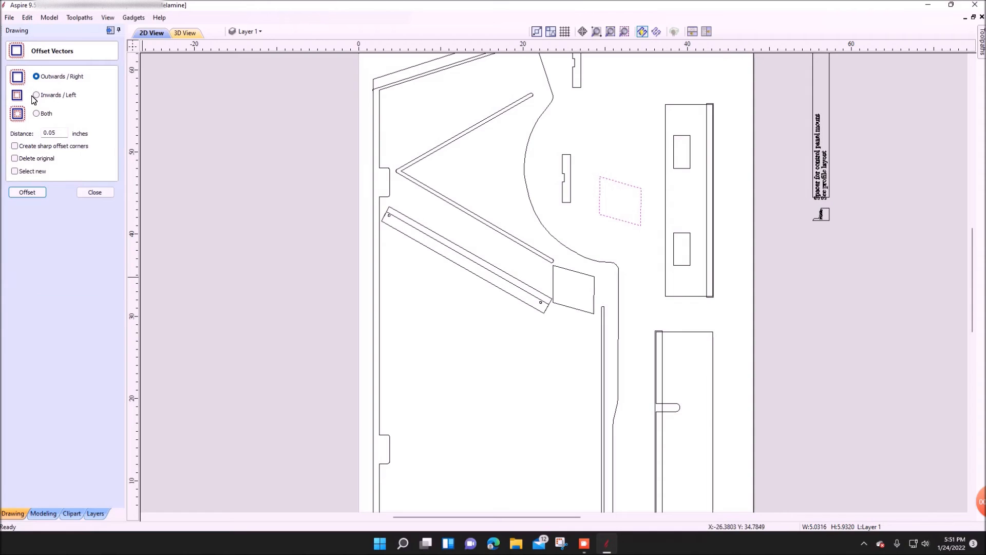
{"action": "left_click", "coordinate": [35, 94]}
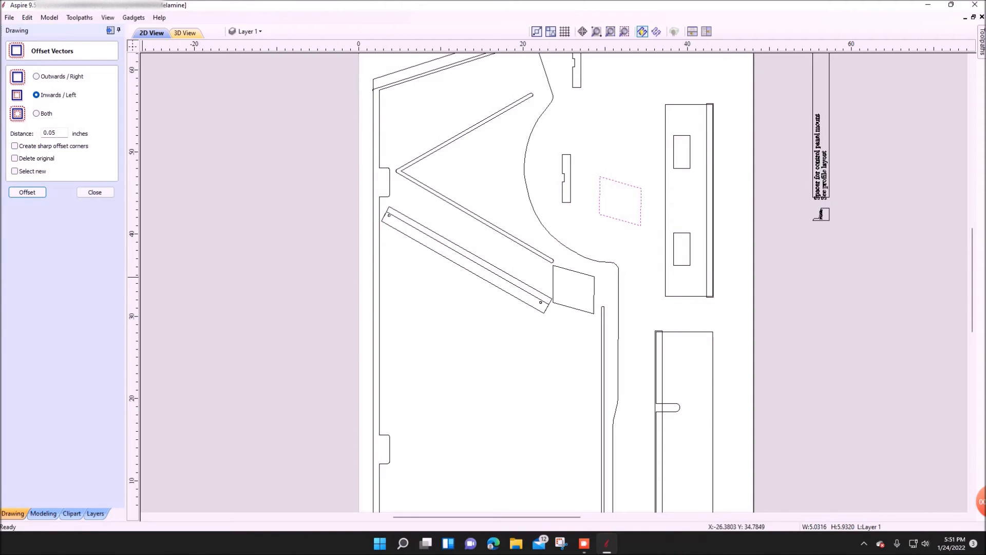
{"action": "type", "text": "0.07"}
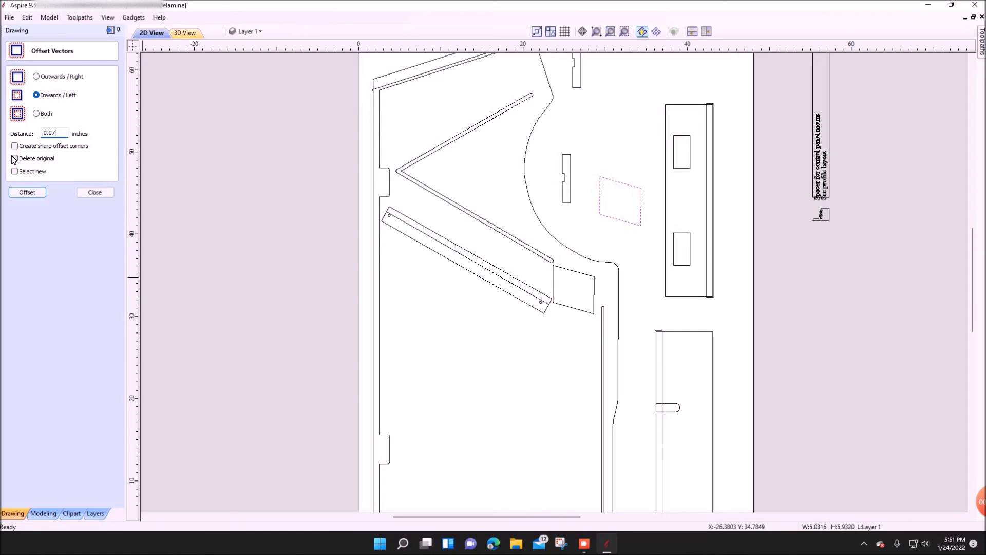
{"action": "left_click", "coordinate": [14, 157]}
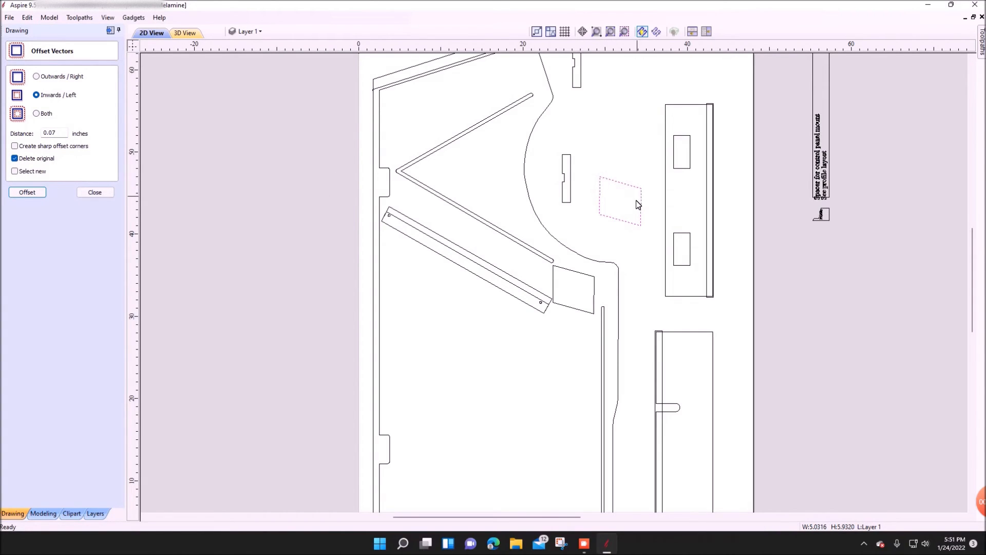
{"action": "mouse_move", "coordinate": [642, 241]}
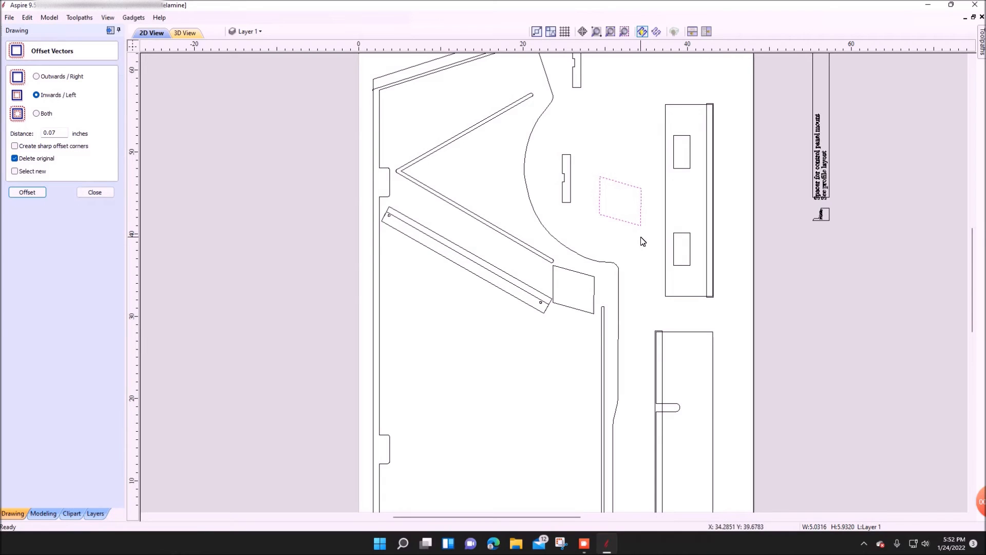
{"action": "left_click", "coordinate": [27, 192]}
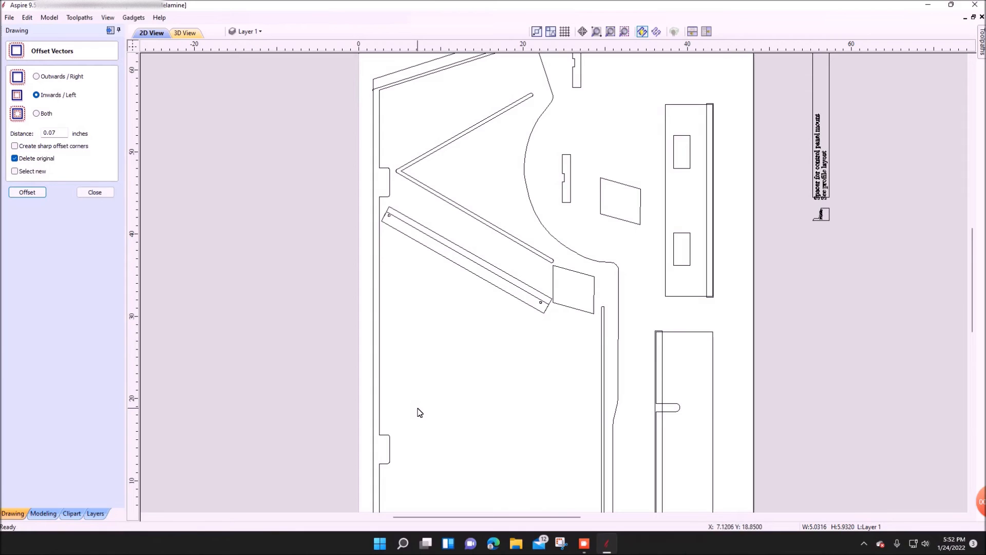
{"action": "left_click", "coordinate": [572, 289]}
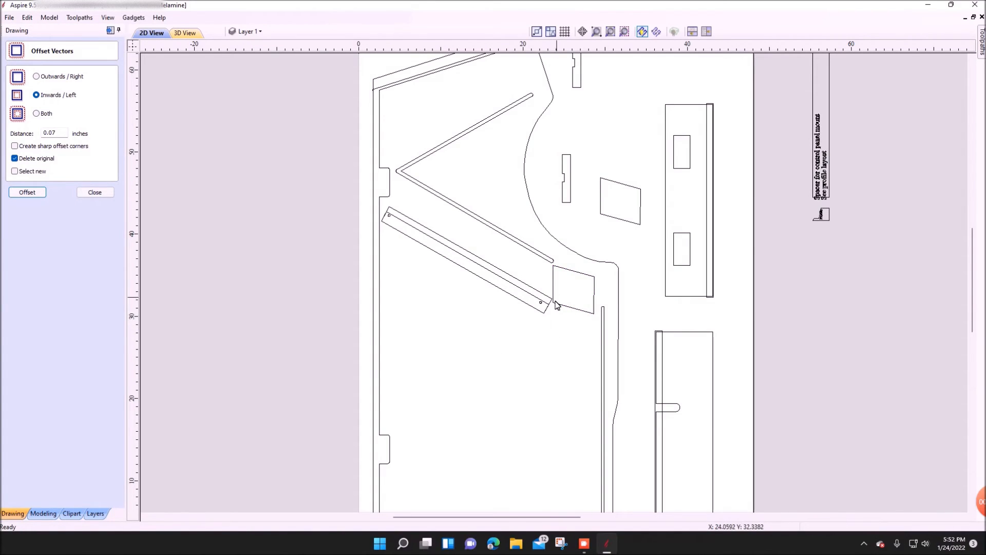
{"action": "left_click", "coordinate": [572, 289]}
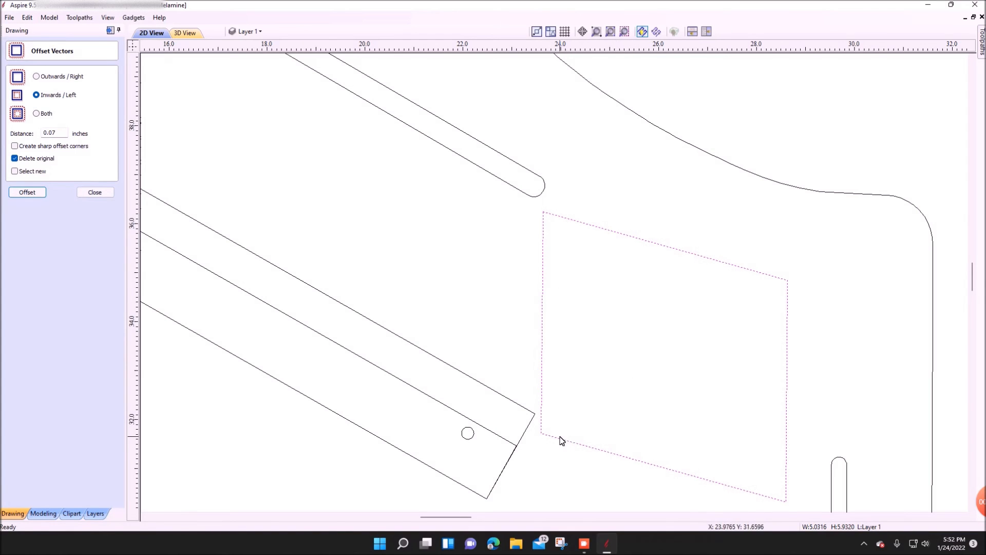
{"action": "mouse_move", "coordinate": [553, 318]}
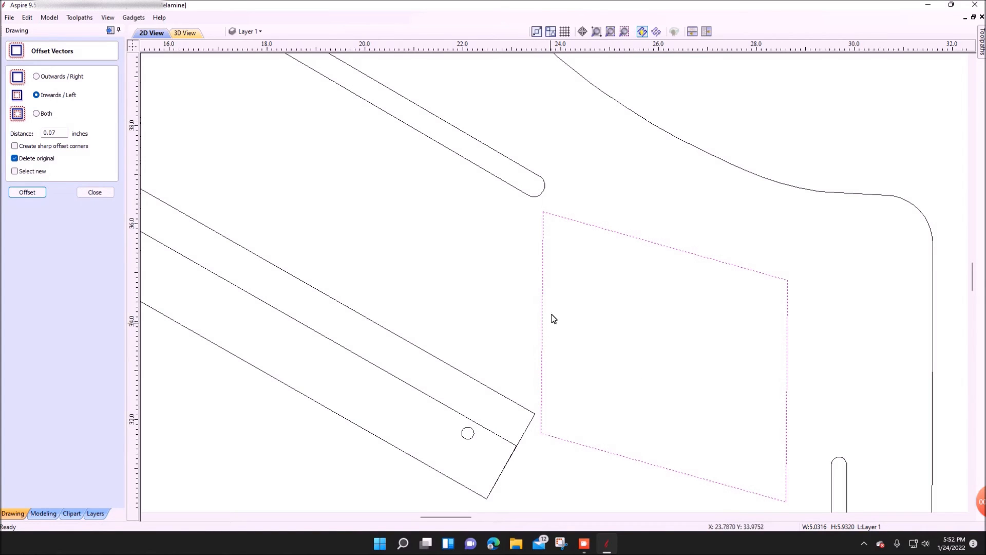
{"action": "mouse_move", "coordinate": [545, 224]}
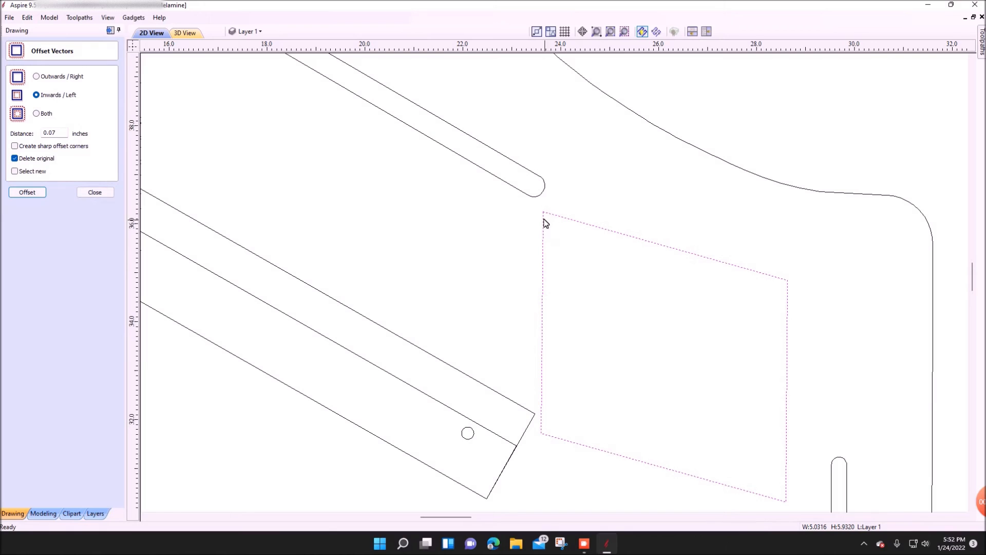
{"action": "mouse_move", "coordinate": [545, 225]}
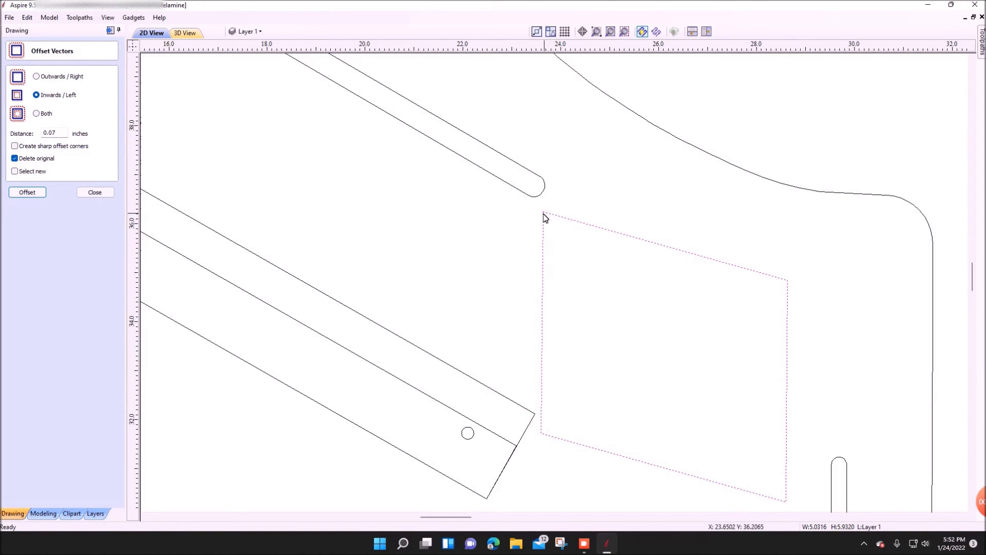
{"action": "mouse_move", "coordinate": [560, 220]}
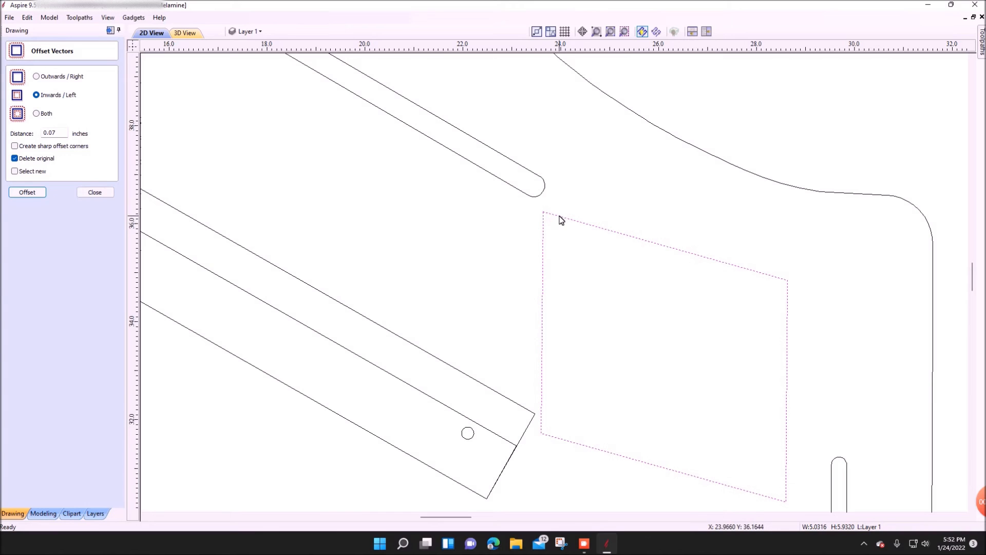
Set dog-bone fillets with a 0.13-inch tool radius and fillet the spacer's last corner
{"action": "left_click", "coordinate": [94, 192]}
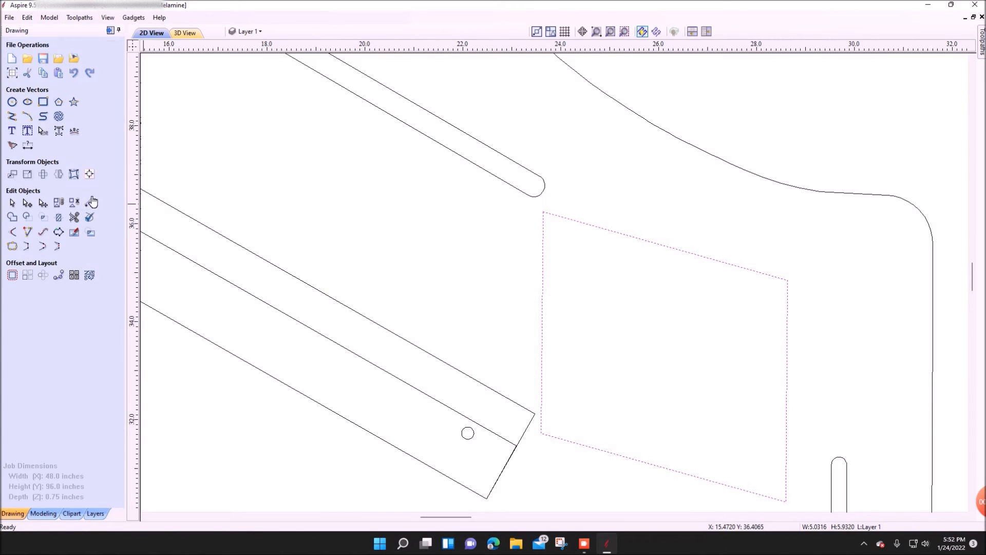
{"action": "mouse_move", "coordinate": [112, 217]}
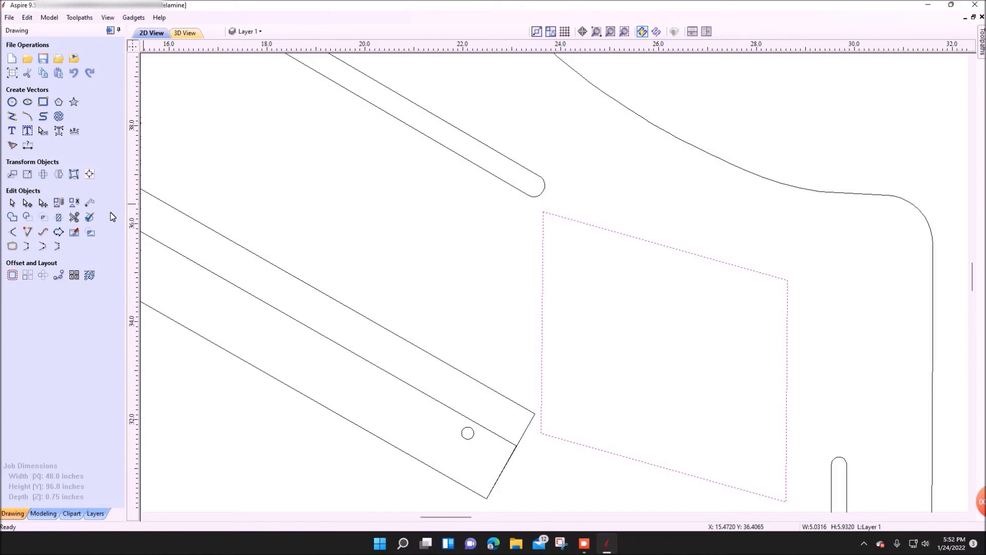
{"action": "left_click", "coordinate": [11, 232]}
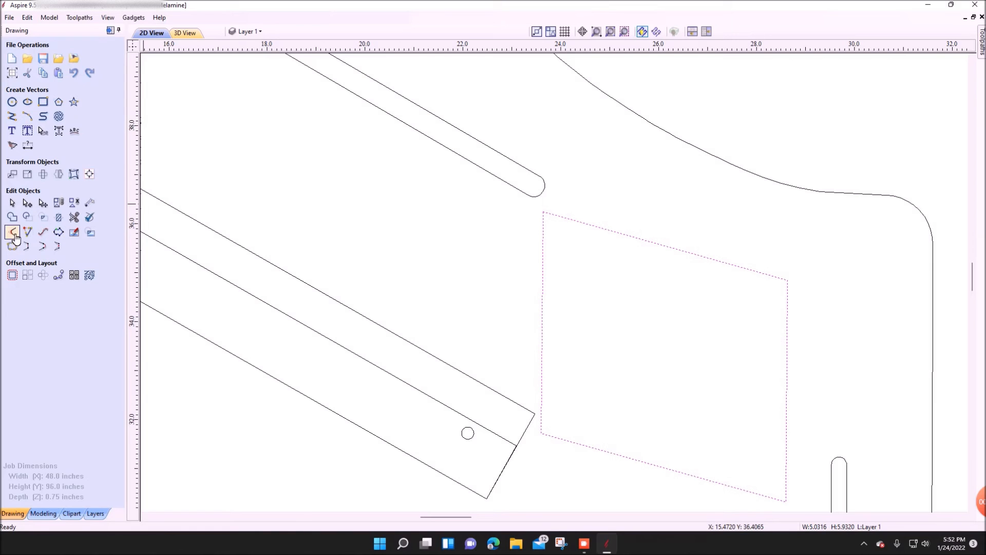
{"action": "left_click", "coordinate": [11, 232]}
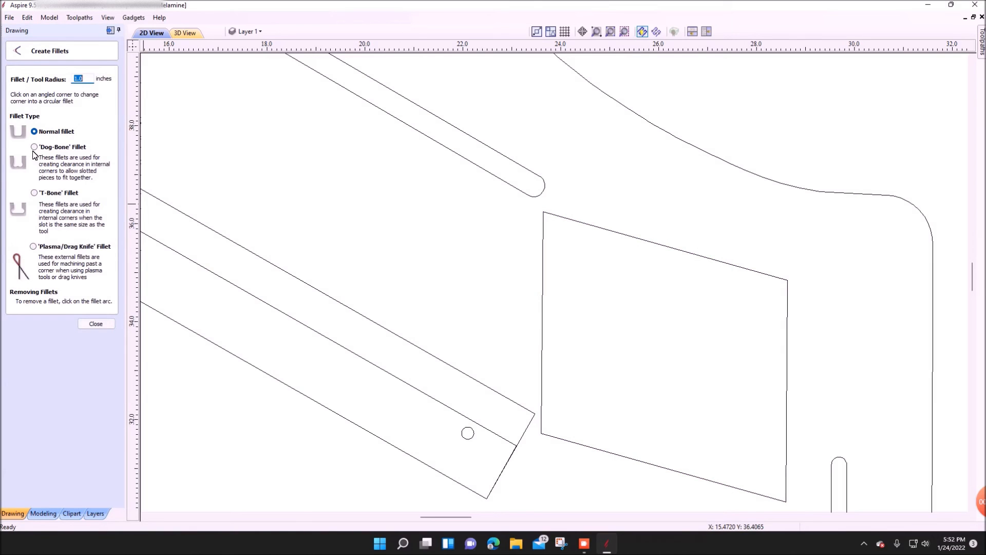
{"action": "left_click", "coordinate": [34, 147]}
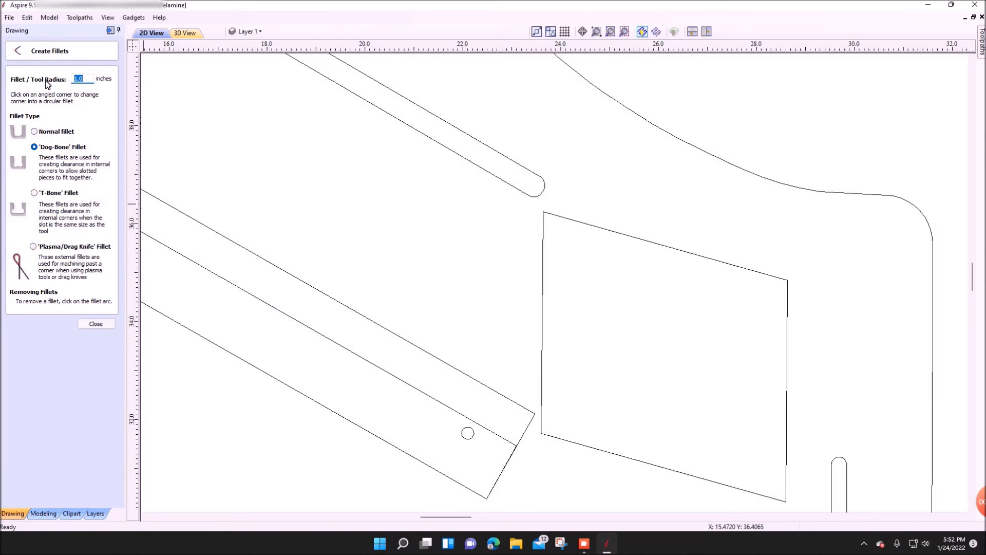
{"action": "type", "text": ".13"}
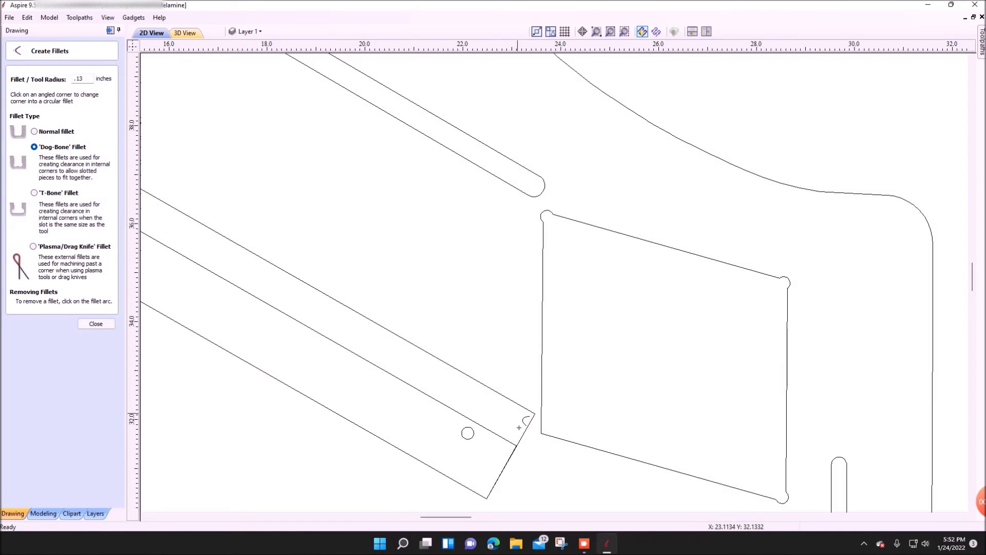
{"action": "left_click", "coordinate": [519, 427]}
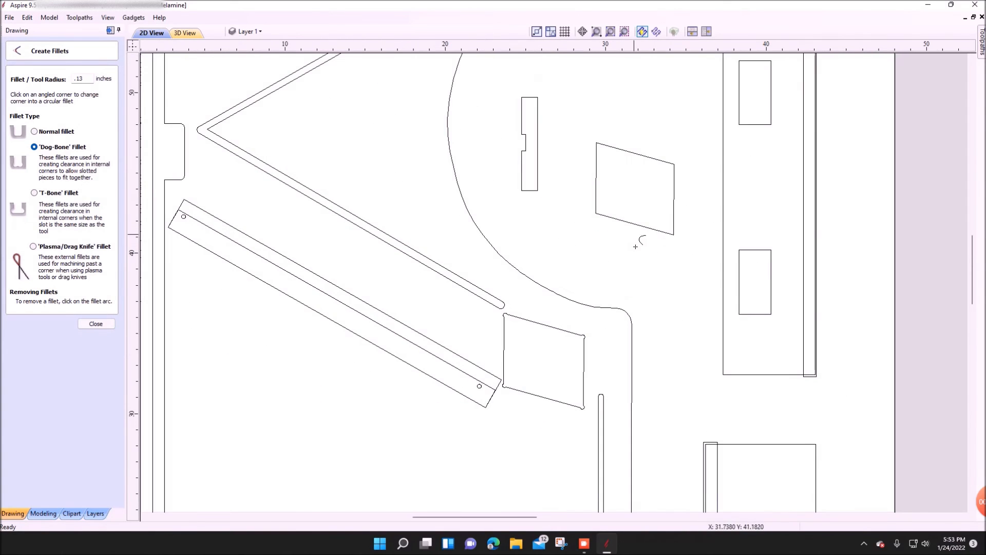
{"action": "mouse_move", "coordinate": [620, 254]}
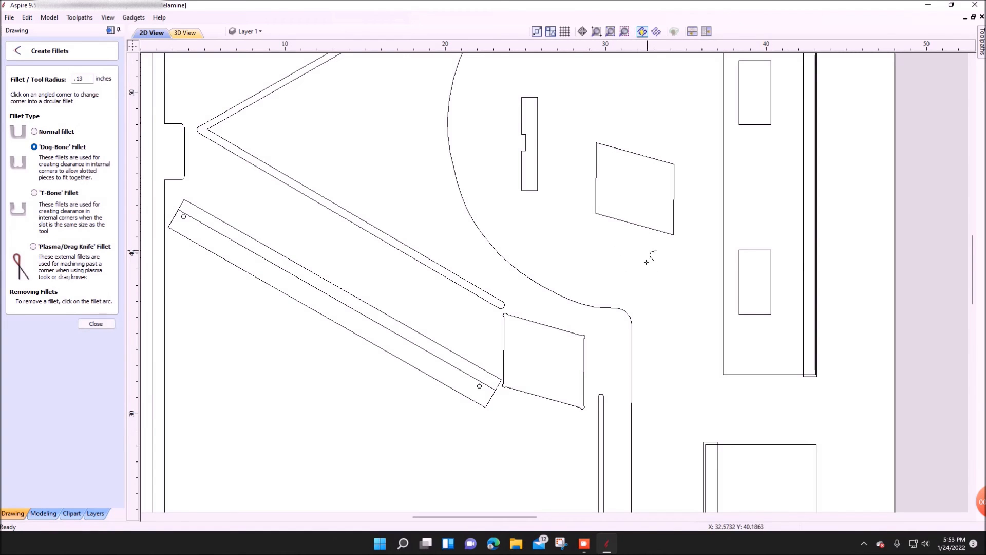
Close the Create Fillets panel to finish filleting the slot spacer
{"action": "left_click", "coordinate": [96, 323]}
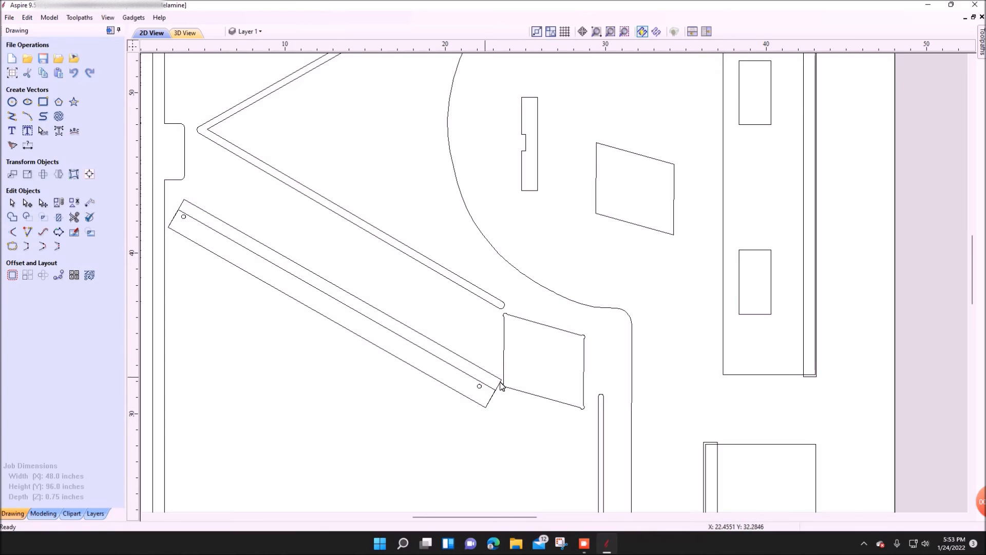
{"action": "mouse_move", "coordinate": [317, 304]}
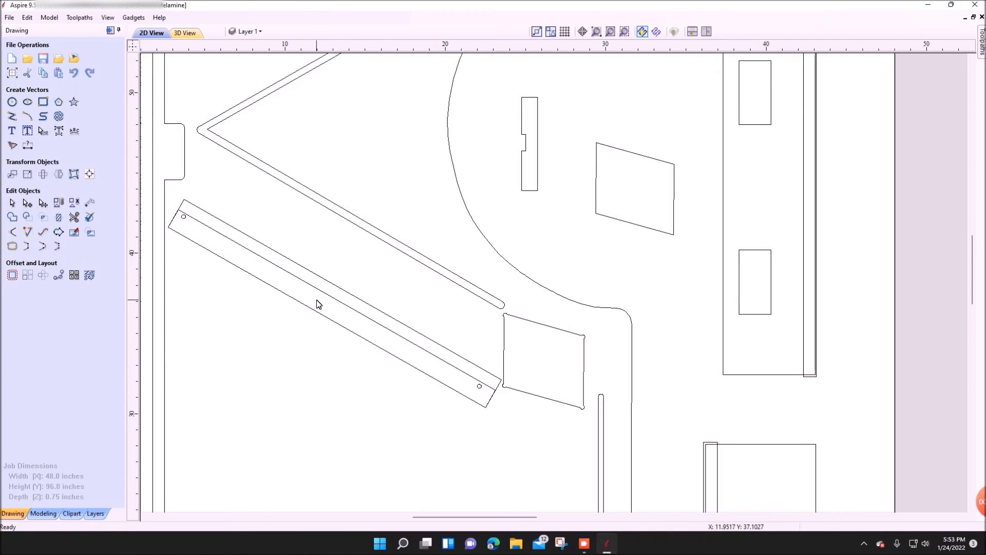
{"action": "mouse_move", "coordinate": [182, 218]}
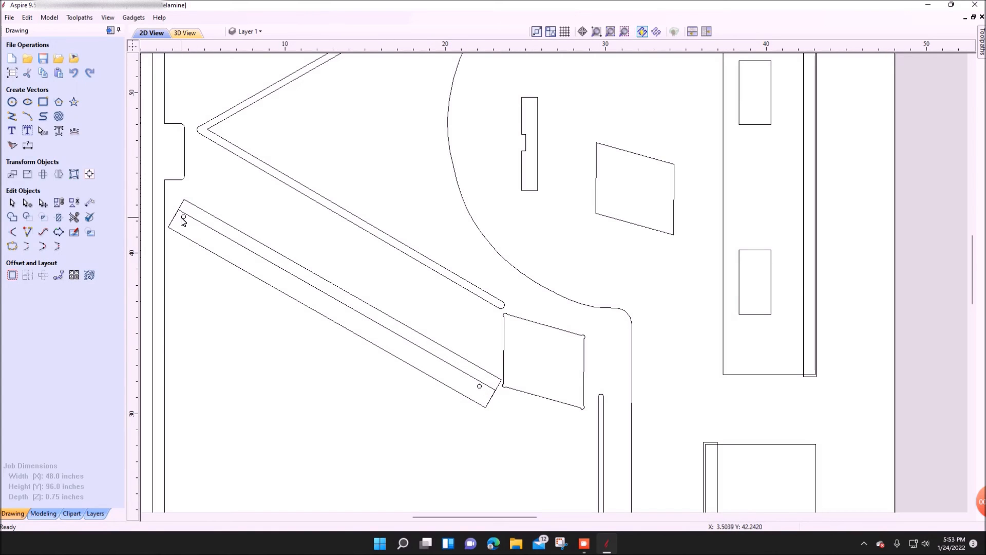
{"action": "mouse_move", "coordinate": [208, 242]}
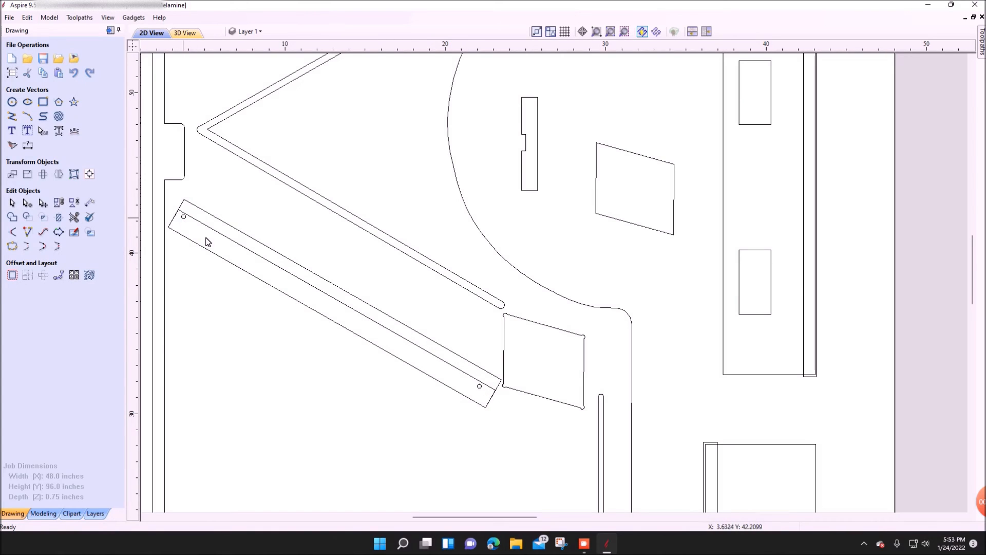
{"action": "mouse_move", "coordinate": [242, 257]}
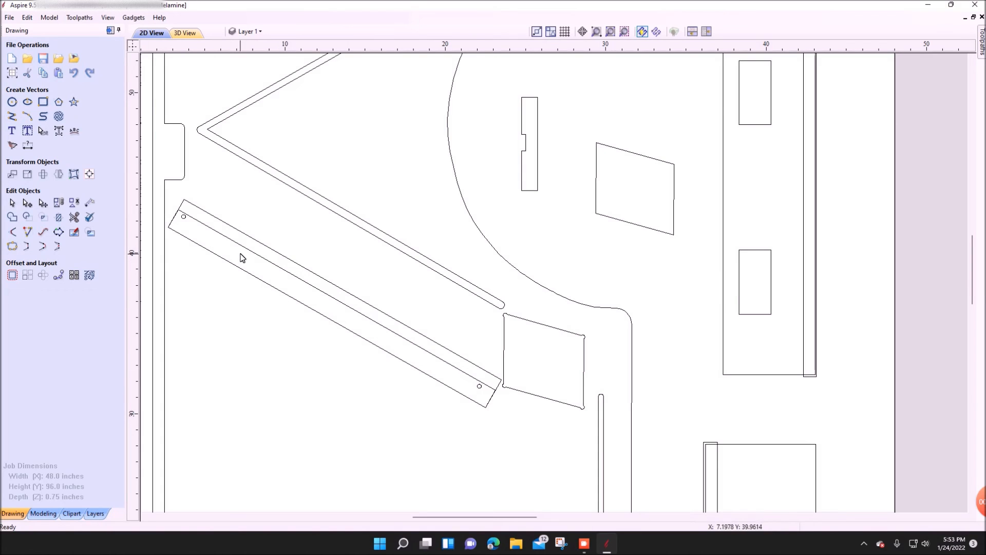
{"action": "mouse_move", "coordinate": [210, 240]}
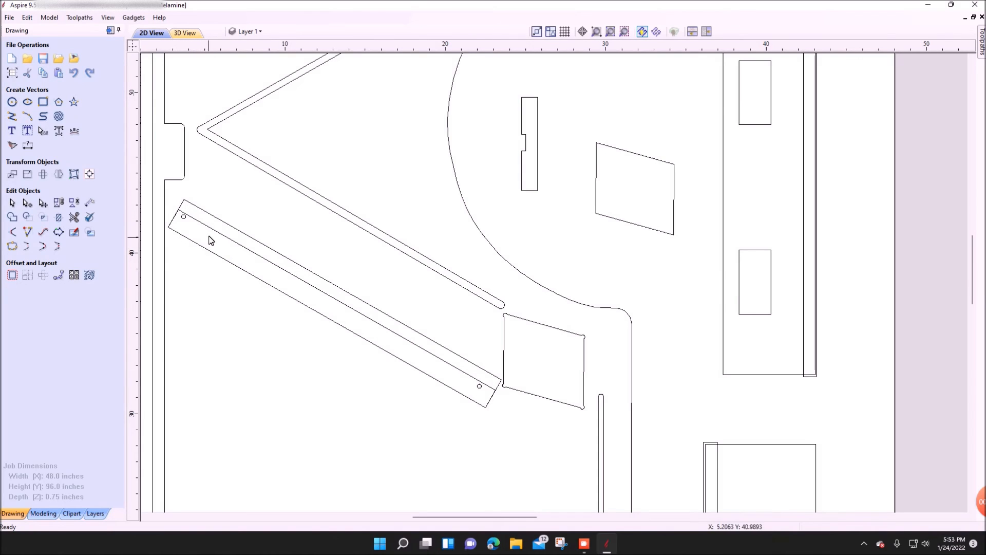
{"action": "mouse_move", "coordinate": [227, 228]}
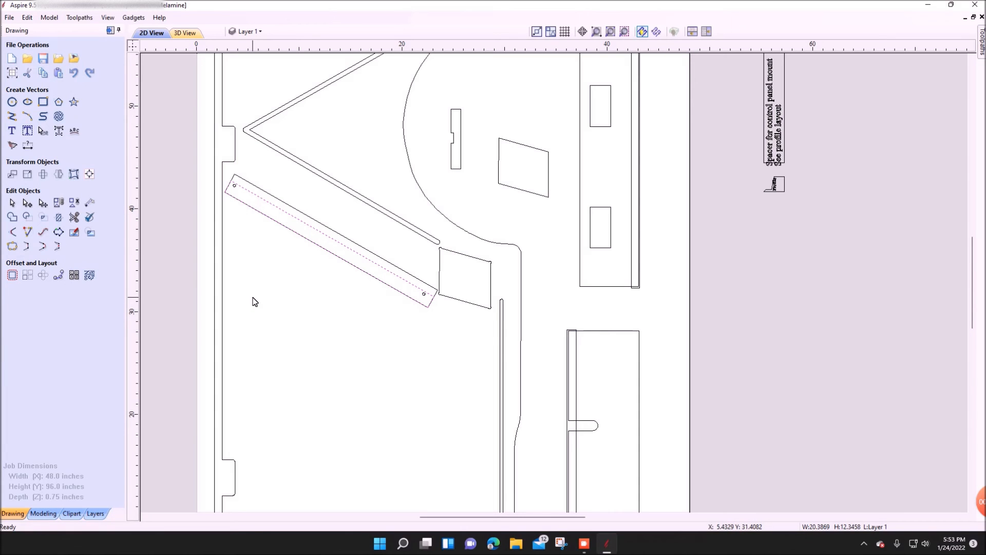
{"action": "mouse_move", "coordinate": [201, 288]}
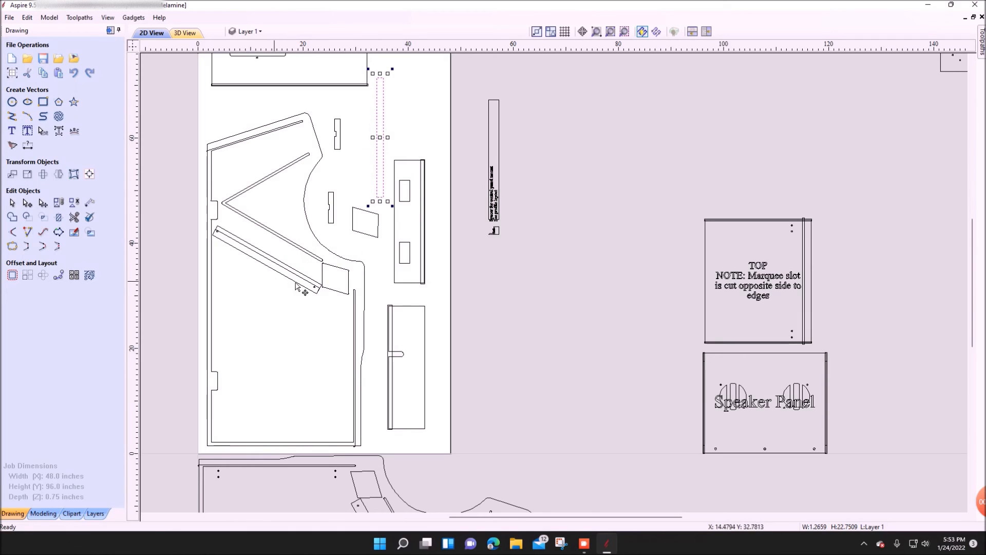
{"action": "mouse_move", "coordinate": [170, 266]}
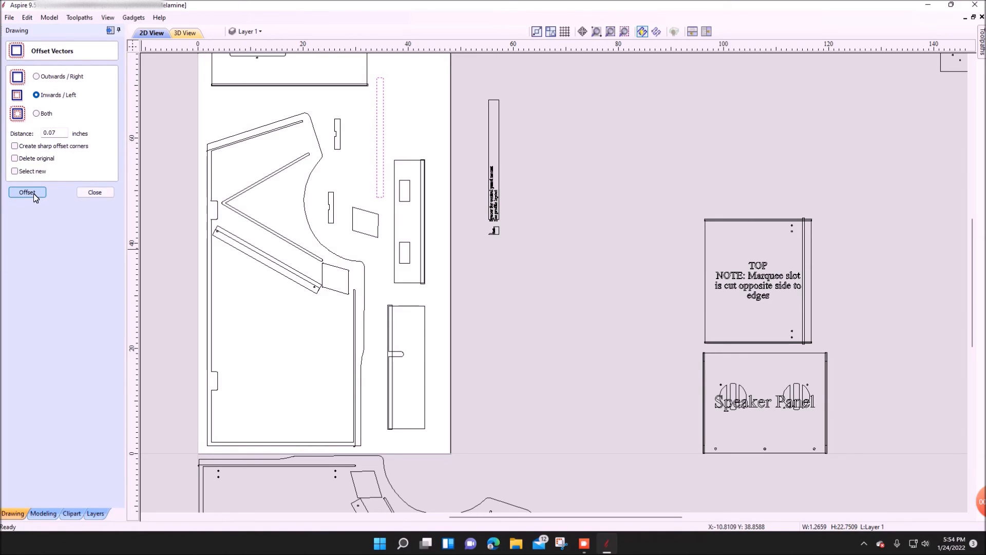
Offset the spacer strip inward 0.07 inch and dog-bone the slot piece's lower corners
{"action": "left_click", "coordinate": [14, 158]}
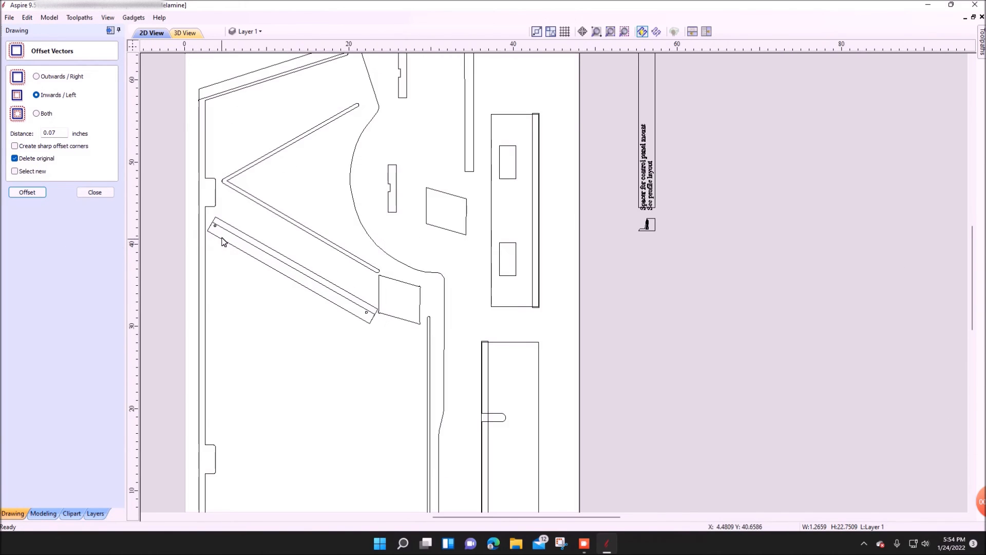
{"action": "left_click", "coordinate": [94, 192]}
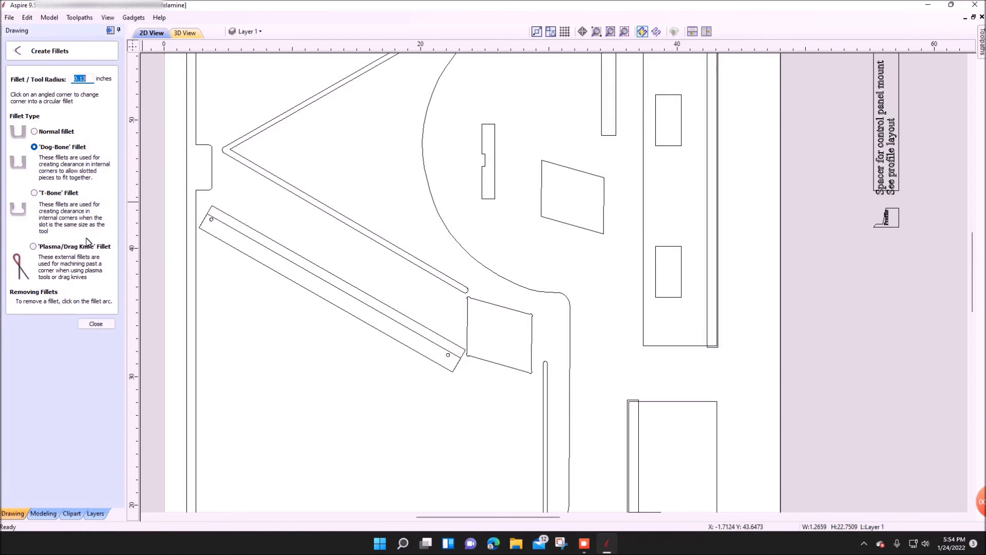
{"action": "mouse_move", "coordinate": [216, 227]}
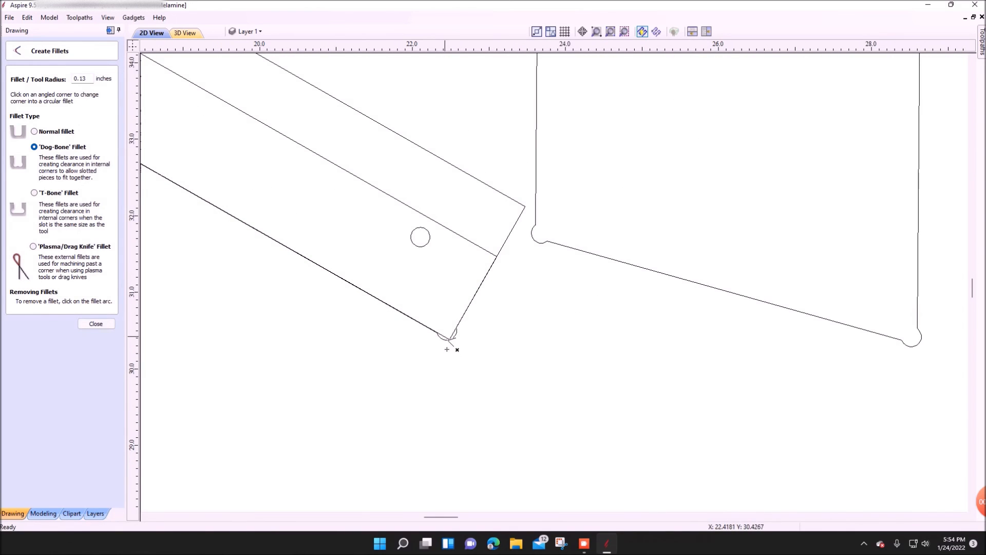
{"action": "left_click", "coordinate": [446, 336]}
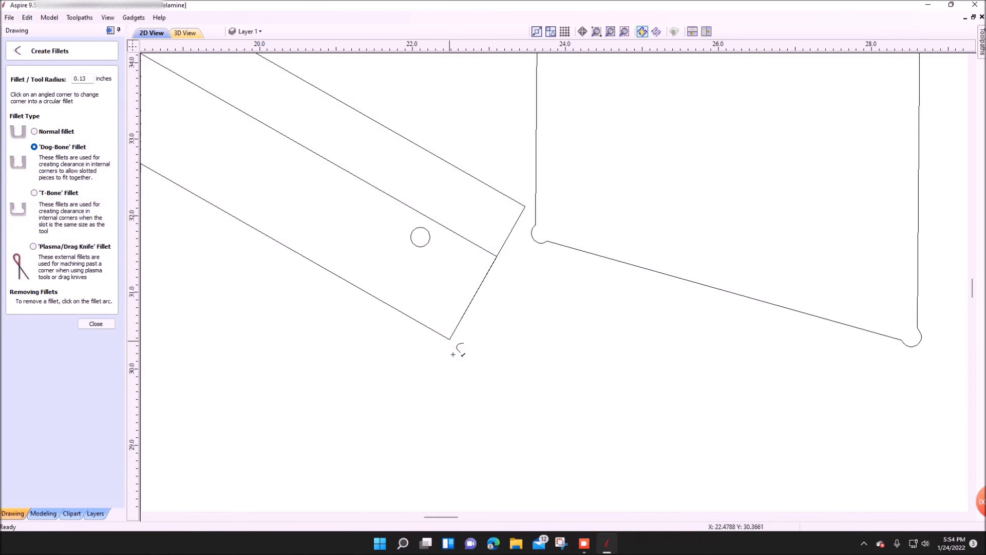
{"action": "left_click", "coordinate": [449, 336]}
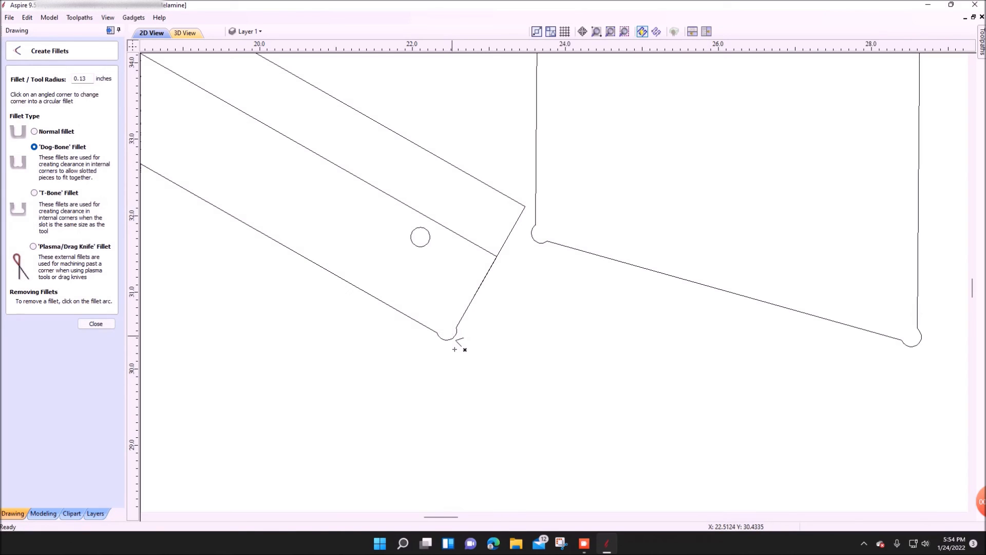
{"action": "left_click", "coordinate": [494, 261]}
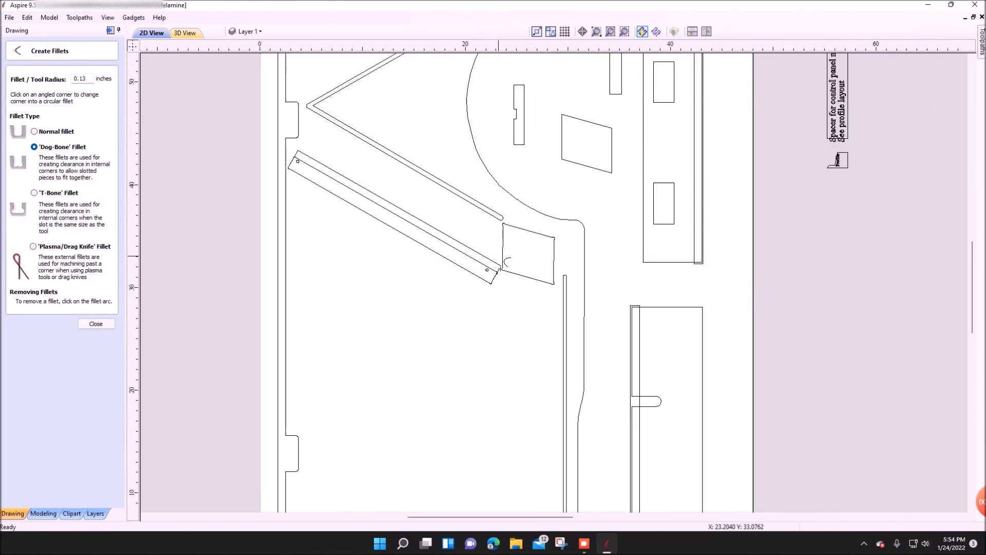
{"action": "scroll", "scroll_direction": "down", "scroll_amount": 3}
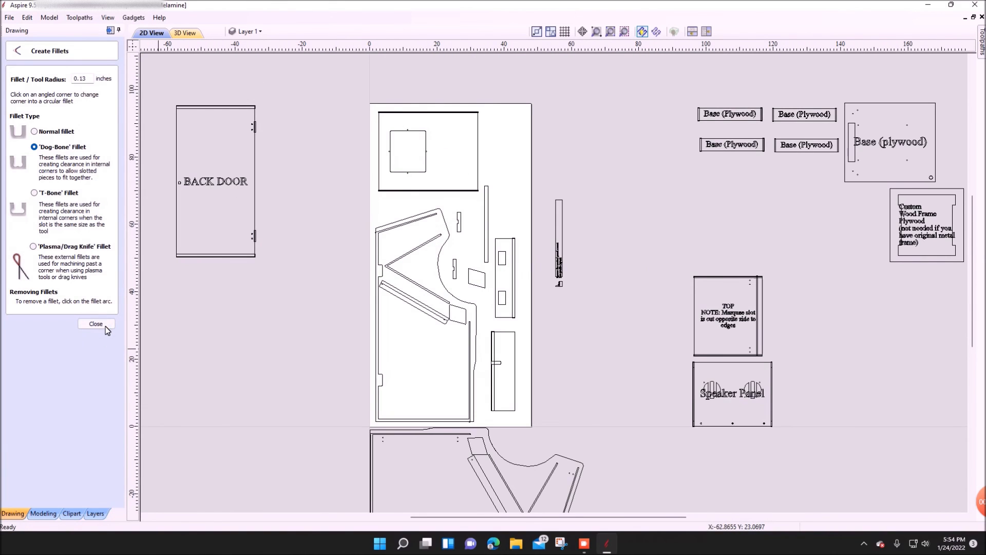
Finish filleting and select the tall panel piece beside the side panel
{"action": "left_click", "coordinate": [96, 323]}
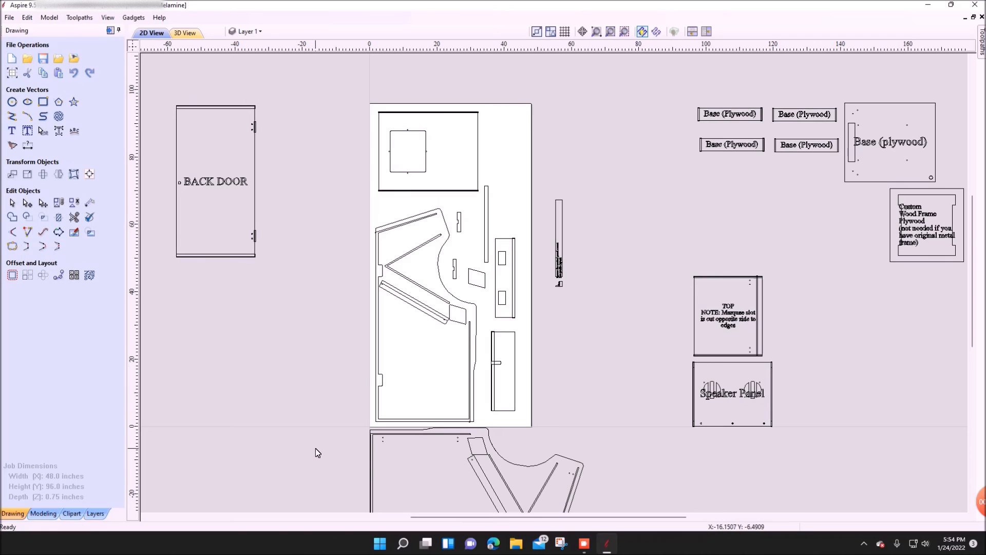
{"action": "mouse_move", "coordinate": [596, 384]}
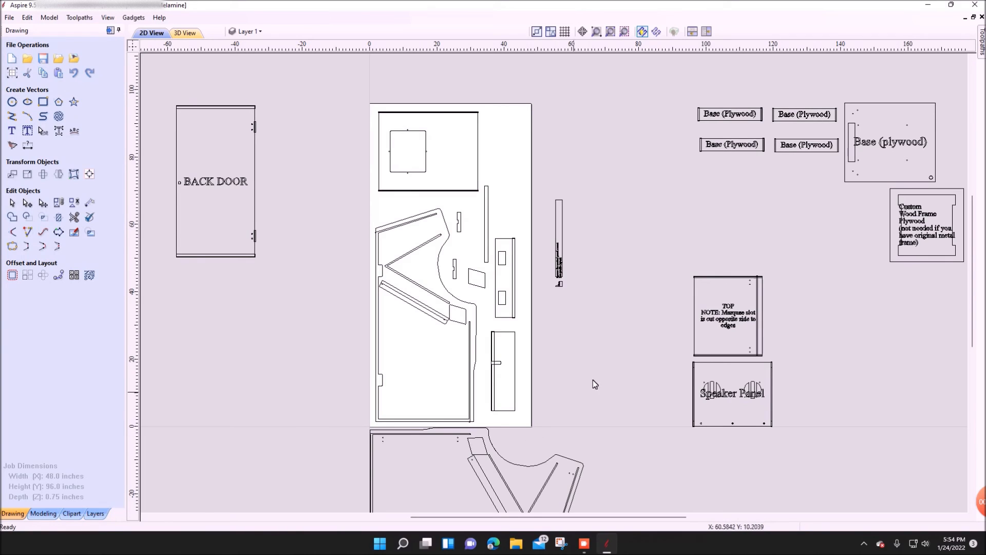
{"action": "mouse_move", "coordinate": [326, 203]}
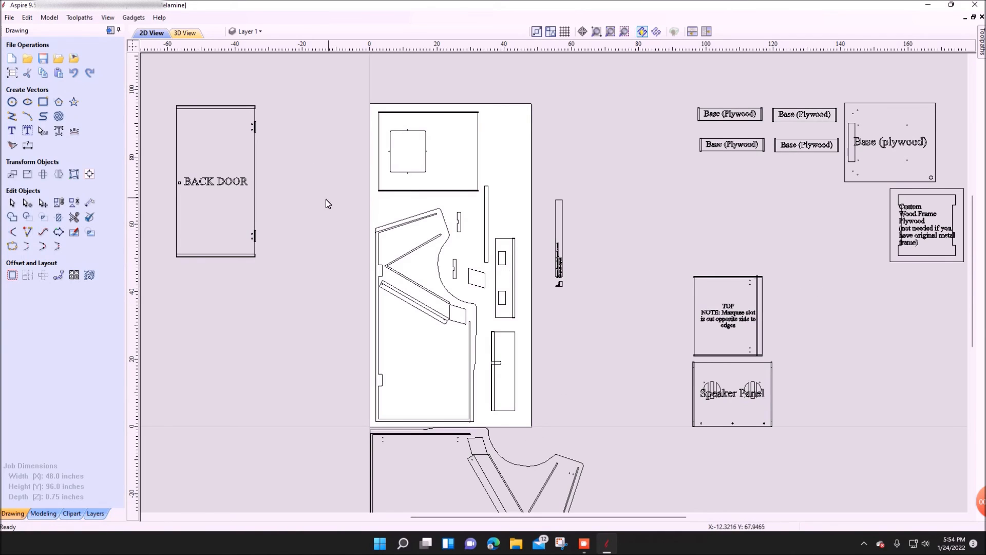
{"action": "mouse_move", "coordinate": [238, 203]}
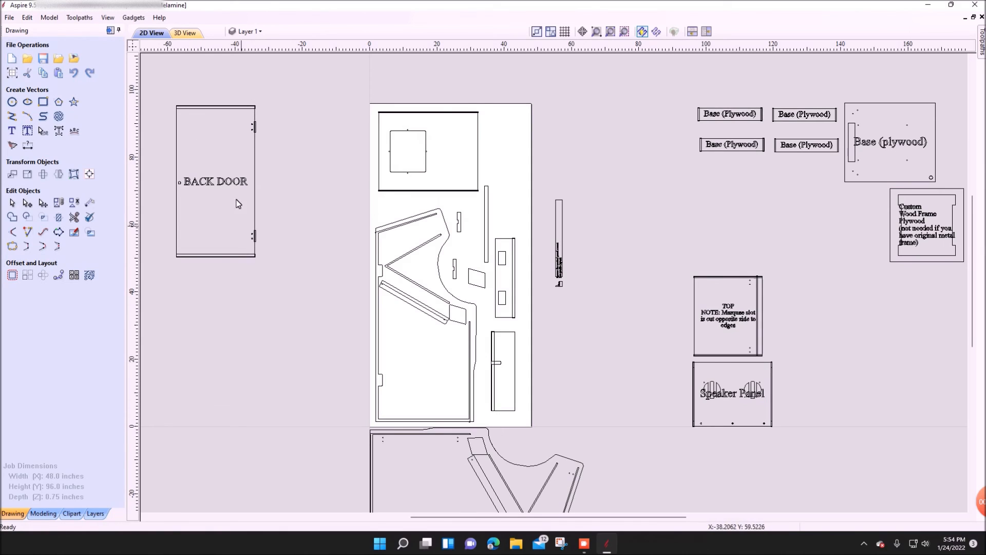
{"action": "mouse_move", "coordinate": [258, 118]}
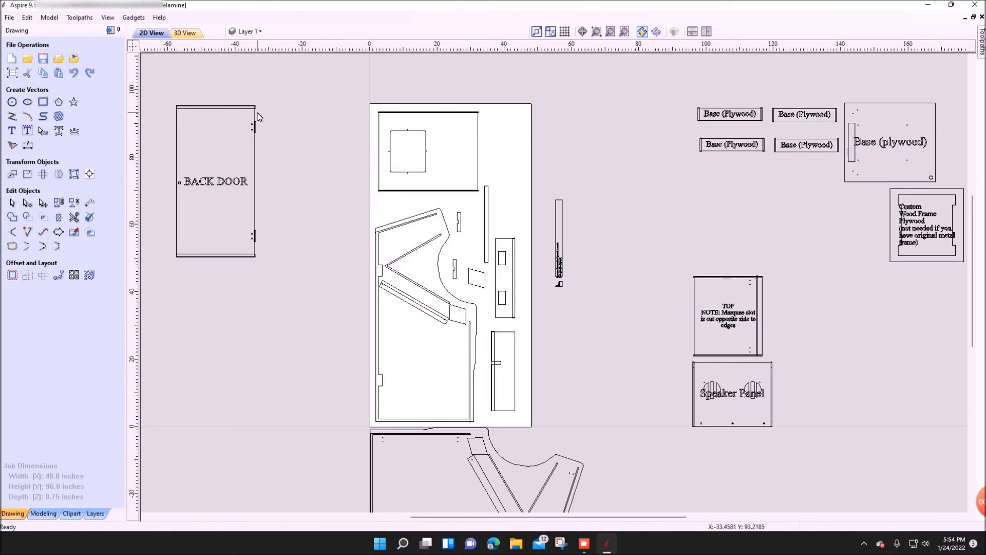
{"action": "mouse_move", "coordinate": [245, 117]}
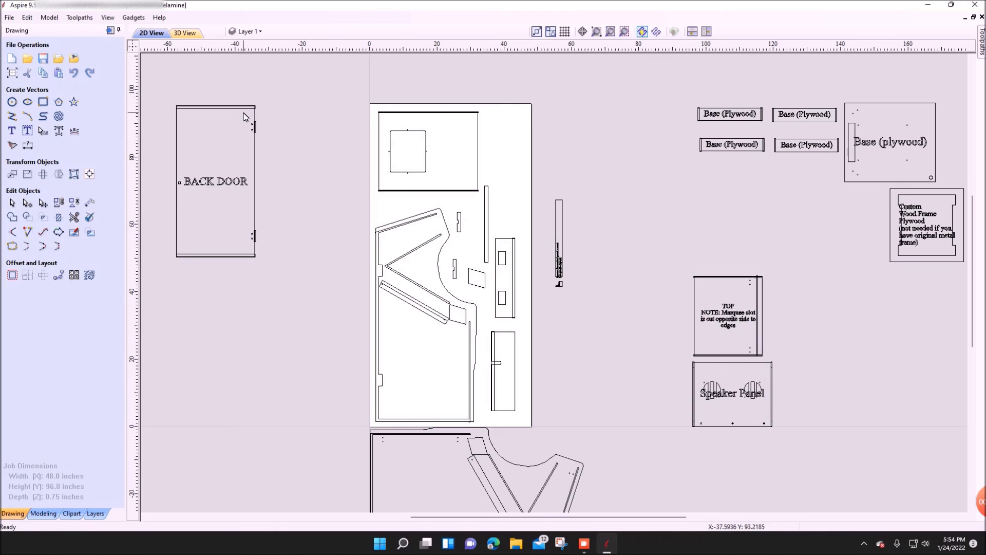
{"action": "mouse_move", "coordinate": [245, 114]}
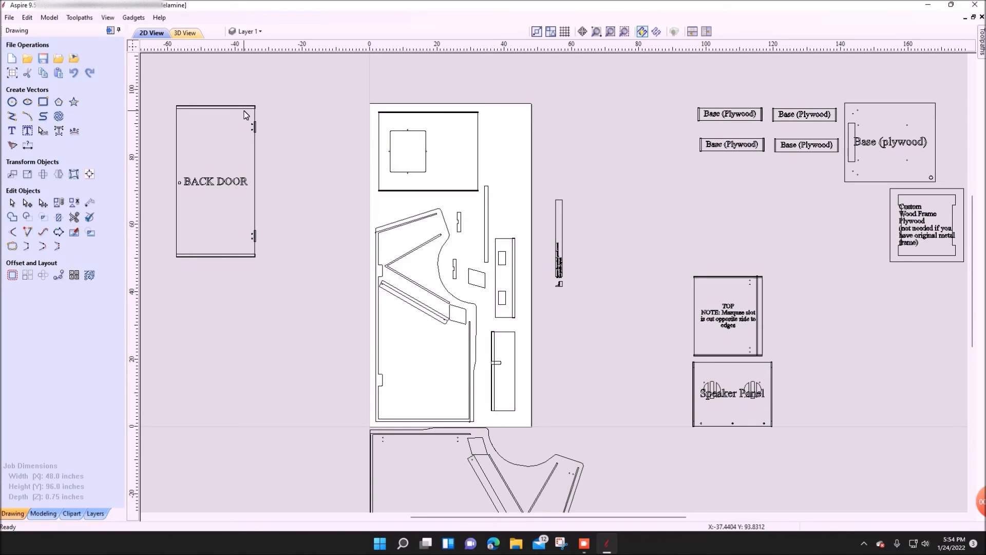
{"action": "mouse_move", "coordinate": [517, 296]}
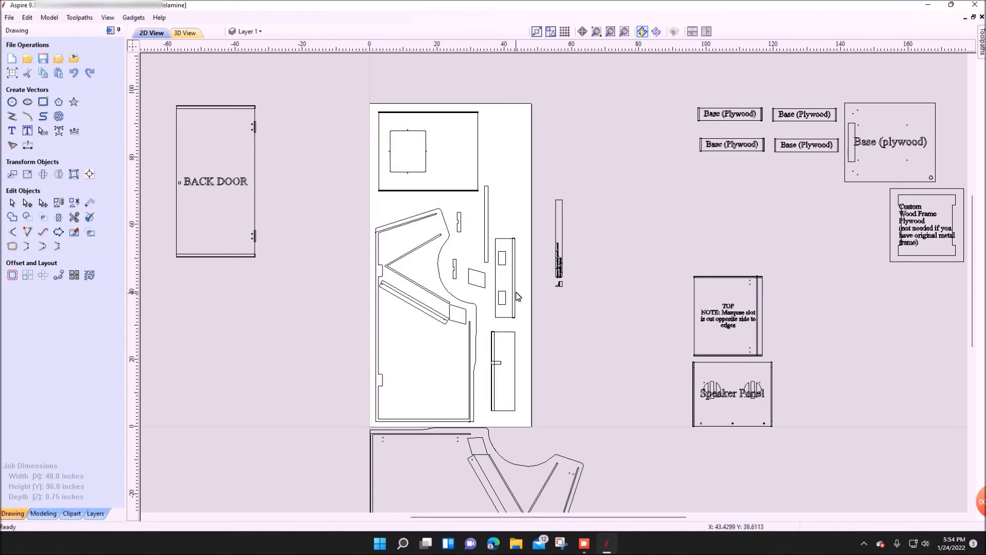
{"action": "left_click", "coordinate": [512, 277]}
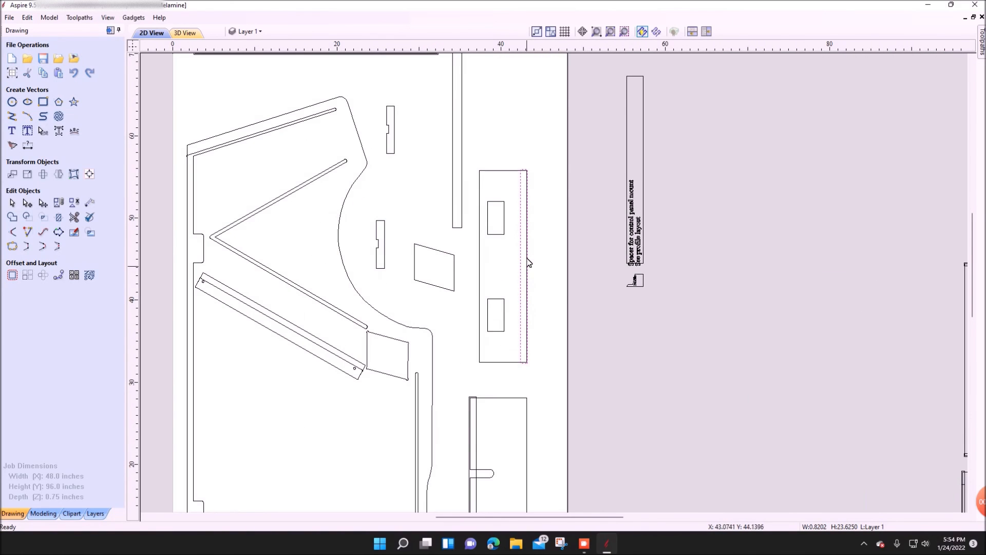
{"action": "mouse_move", "coordinate": [511, 345]}
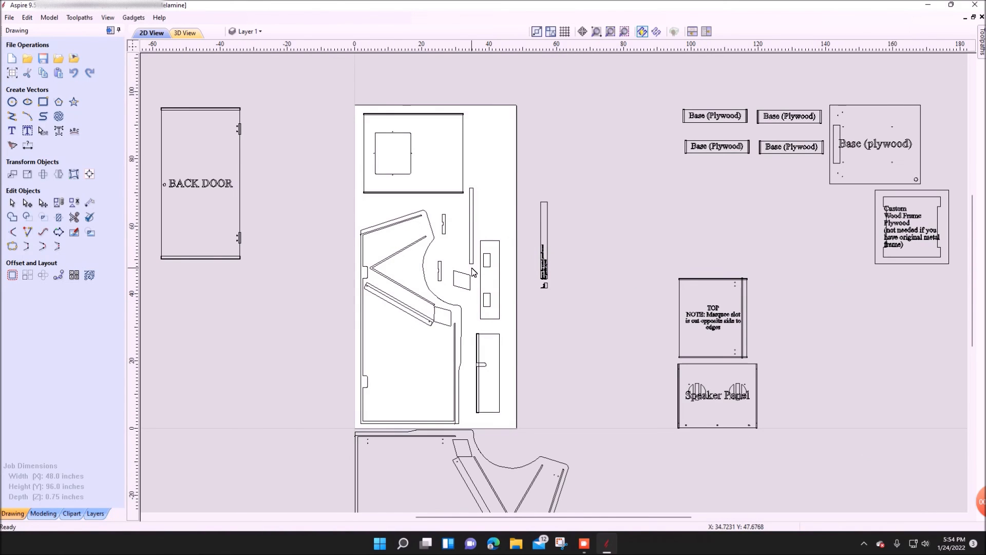
{"action": "mouse_move", "coordinate": [9, 17]}
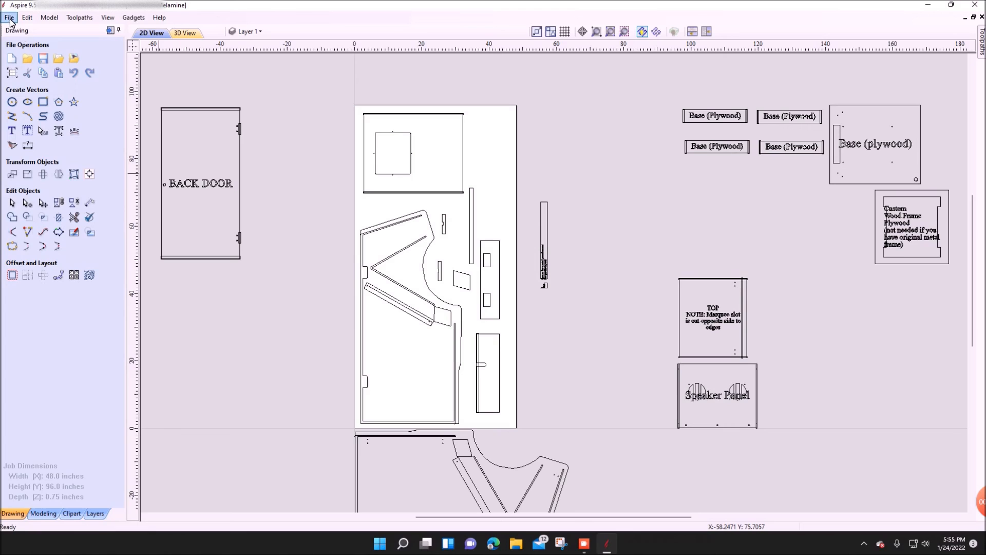
Open Melamine Sheet 2 and flip the small spacer piece horizontally
{"action": "left_click", "coordinate": [9, 17]}
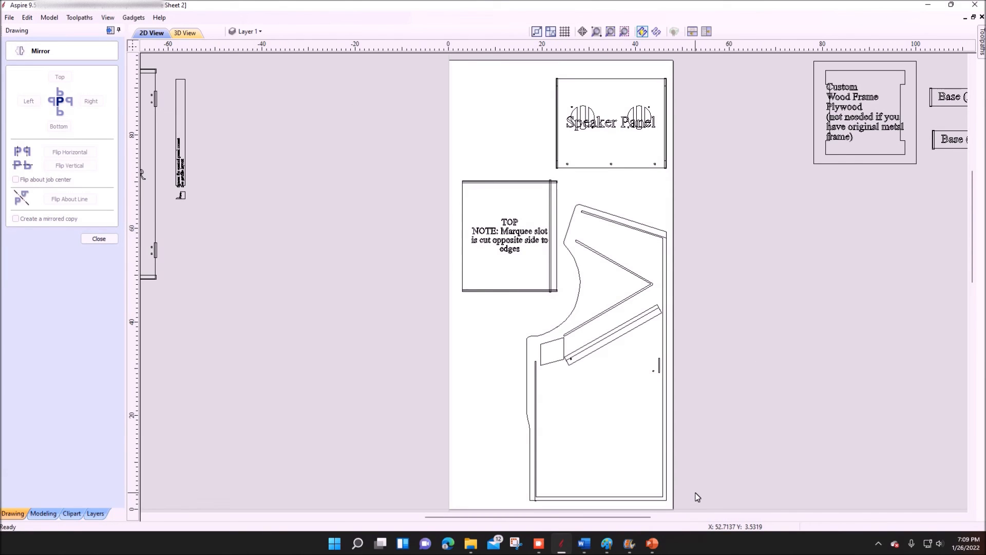
{"action": "mouse_move", "coordinate": [550, 364]}
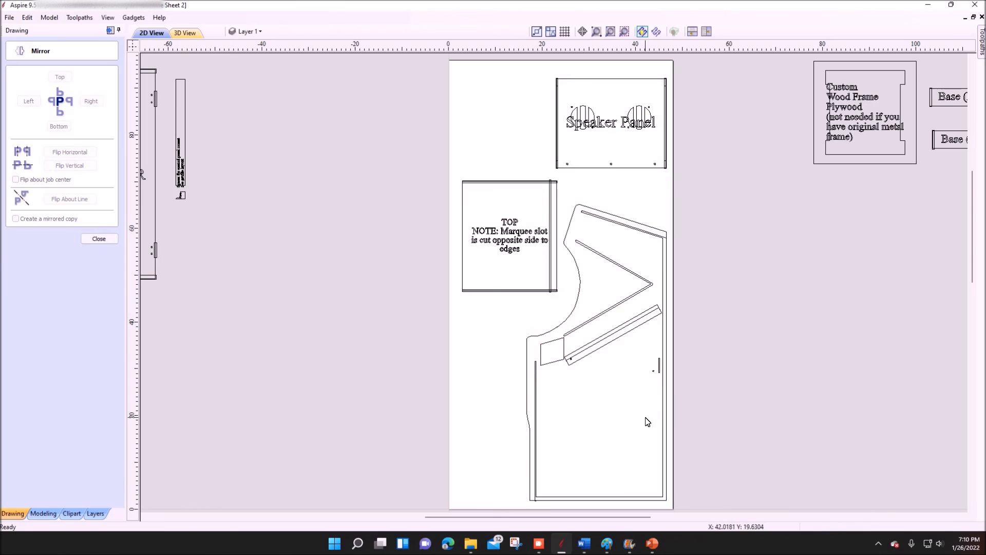
{"action": "left_click", "coordinate": [553, 349]}
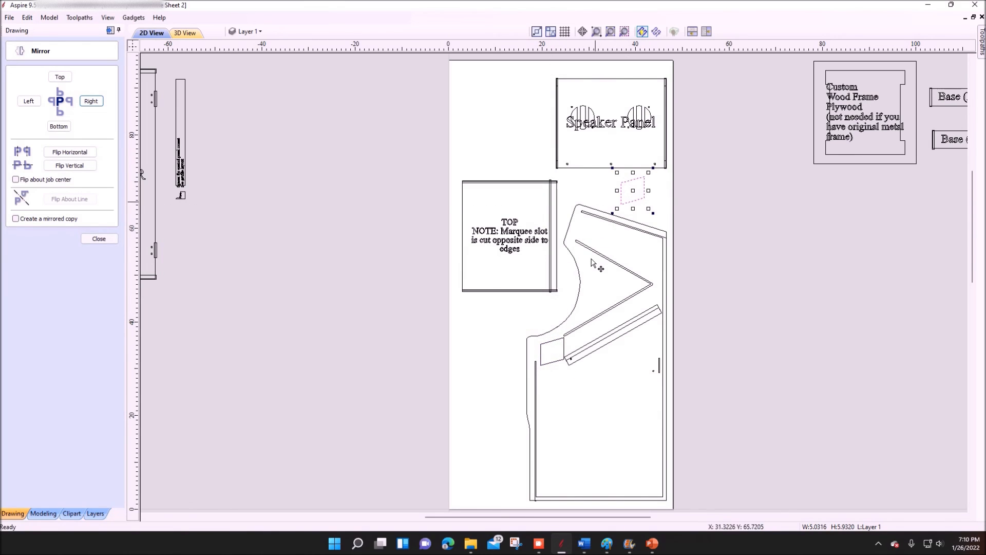
{"action": "left_click", "coordinate": [98, 239]}
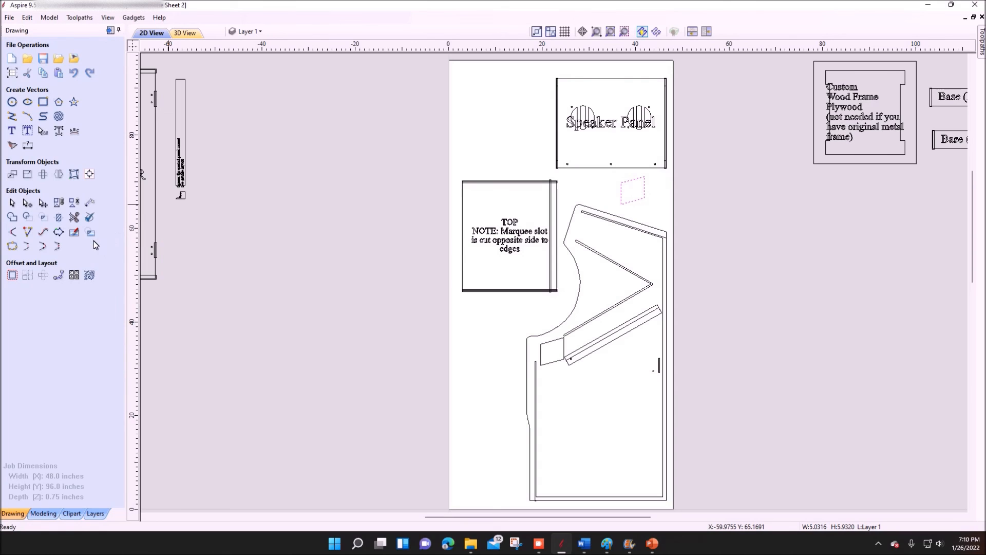
{"action": "mouse_move", "coordinate": [11, 275]}
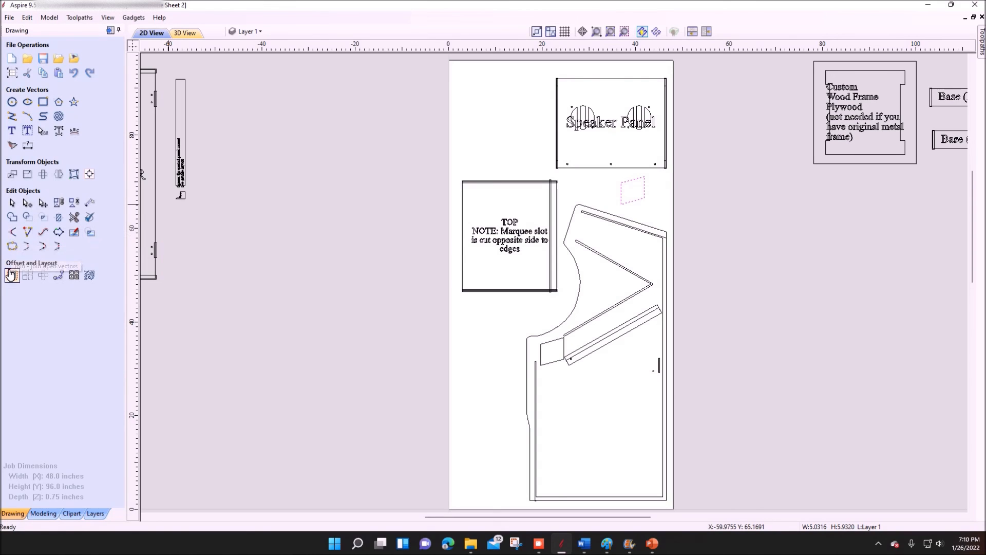
Shrink the mirrored spacer inward 0.07 inch, replacing the original, then begin dog-bone filleting
{"action": "left_click", "coordinate": [11, 274]}
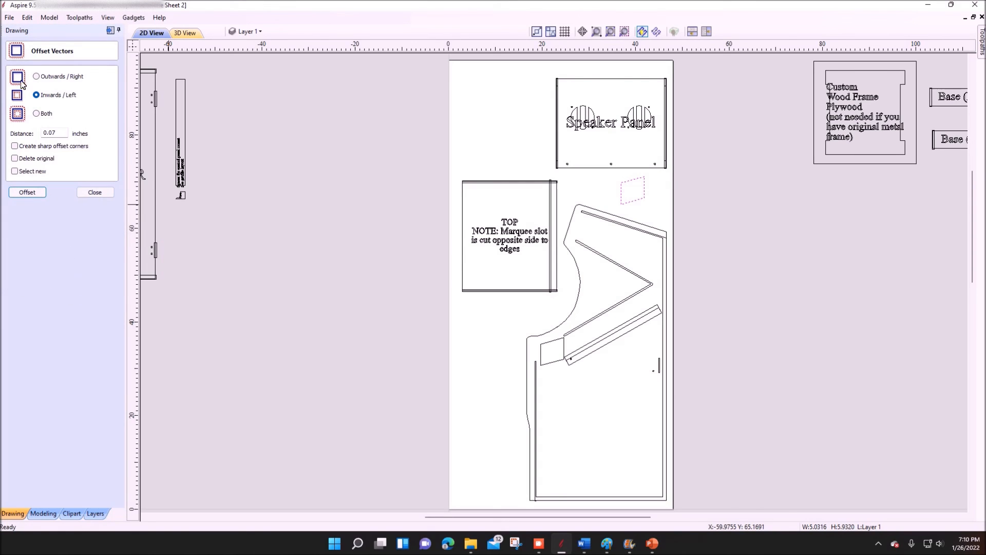
{"action": "left_click", "coordinate": [14, 157]}
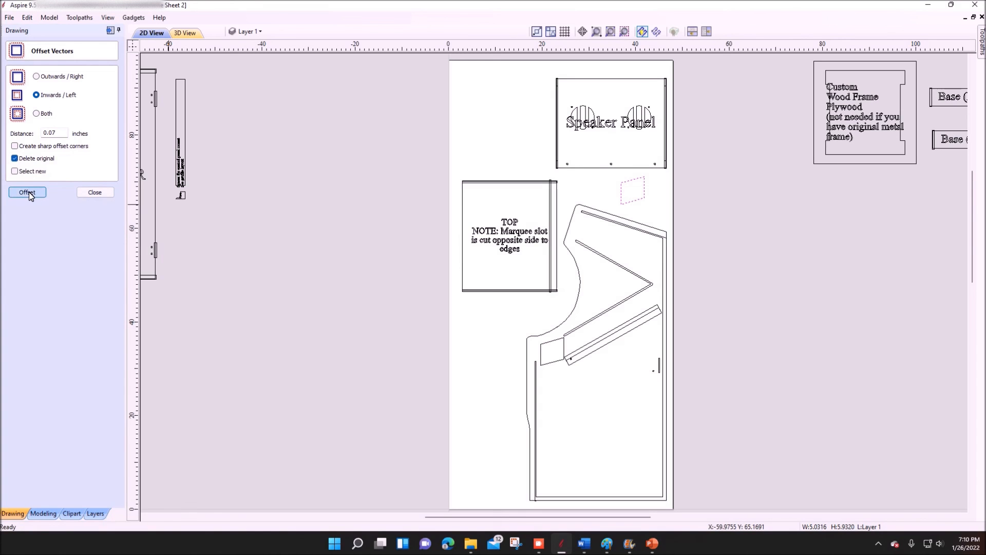
{"action": "left_click", "coordinate": [27, 192]}
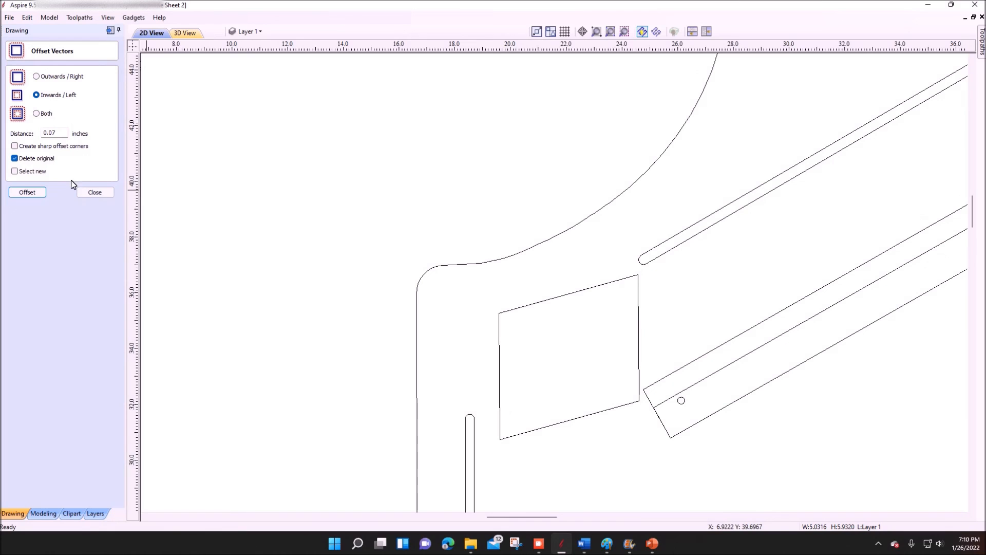
{"action": "left_click", "coordinate": [93, 191]}
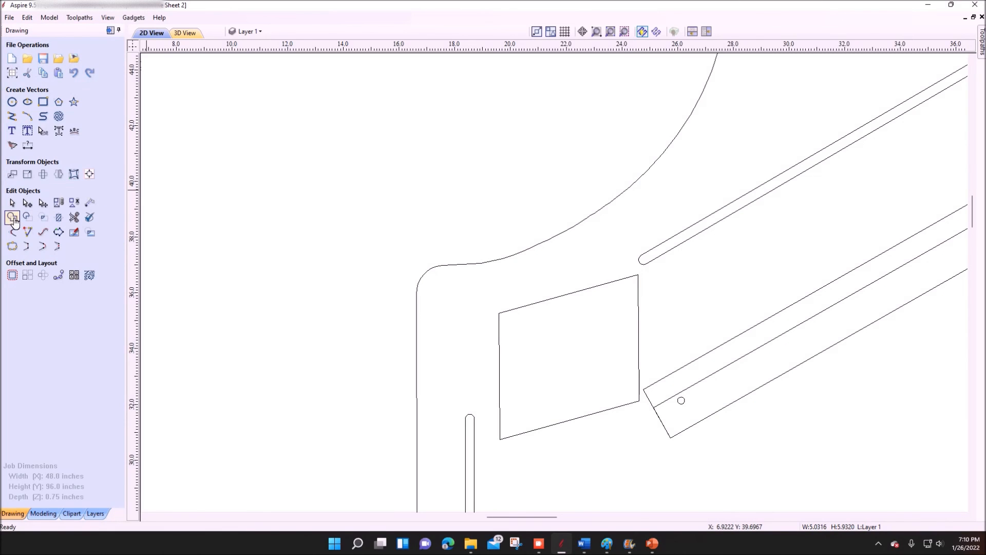
{"action": "left_click", "coordinate": [13, 218]}
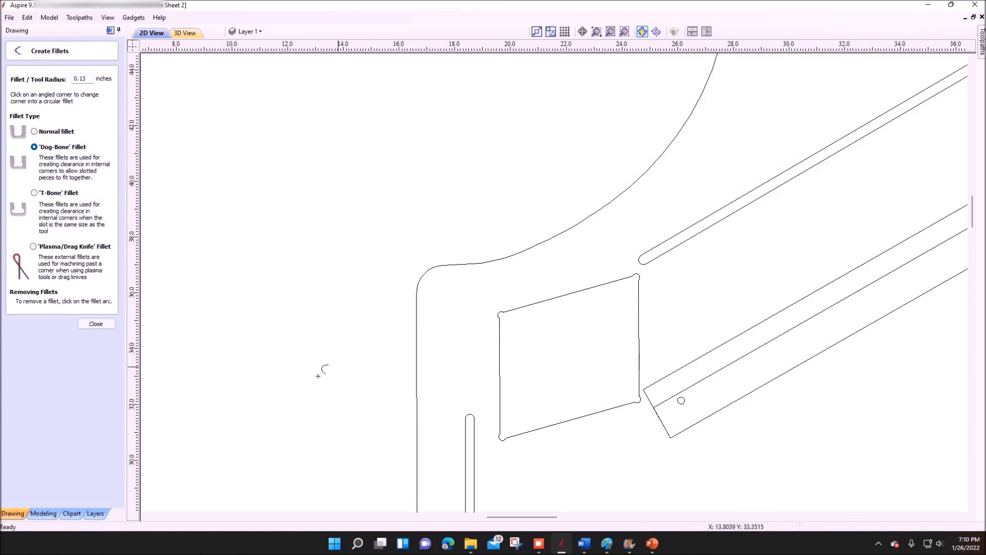
Finish filleting and select the long diagonal slot strip to separate it
{"action": "left_click", "coordinate": [95, 323]}
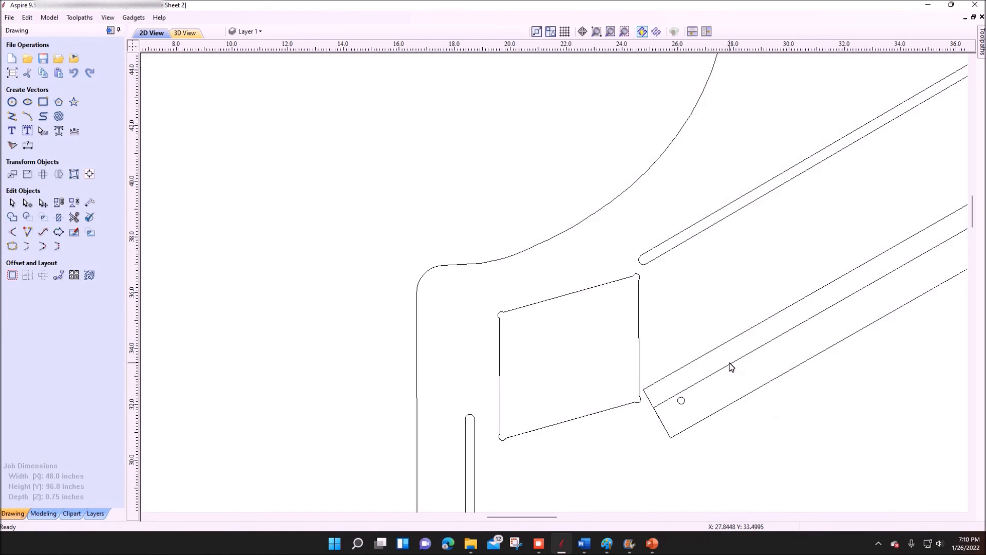
{"action": "left_click", "coordinate": [732, 367]}
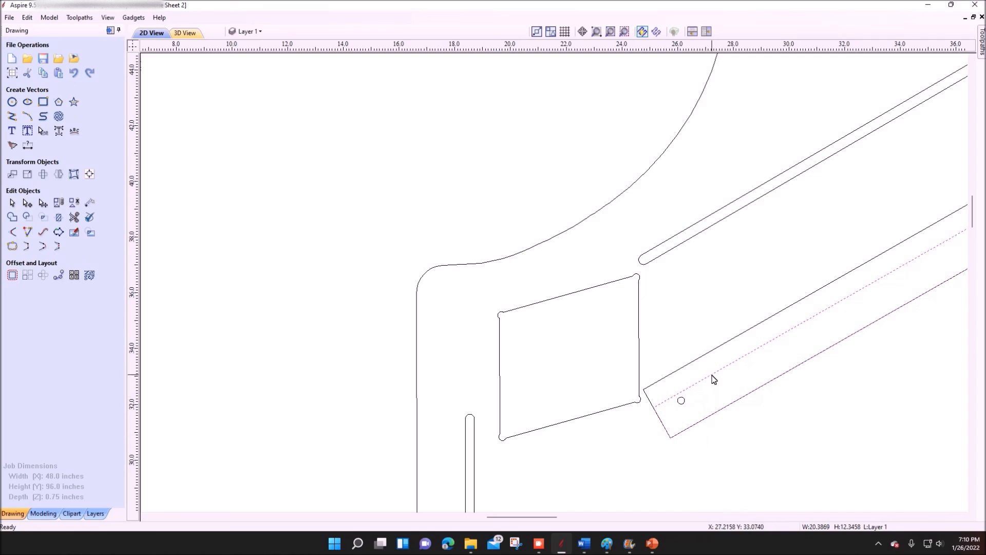
{"action": "left_click", "coordinate": [714, 379]}
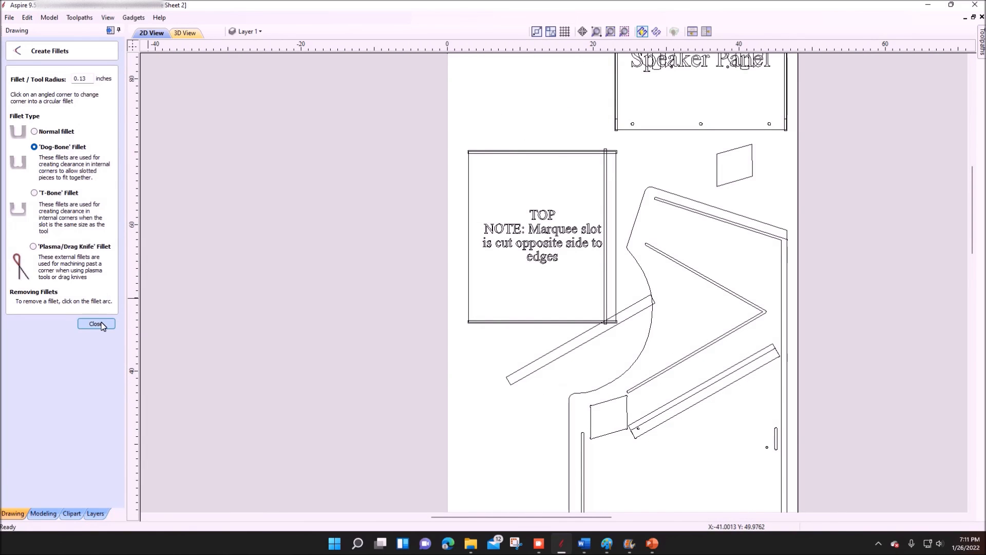
Rotate the loose slot strip upright with the Transform tool
{"action": "left_click", "coordinate": [96, 323]}
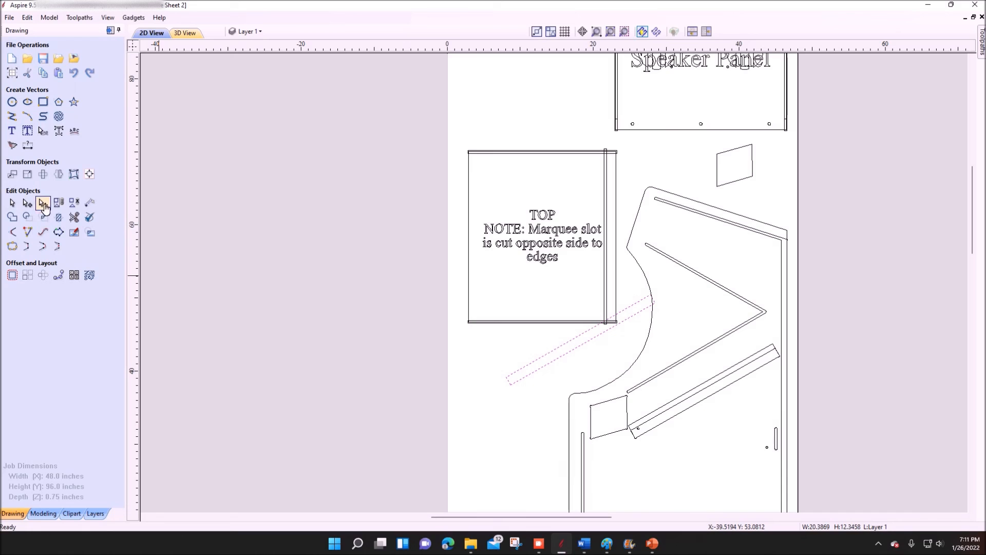
{"action": "left_click", "coordinate": [42, 202]}
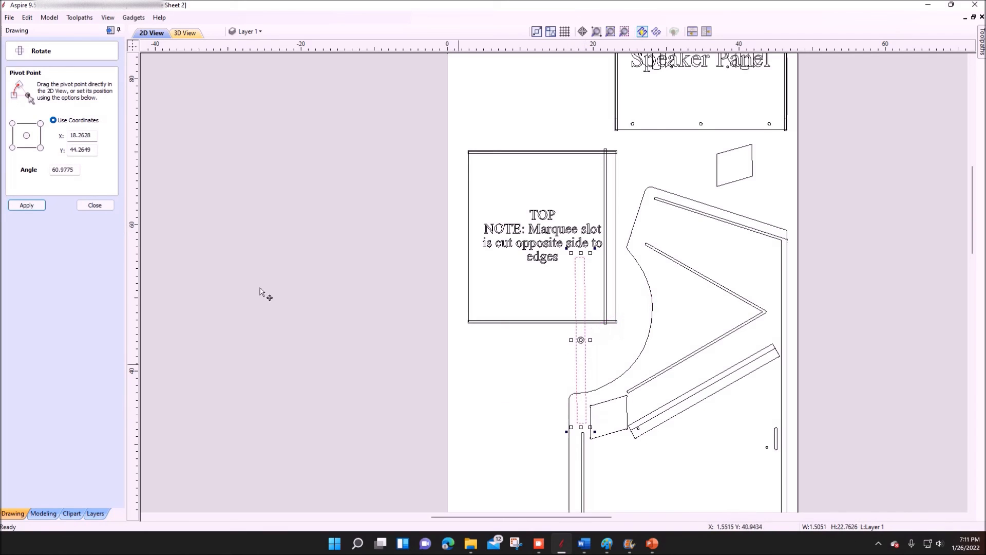
{"action": "left_click", "coordinate": [94, 205]}
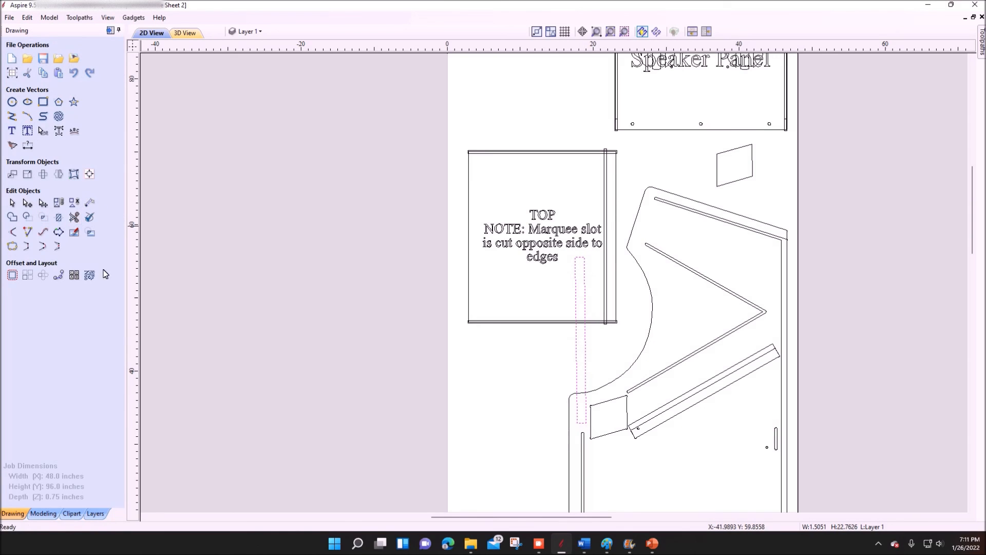
Offset the upright strip inward, deleting the original, and select it for moving
{"action": "left_click", "coordinate": [12, 274]}
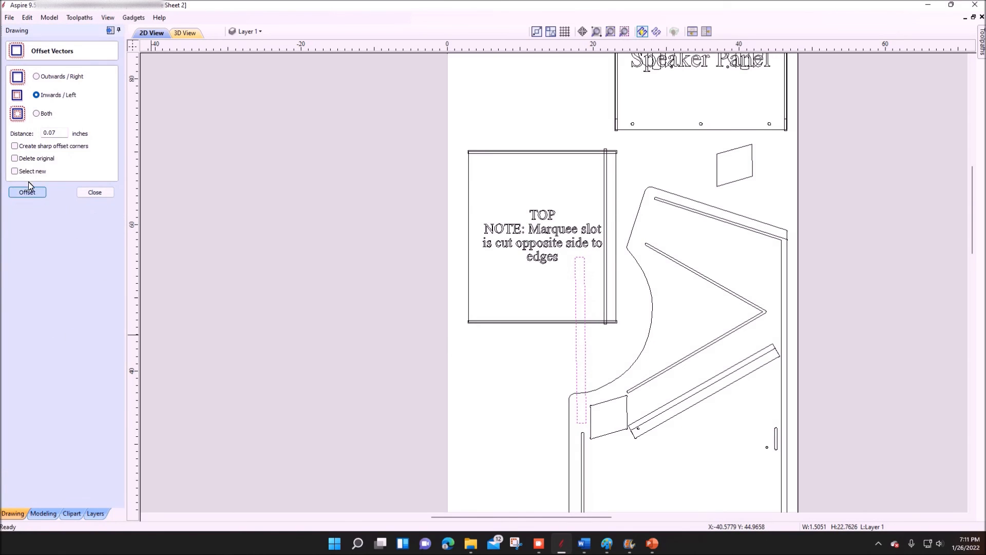
{"action": "left_click", "coordinate": [14, 158]}
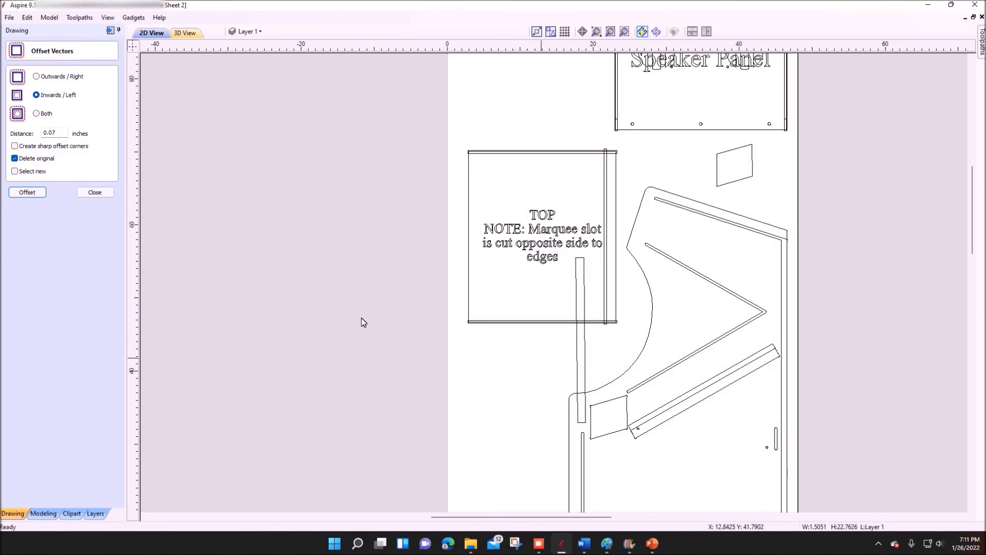
{"action": "left_click", "coordinate": [94, 192]}
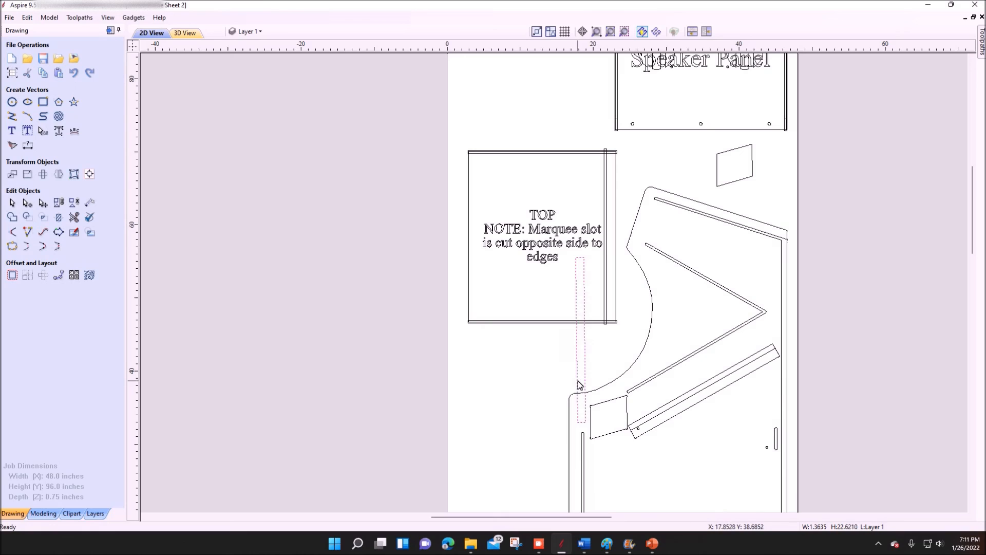
{"action": "left_click", "coordinate": [580, 385]}
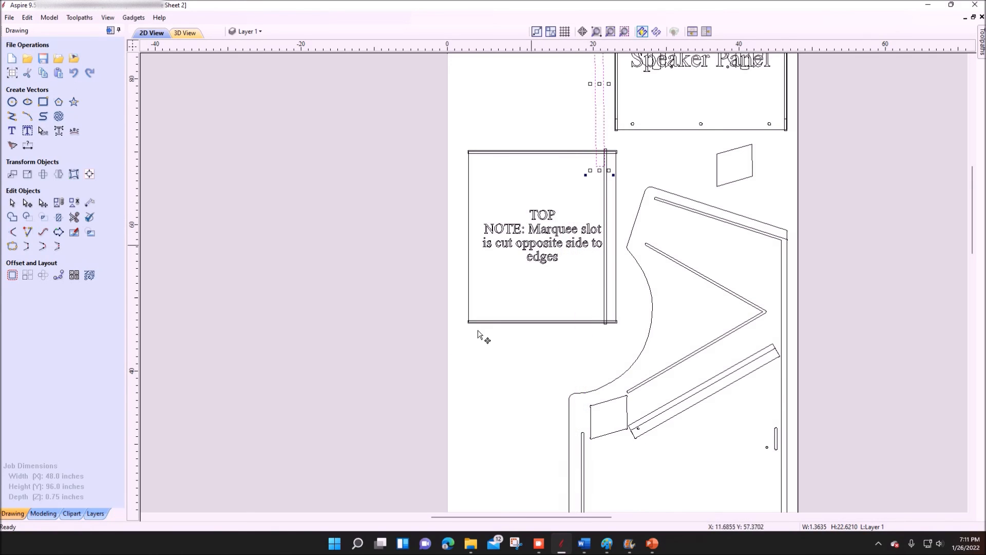
{"action": "mouse_move", "coordinate": [493, 276]}
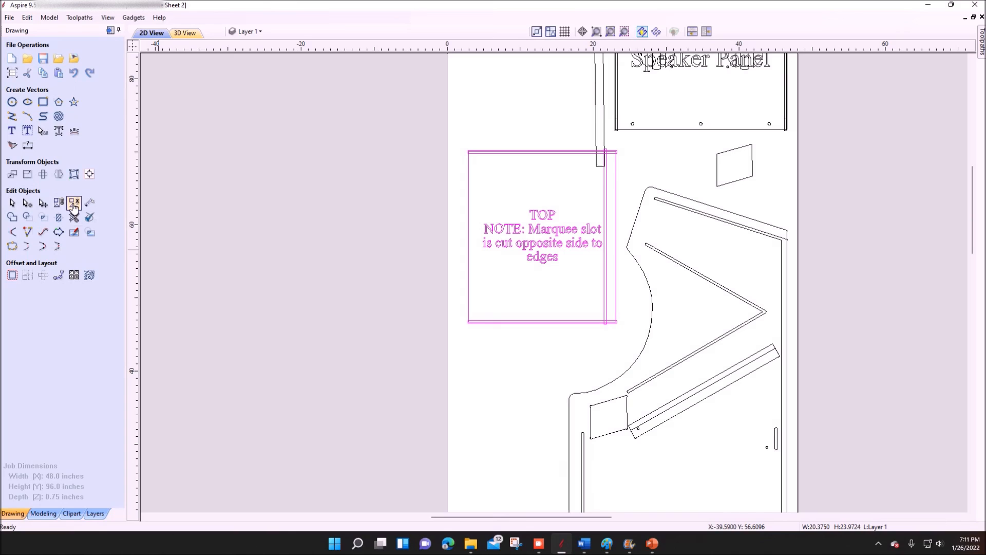
{"action": "mouse_move", "coordinate": [74, 202]}
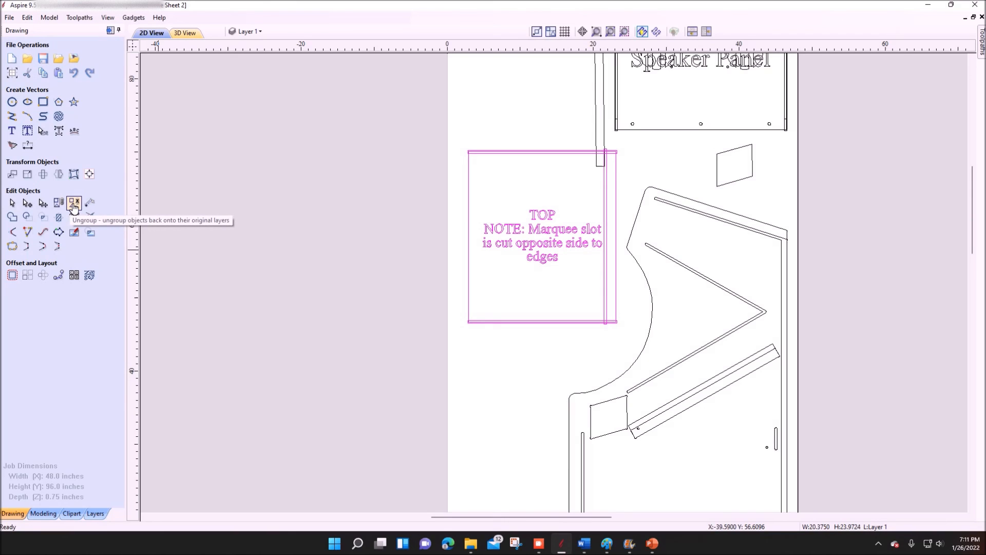
Ungroup the TOP panel, then delete its note text and the Speaker Panel label
{"action": "left_click", "coordinate": [74, 203]}
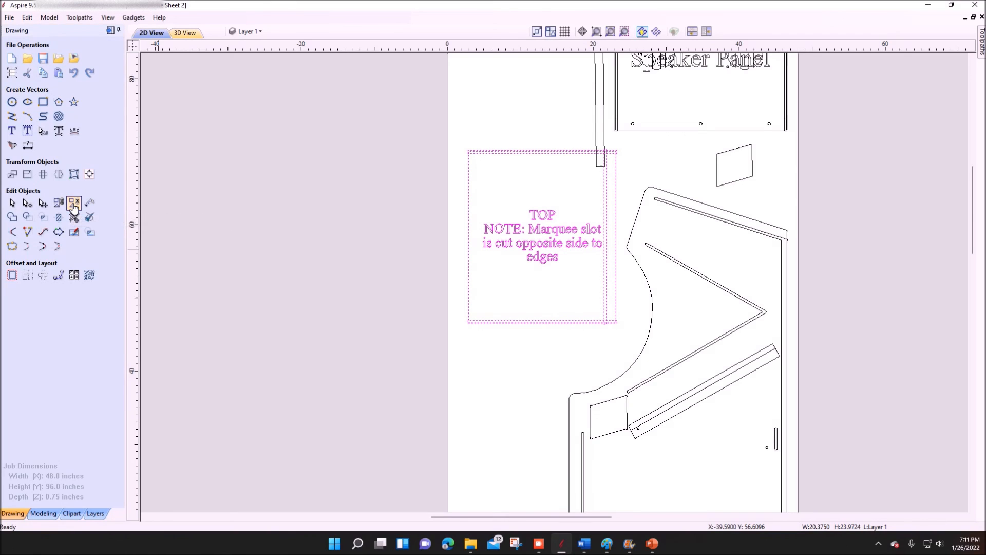
{"action": "left_click", "coordinate": [74, 201]}
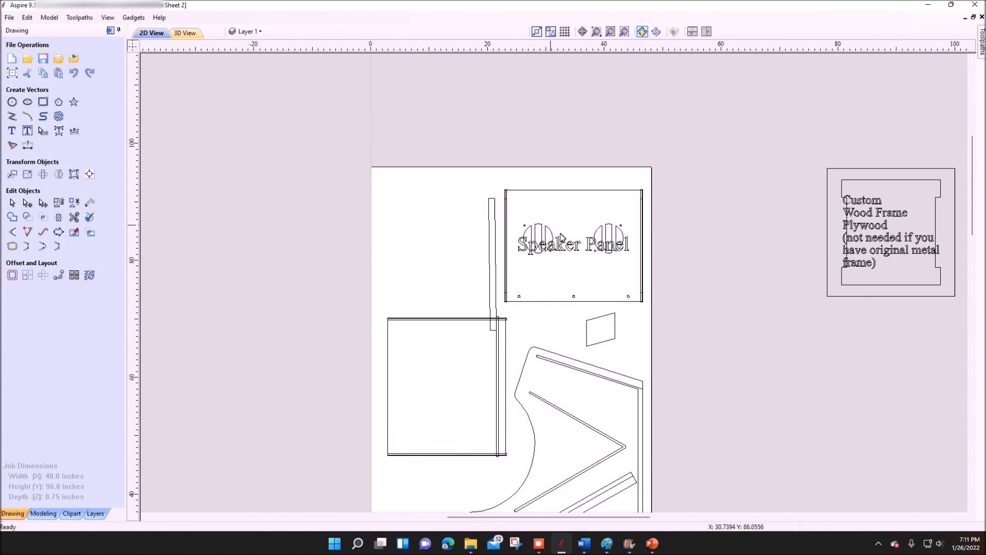
{"action": "left_click", "coordinate": [571, 244]}
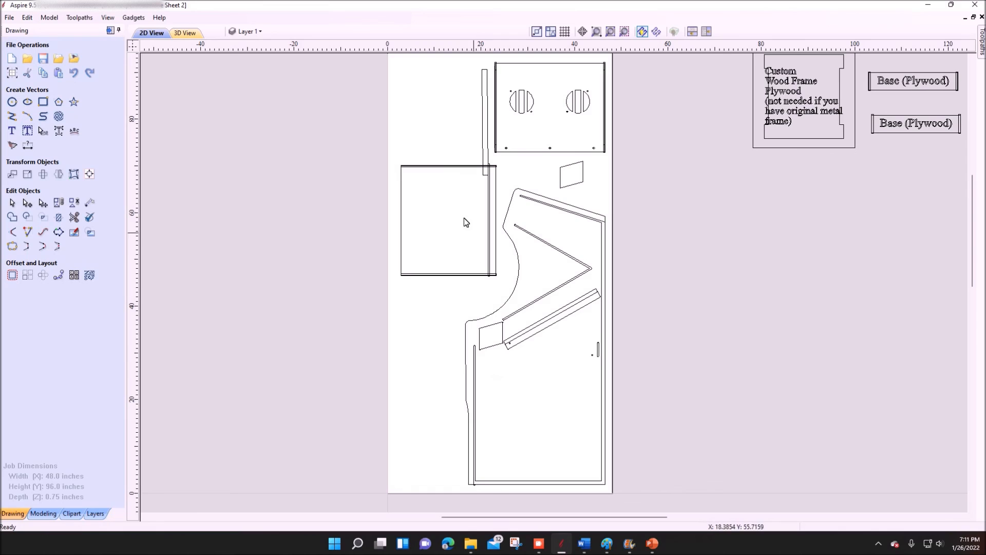
Move the upright strip up and left so it clears the TOP panel
{"action": "left_click", "coordinate": [484, 113]}
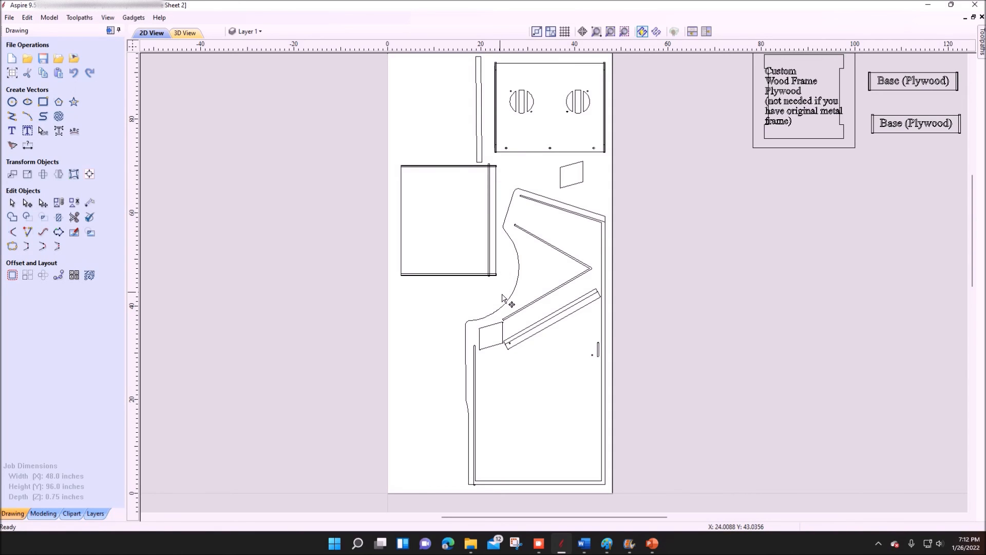
{"action": "mouse_move", "coordinate": [546, 288]}
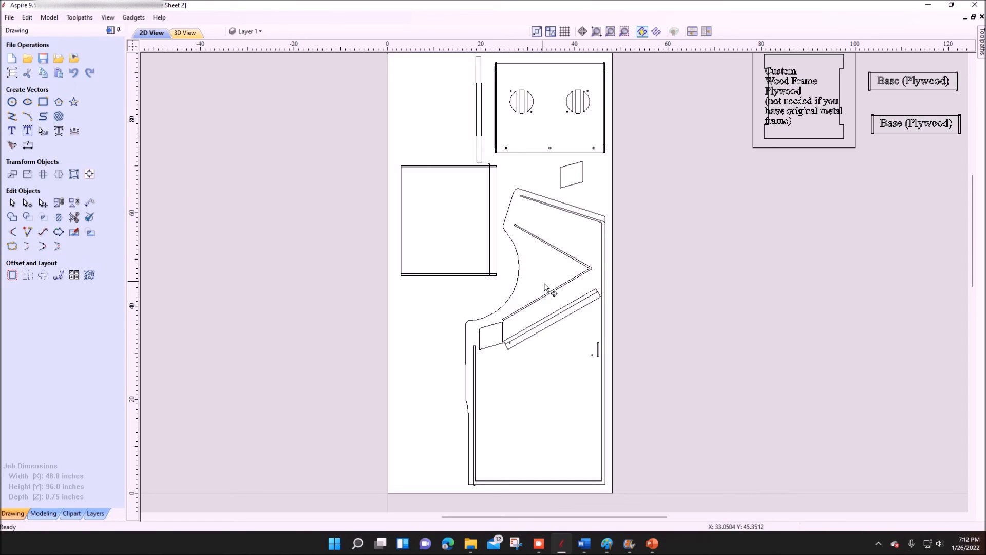
{"action": "mouse_move", "coordinate": [542, 295]}
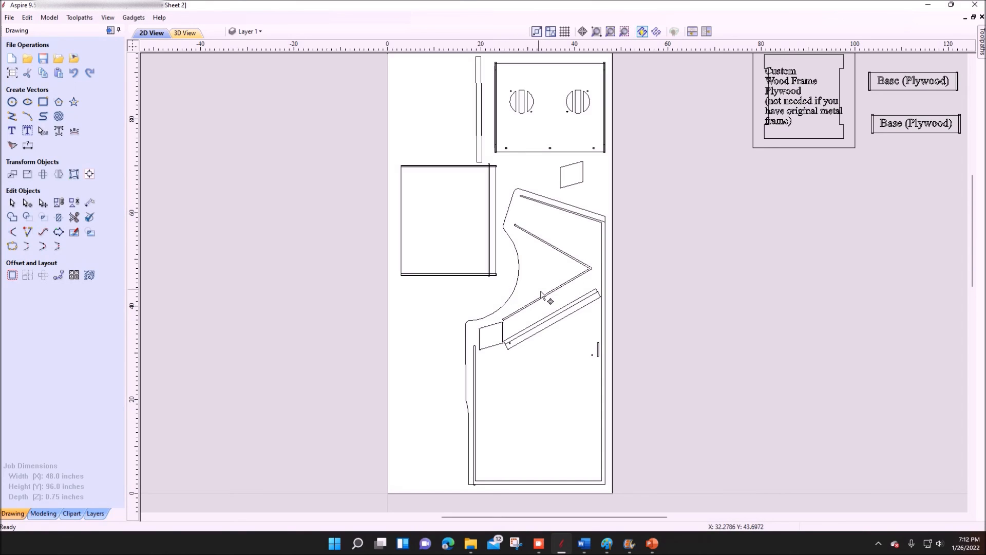